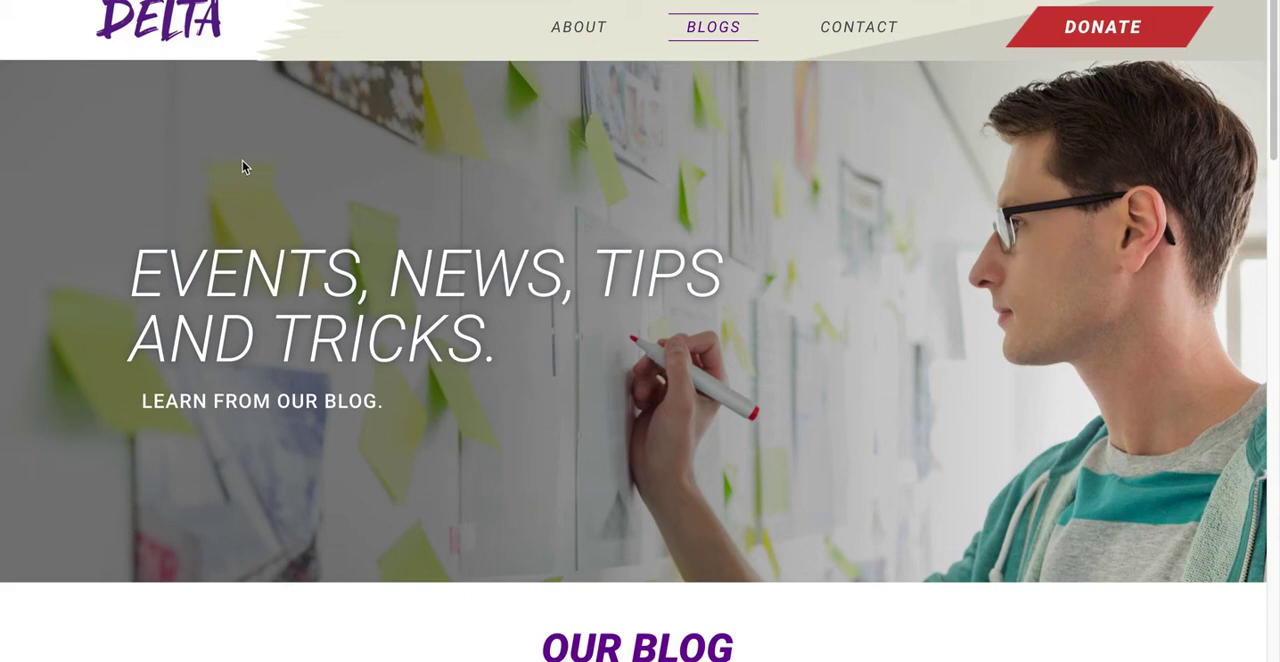
mouse_move(212, 167)
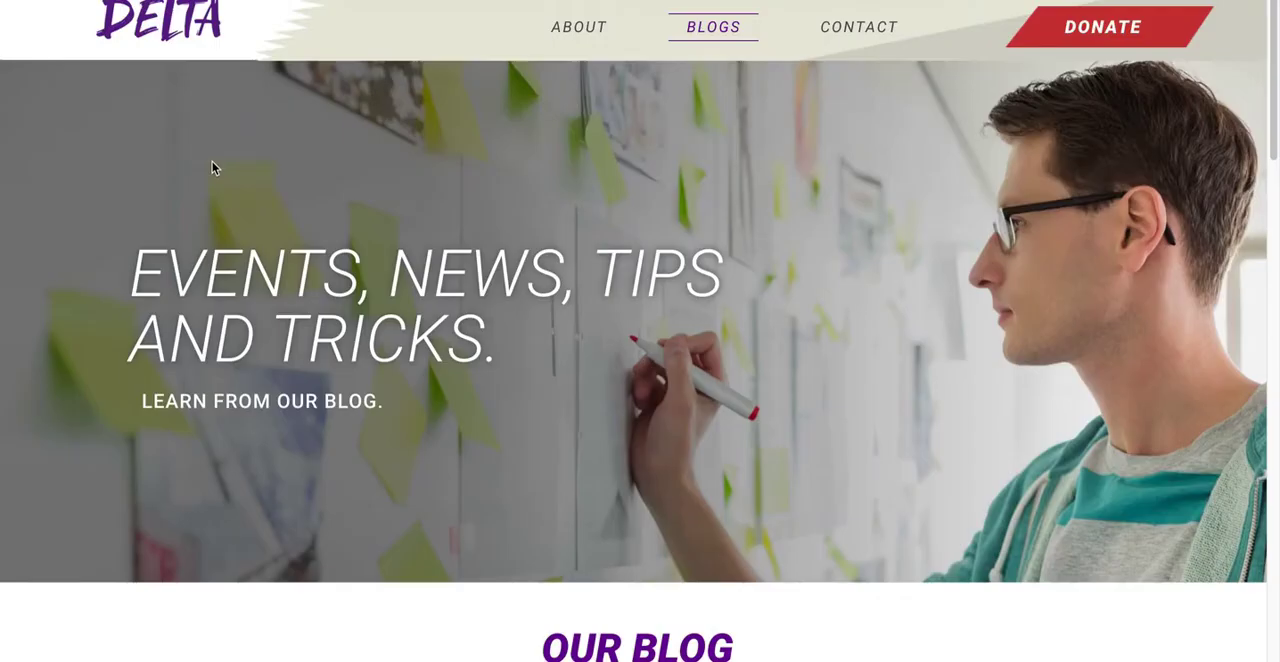
Scroll through the Serious Eats How-Tos category sections
scroll(down, 3)
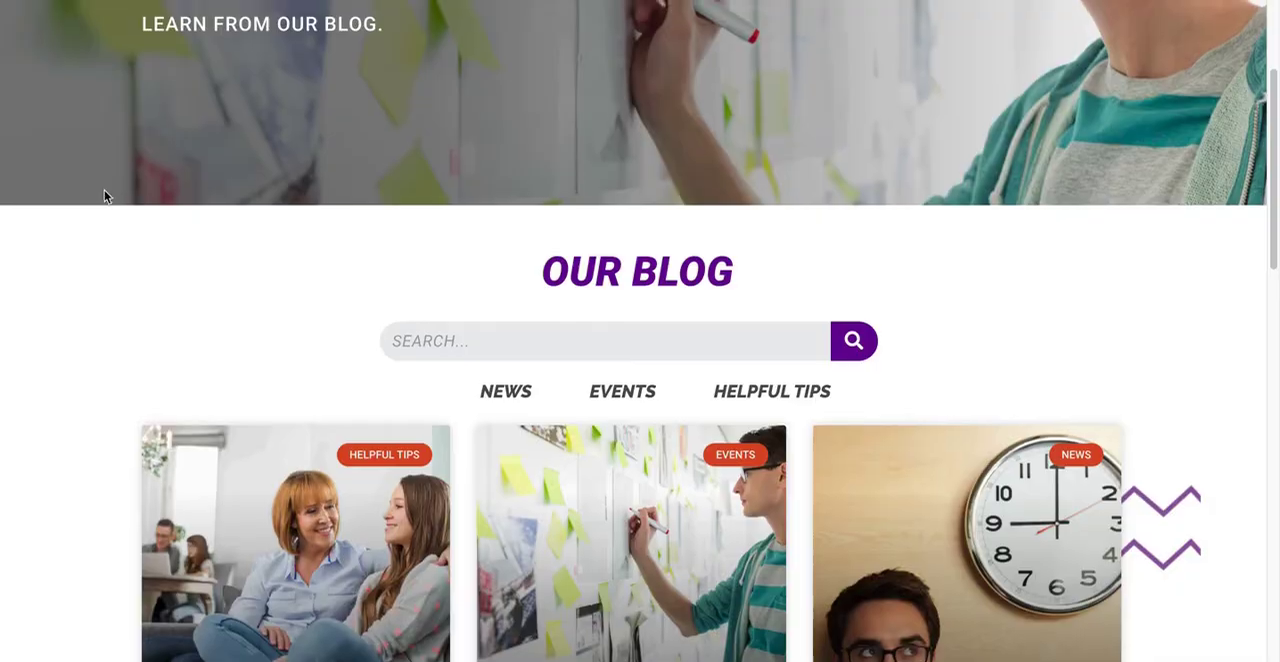
scroll(down, 3)
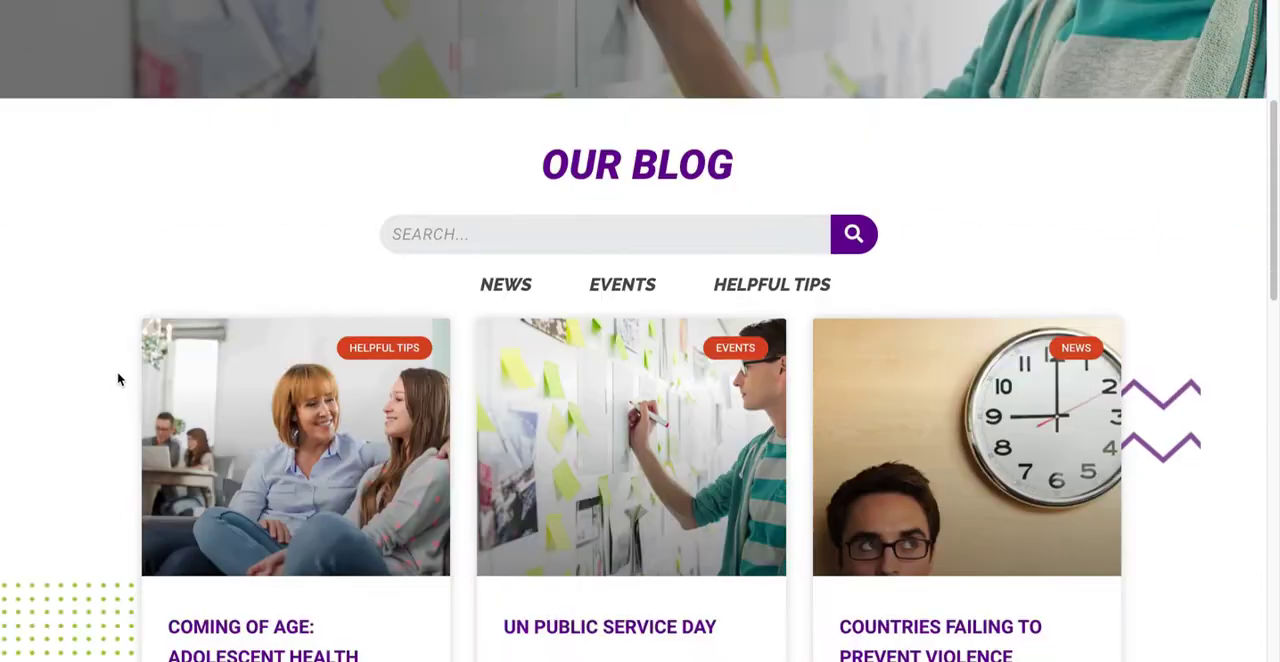
scroll(down, 3)
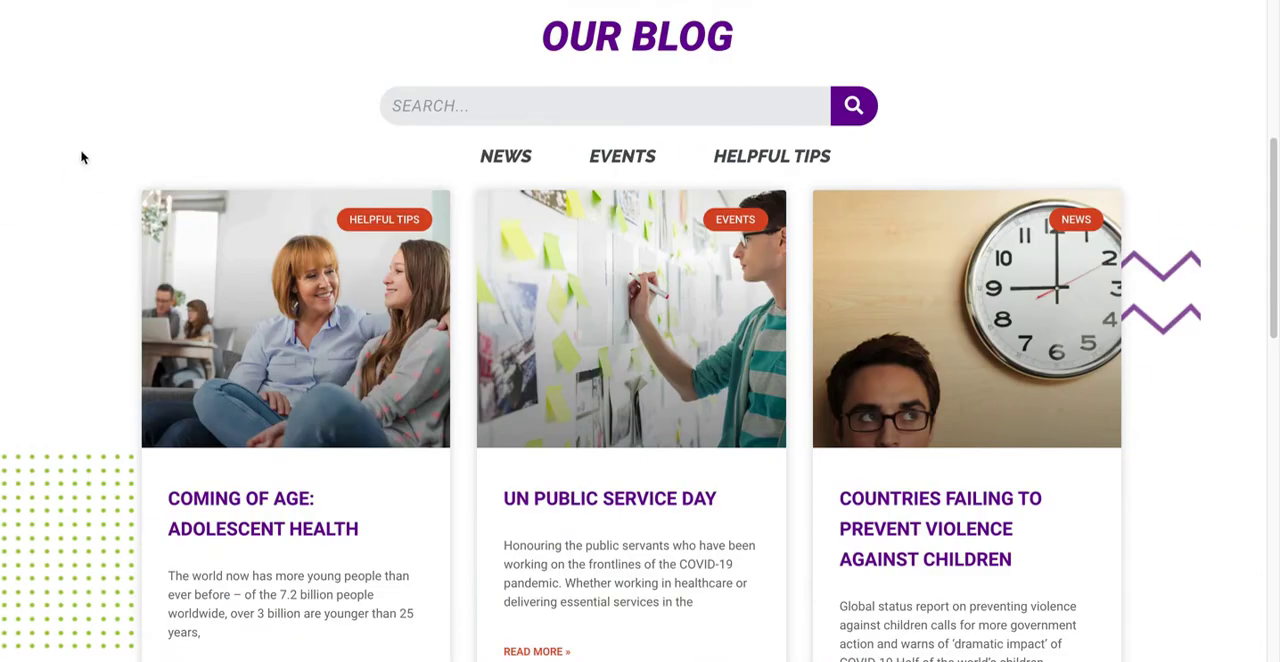
scroll(down, 3)
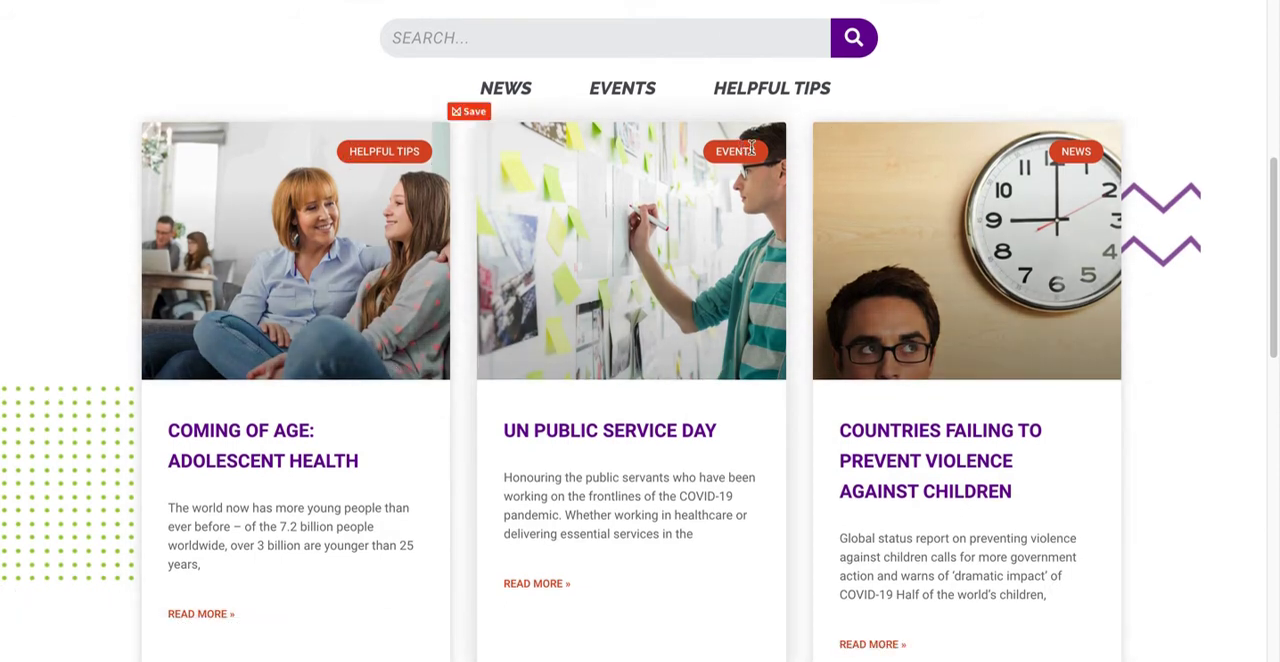
scroll(down, 3)
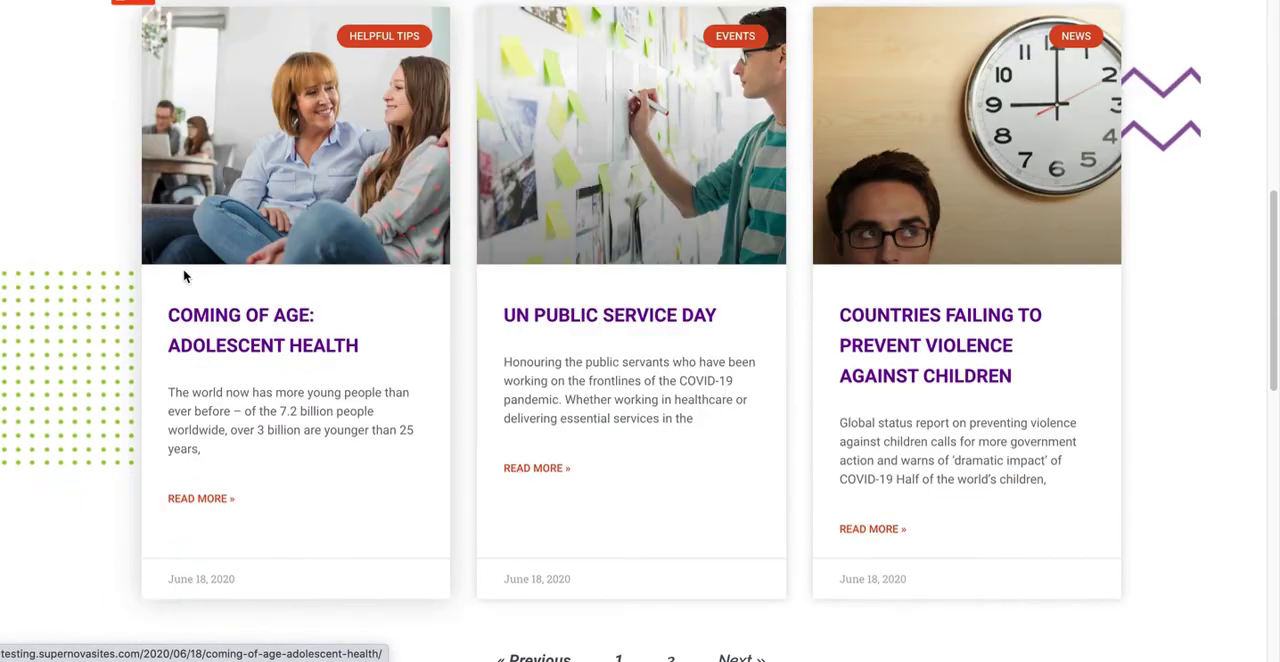
scroll(up, 3)
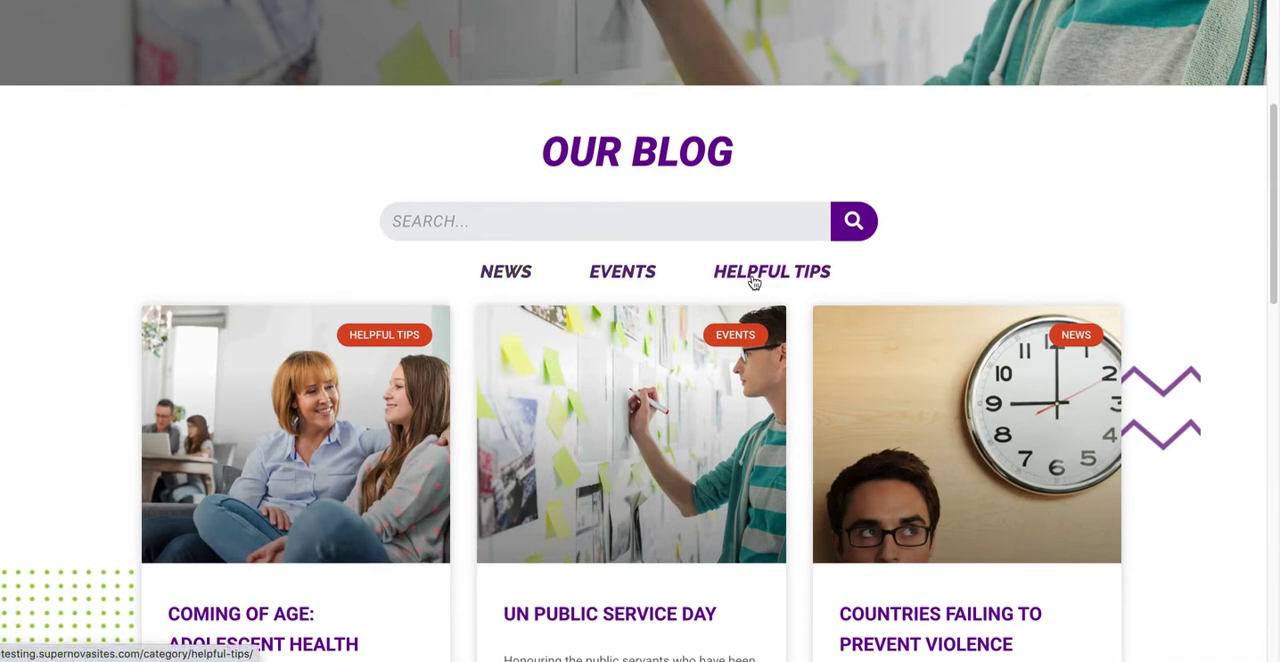
click(505, 271)
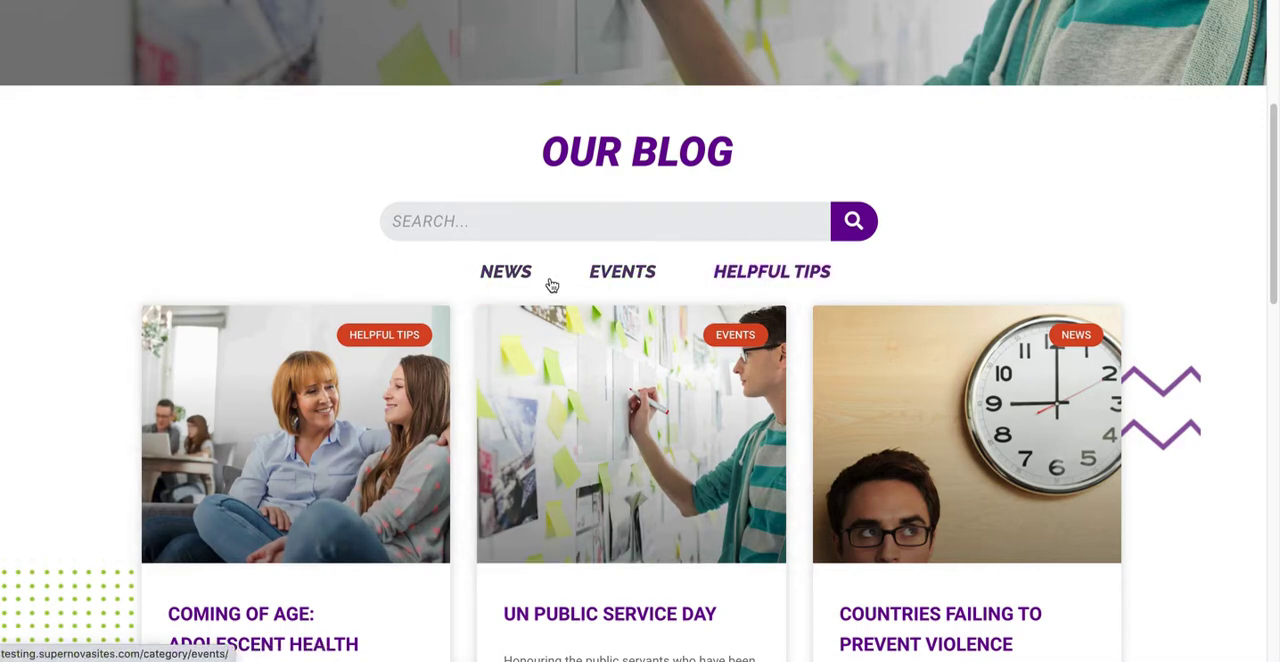
scroll(down, 3)
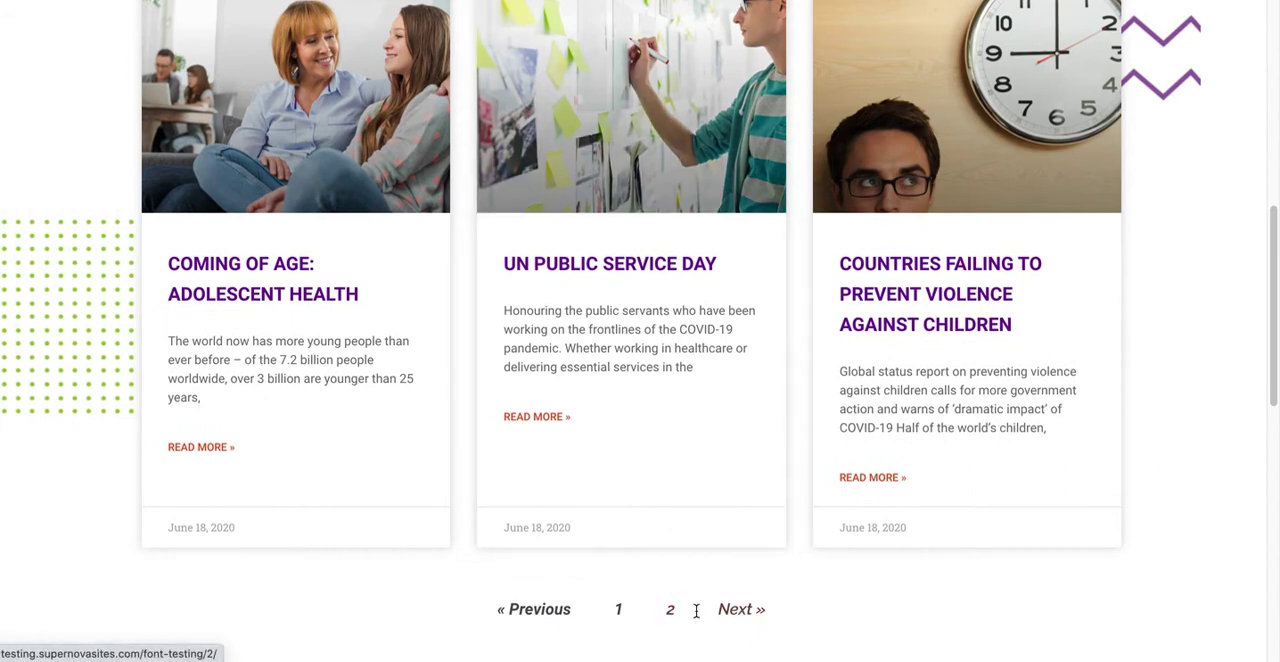
Page forward through the blog post pages, then return to the first page
click(740, 609)
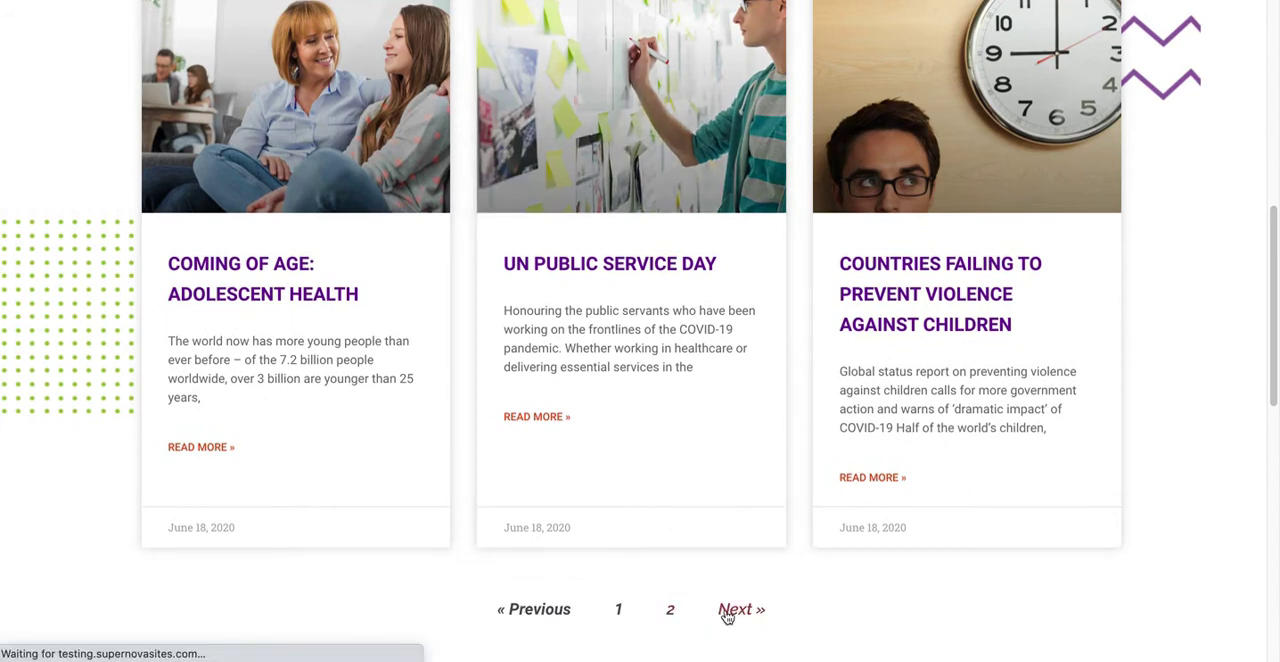
click(741, 609)
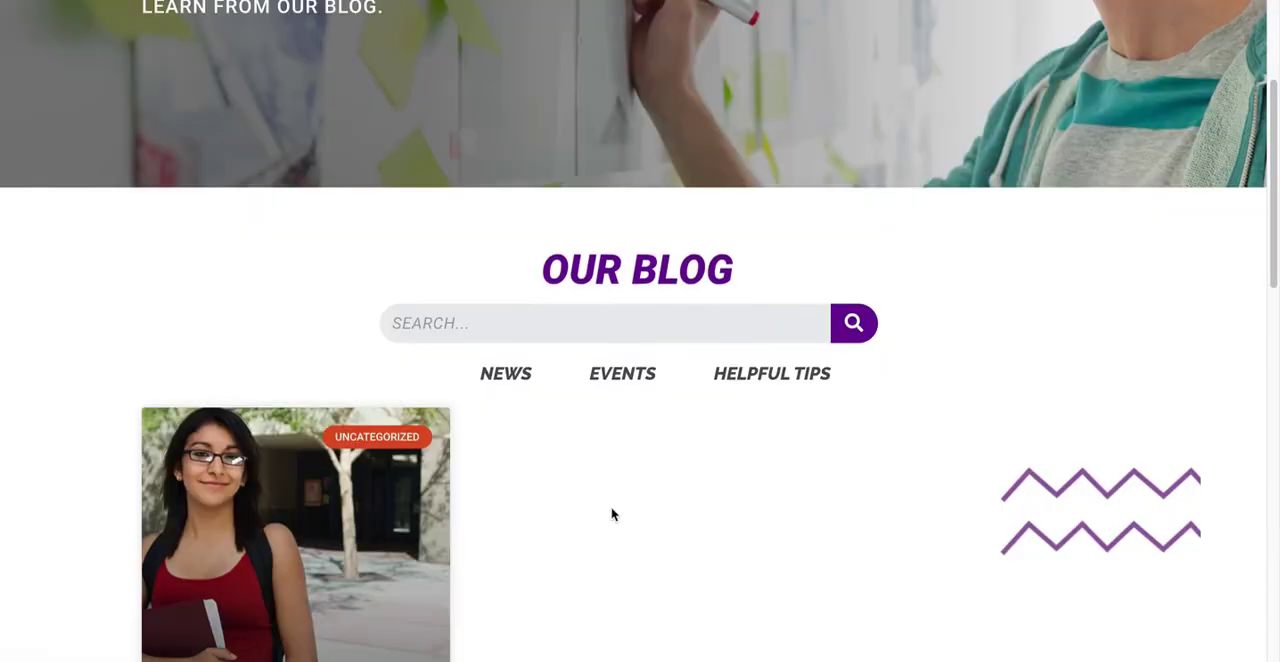
scroll(down, 3)
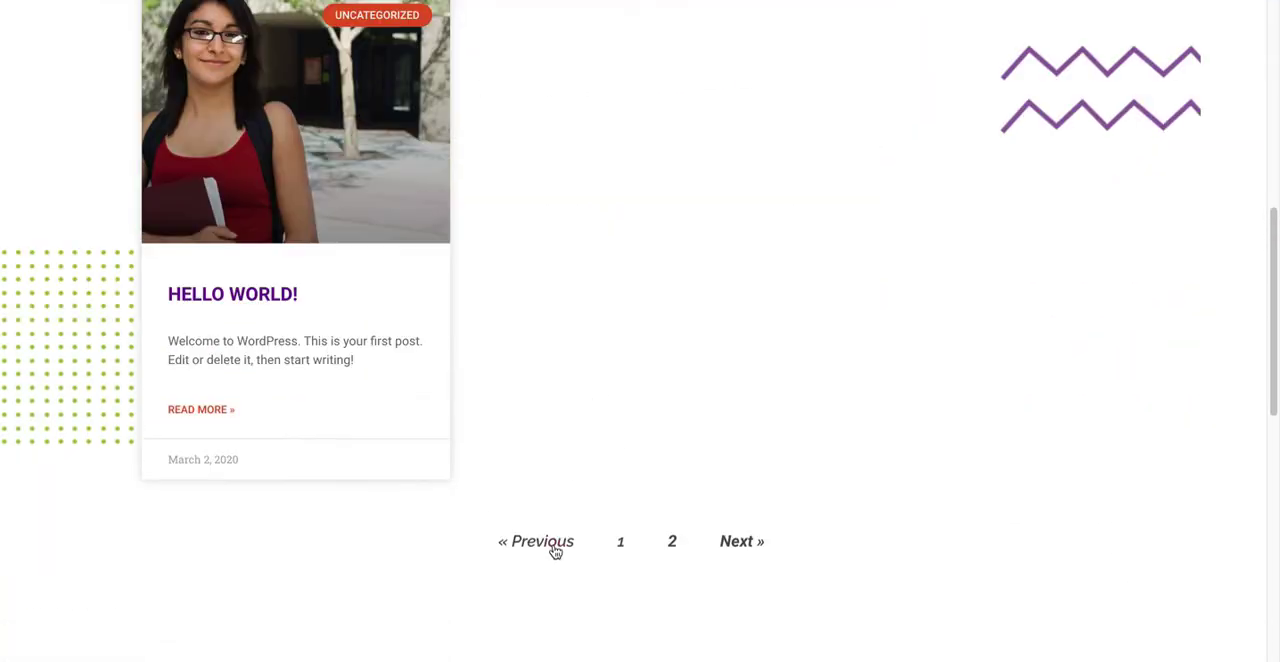
click(536, 541)
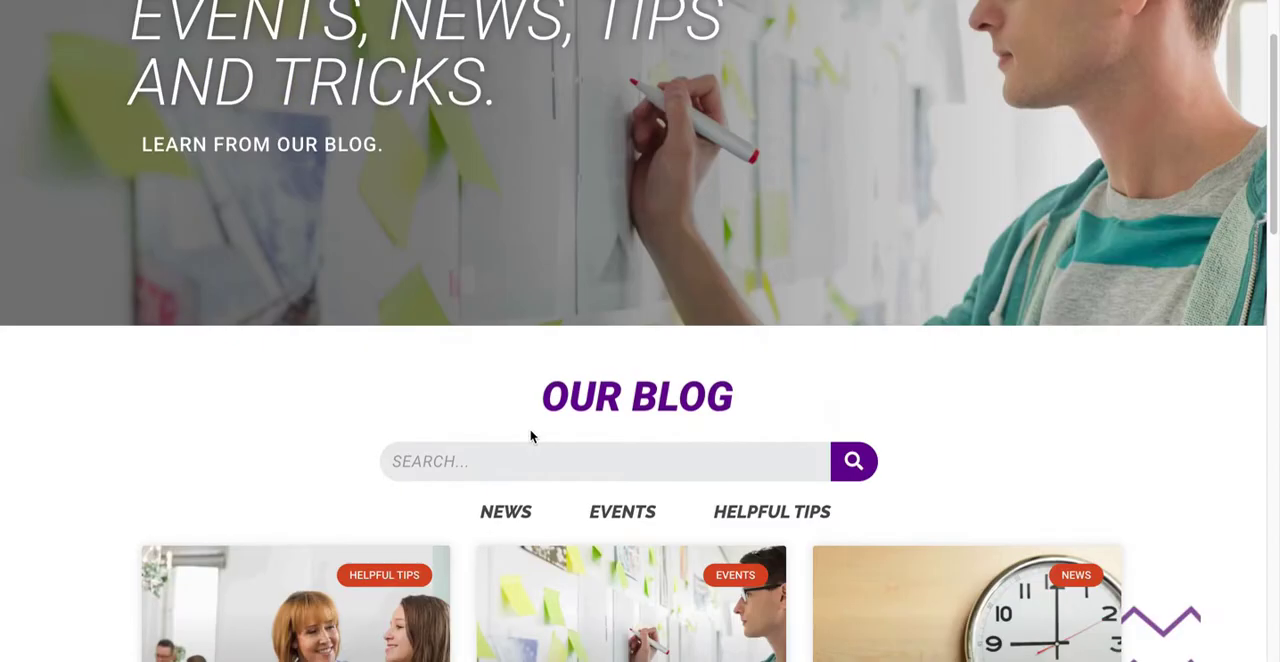
click(604, 461)
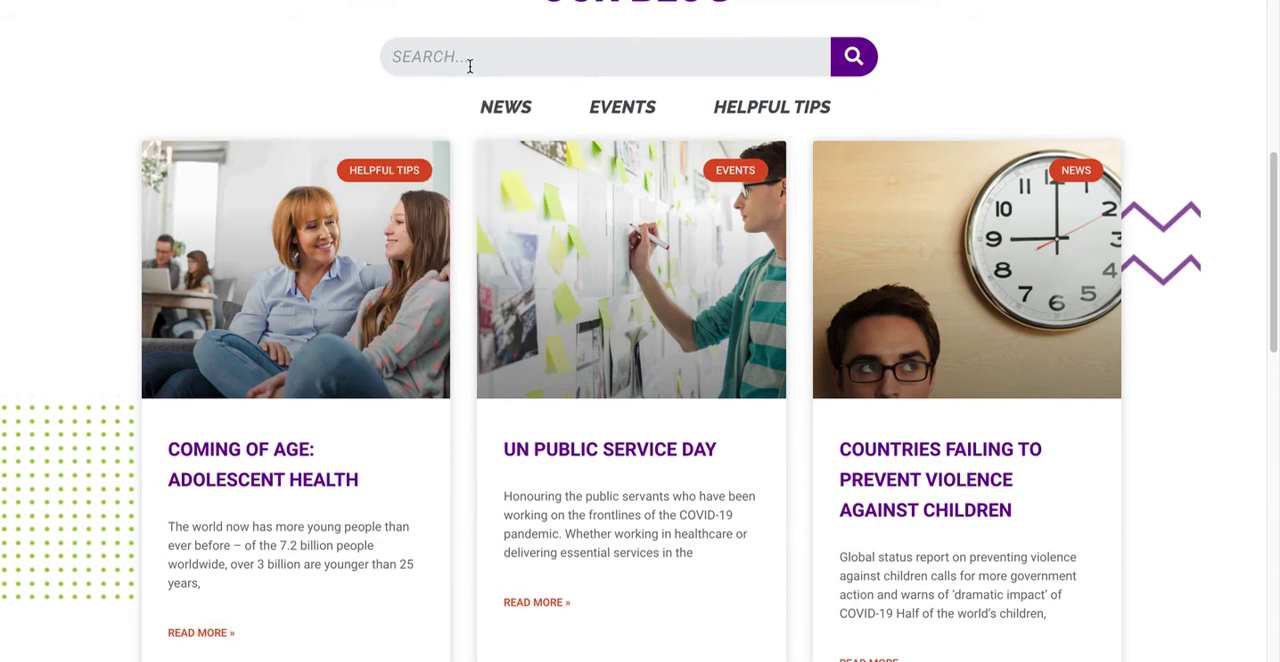
scroll(up, 3)
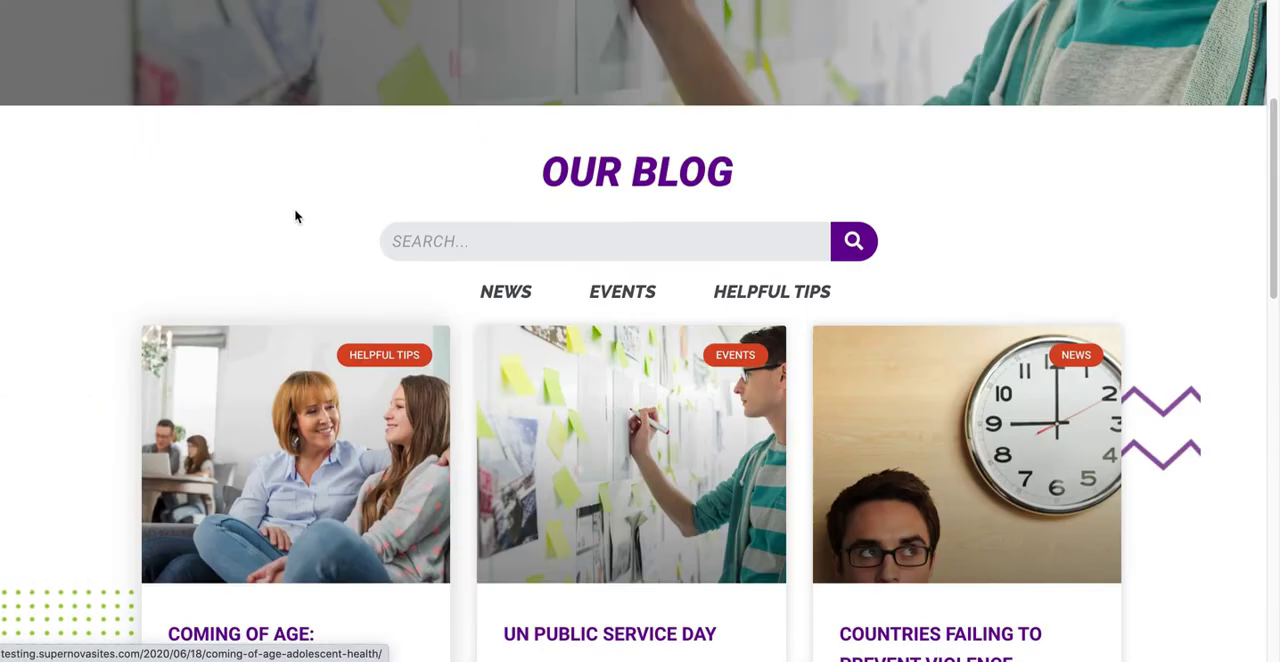
mouse_move(712, 243)
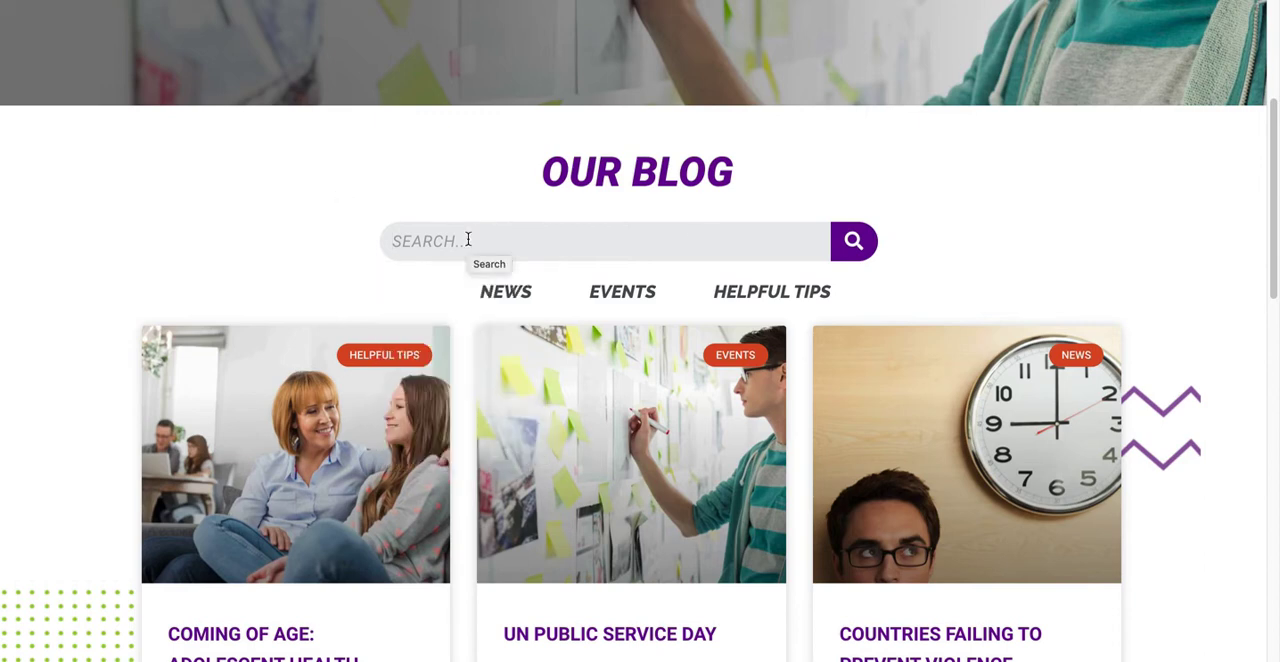
mouse_move(365, 255)
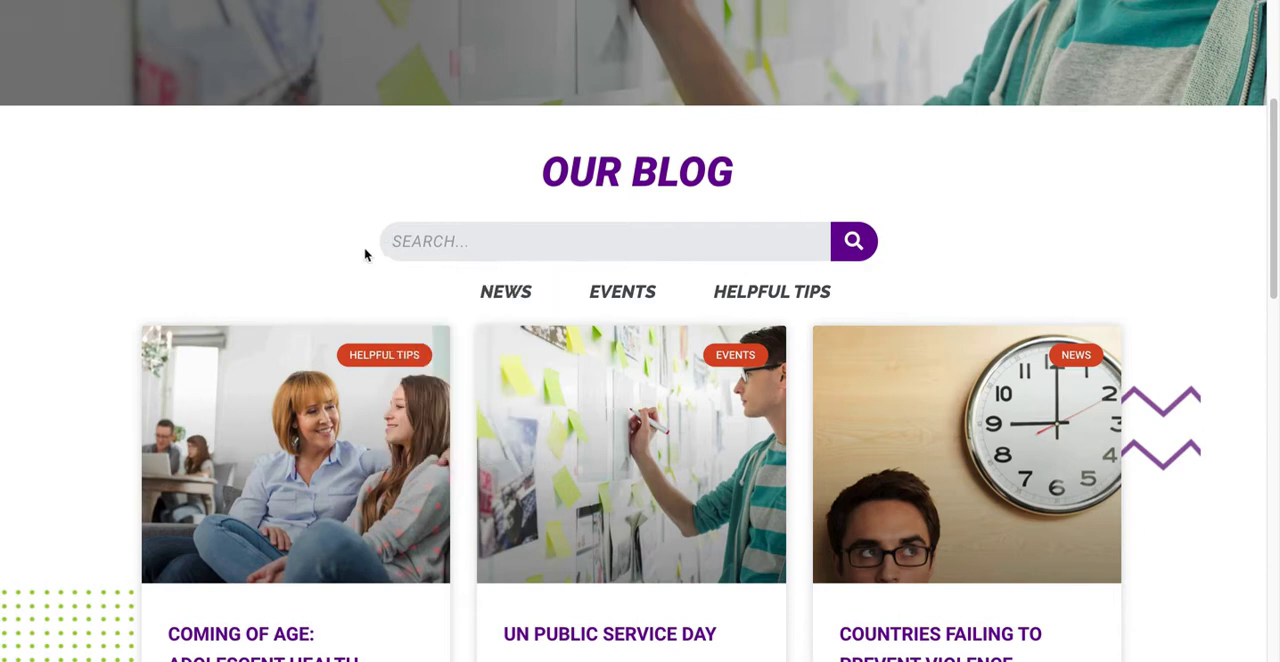
mouse_move(428, 250)
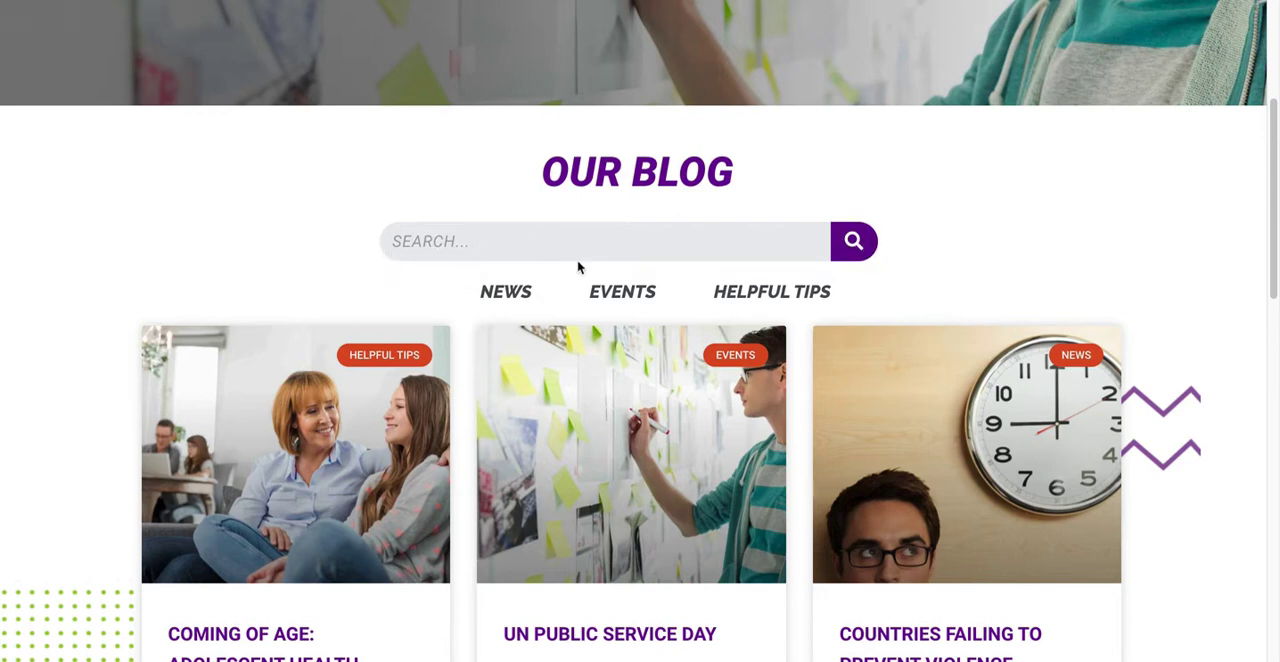
Scroll down through the remaining article sections of the page
scroll(down, 3)
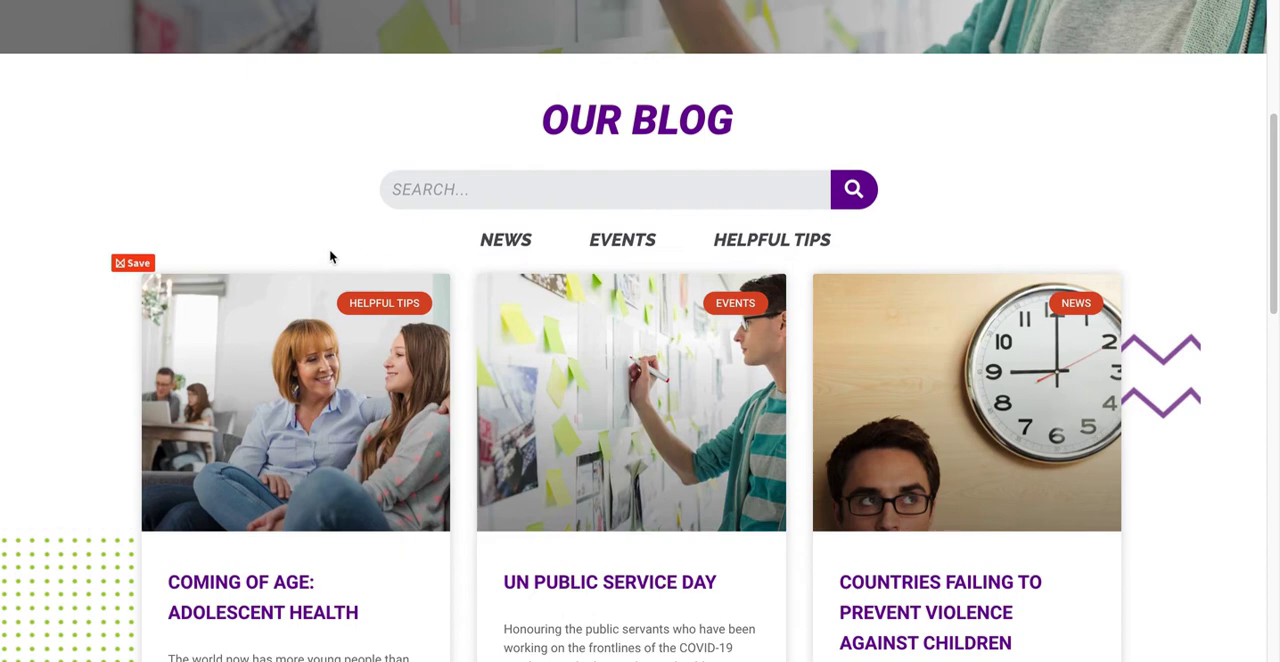
mouse_move(332, 258)
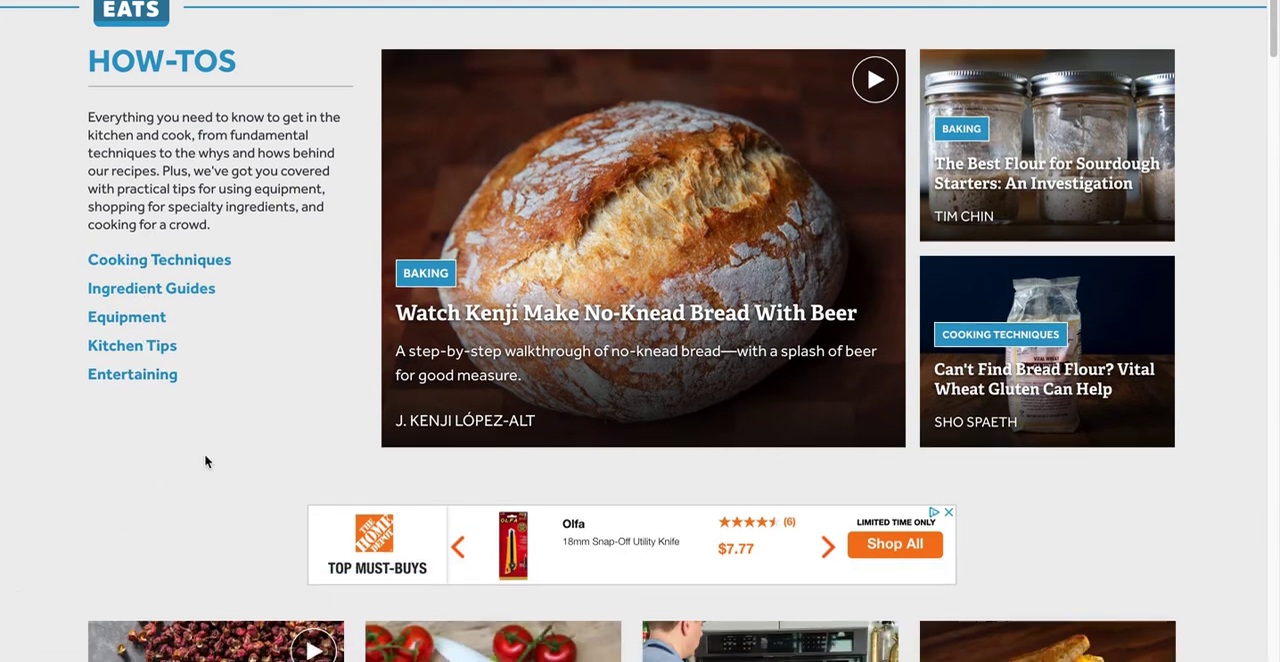
scroll(down, 3)
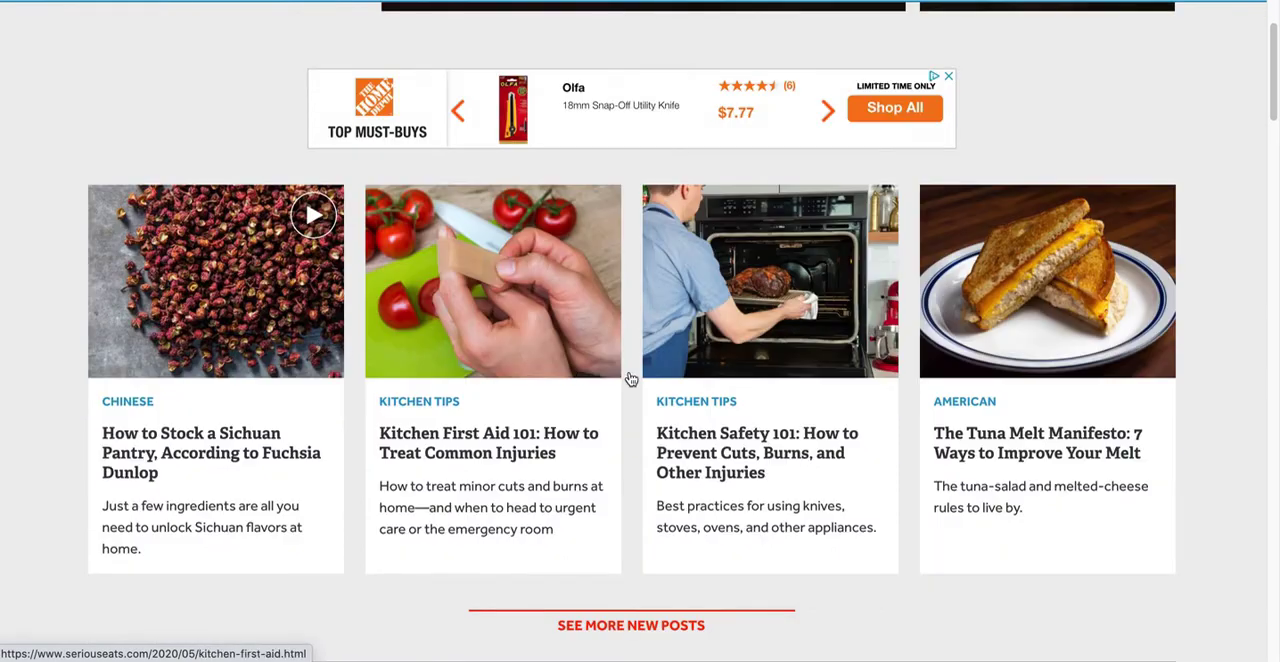
scroll(down, 3)
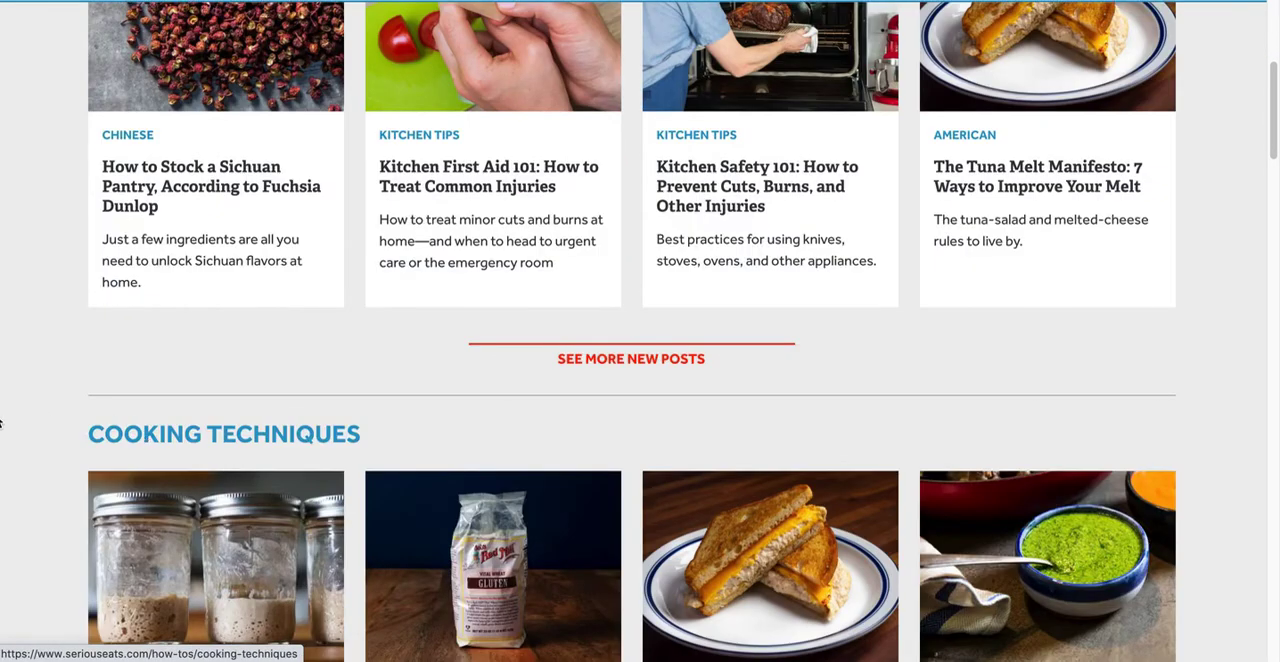
scroll(down, 3)
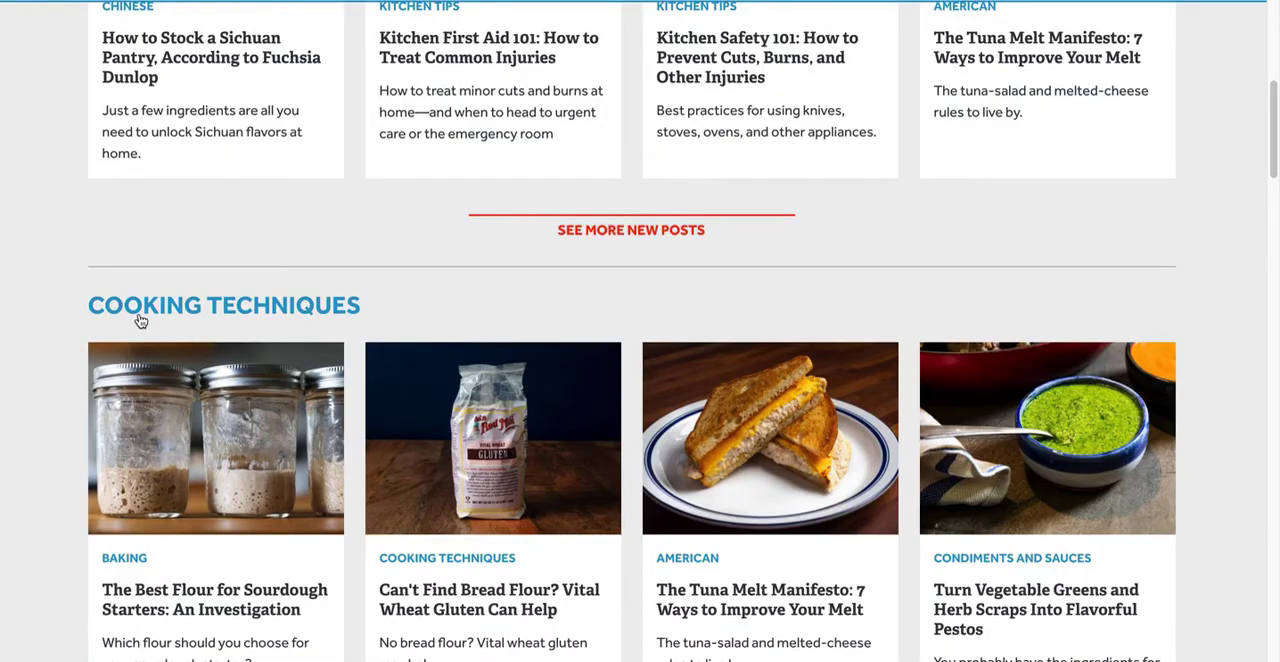
scroll(down, 3)
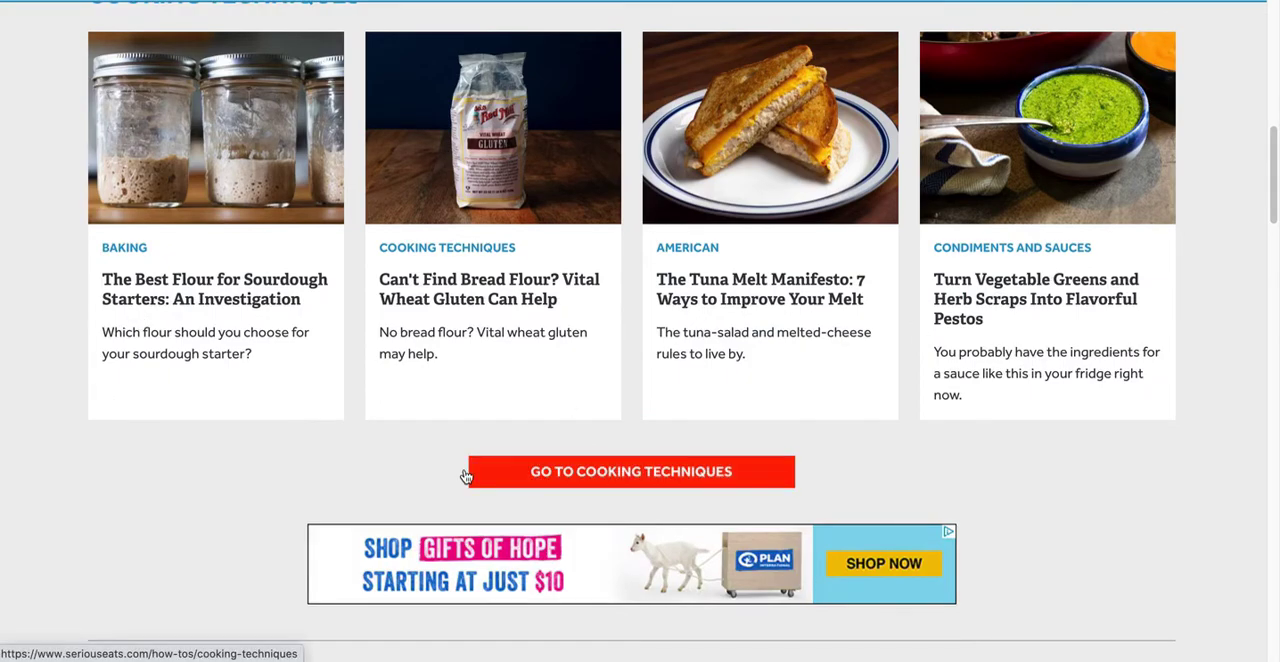
scroll(down, 3)
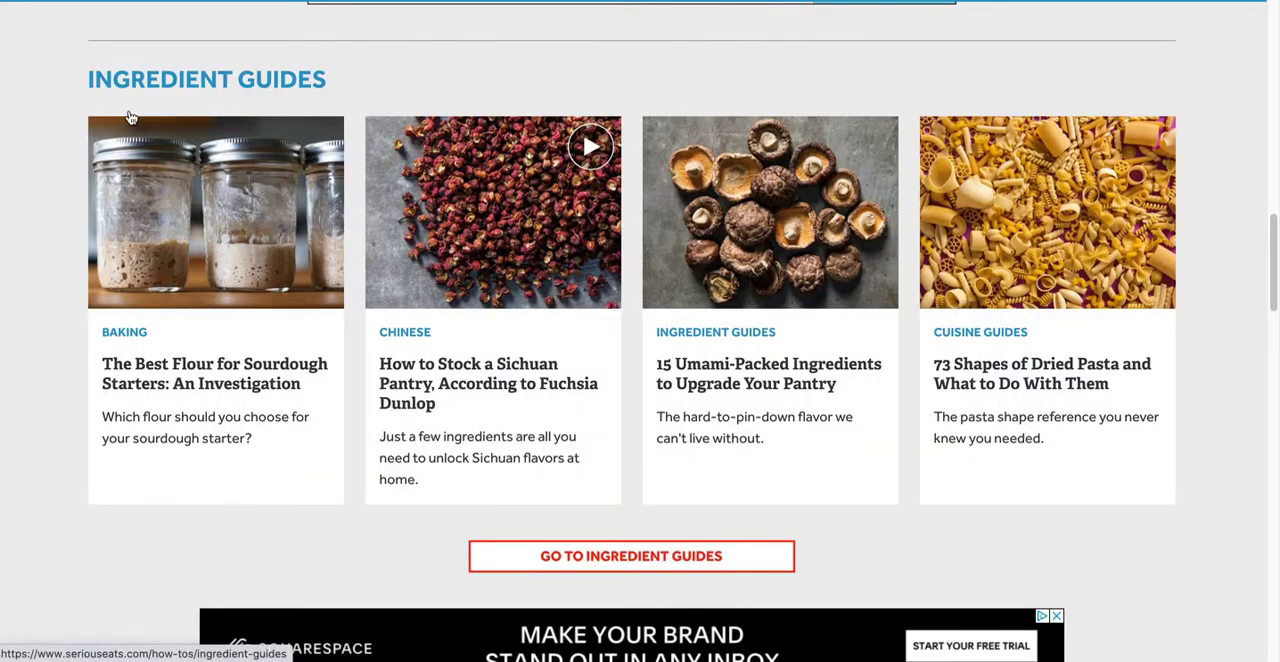
scroll(down, 3)
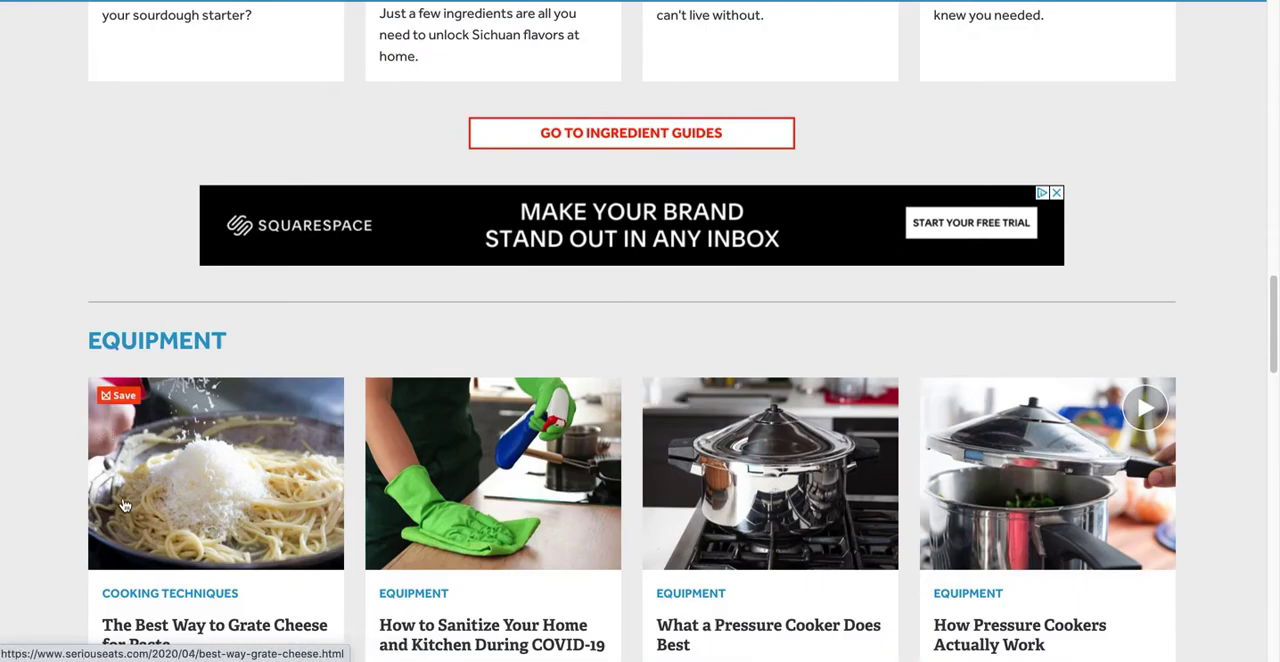
scroll(down, 3)
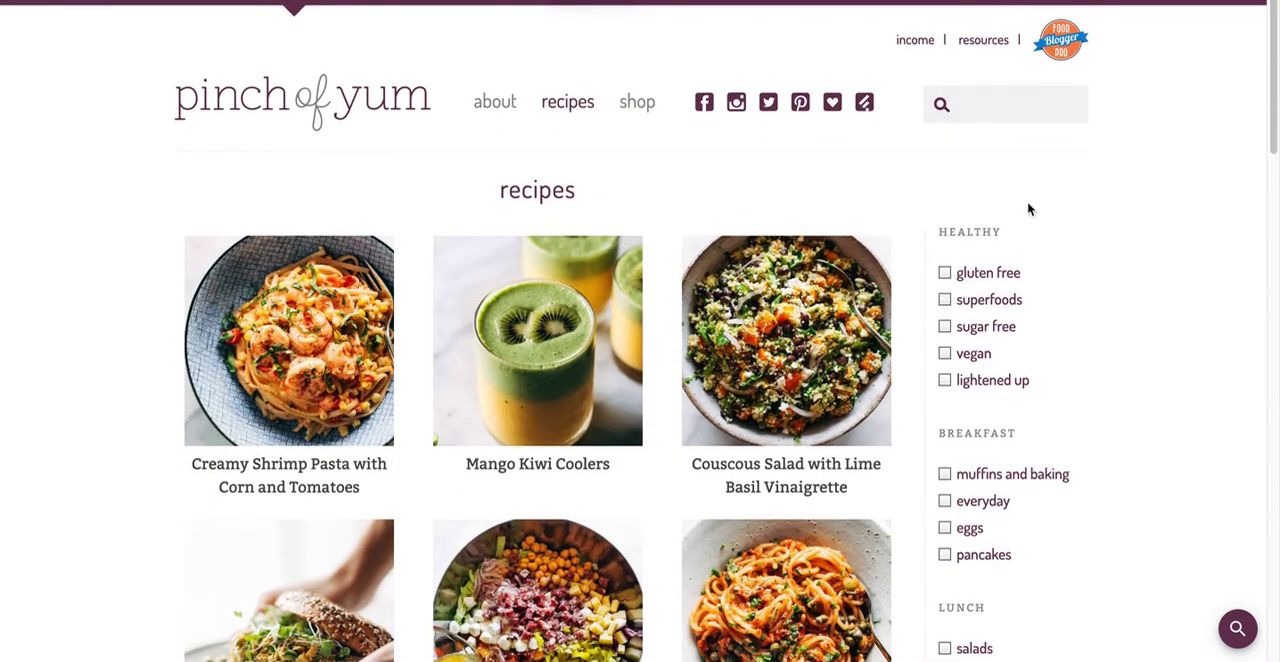
scroll(down, 3)
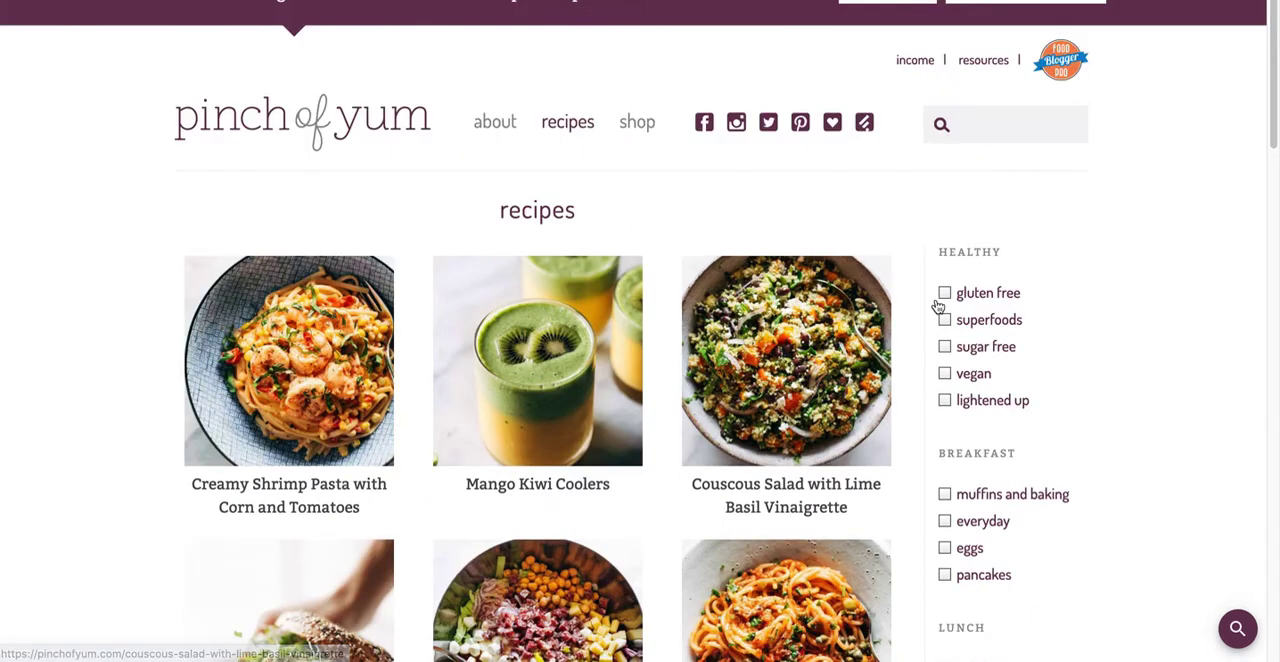
scroll(down, 3)
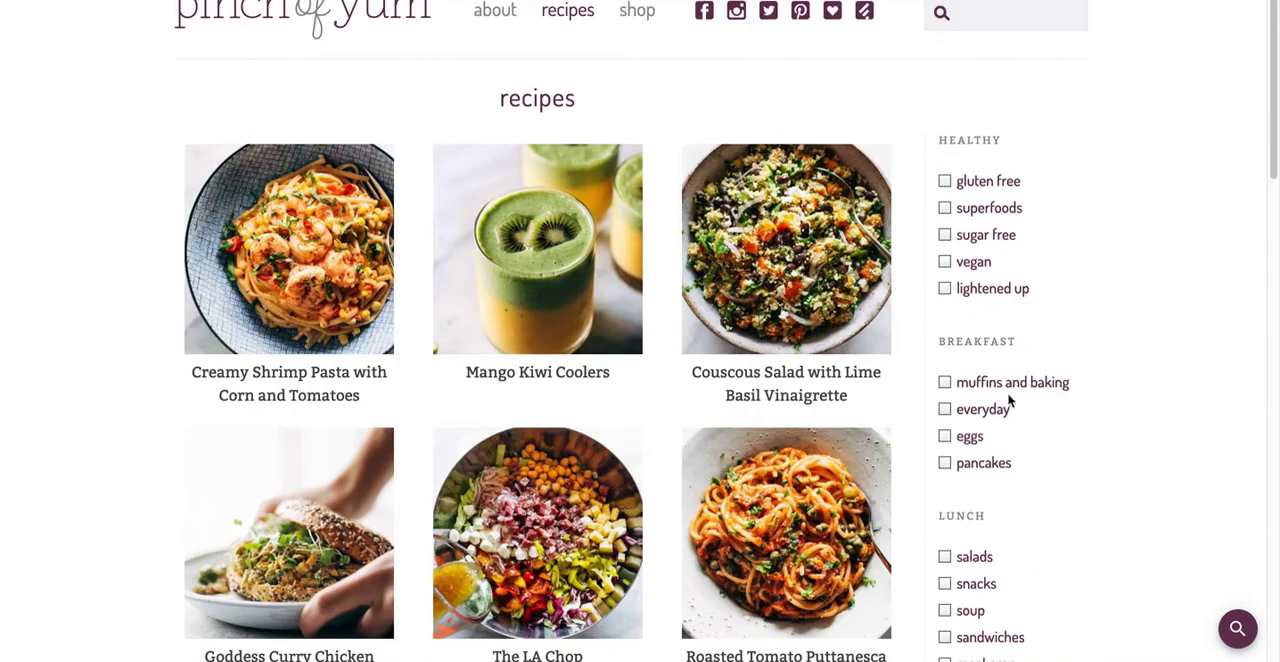
scroll(down, 3)
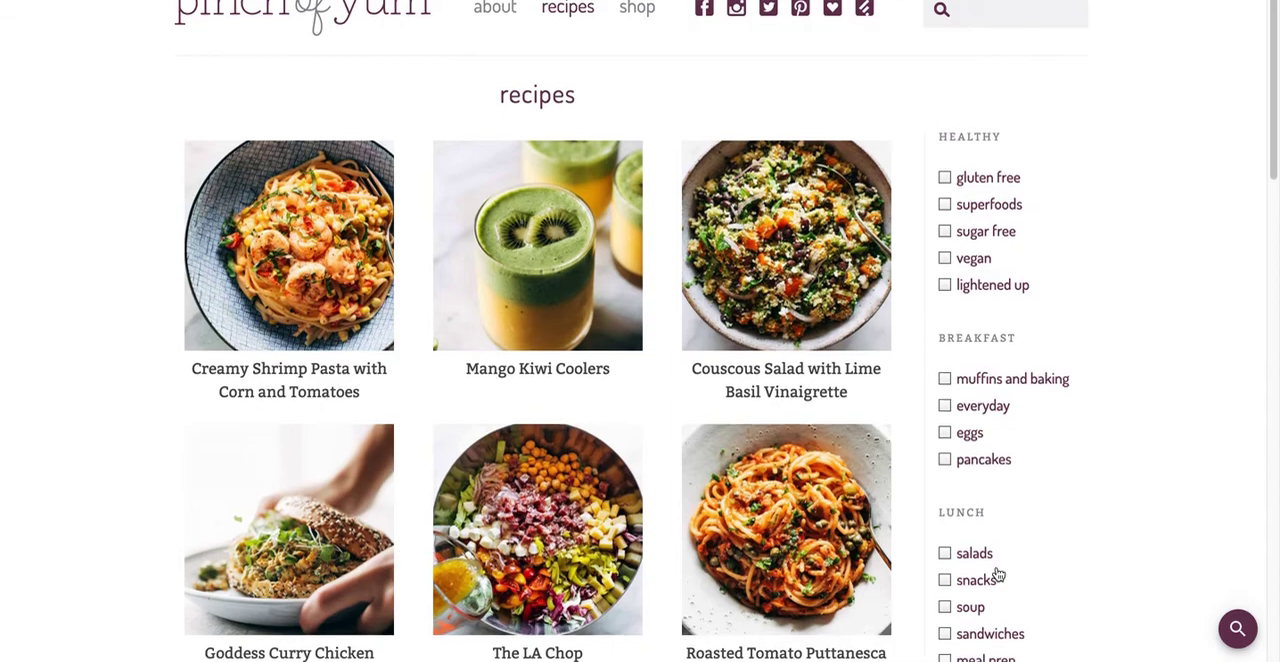
scroll(down, 3)
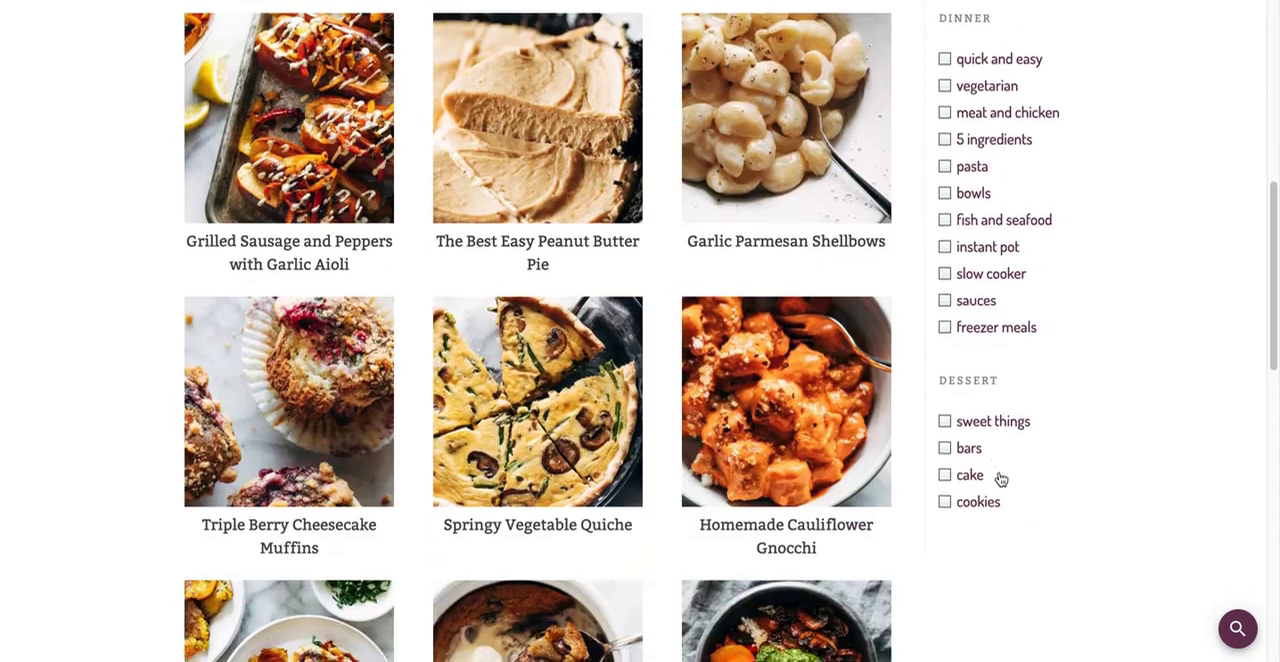
scroll(down, 3)
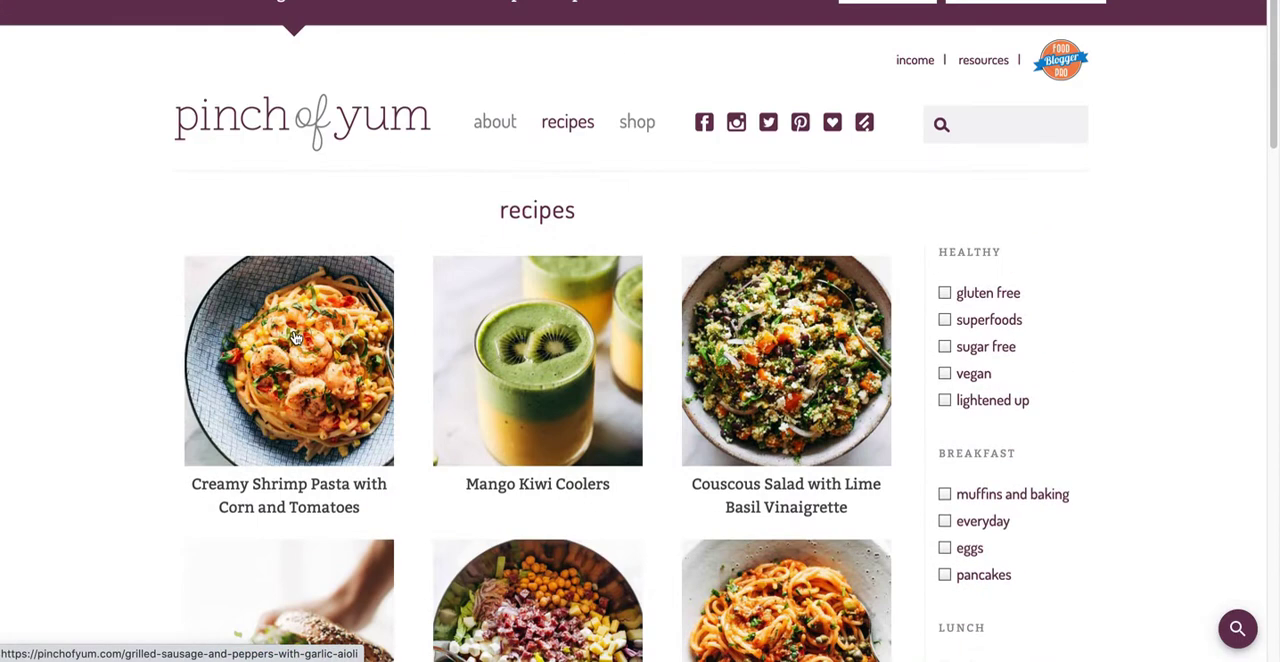
scroll(down, 3)
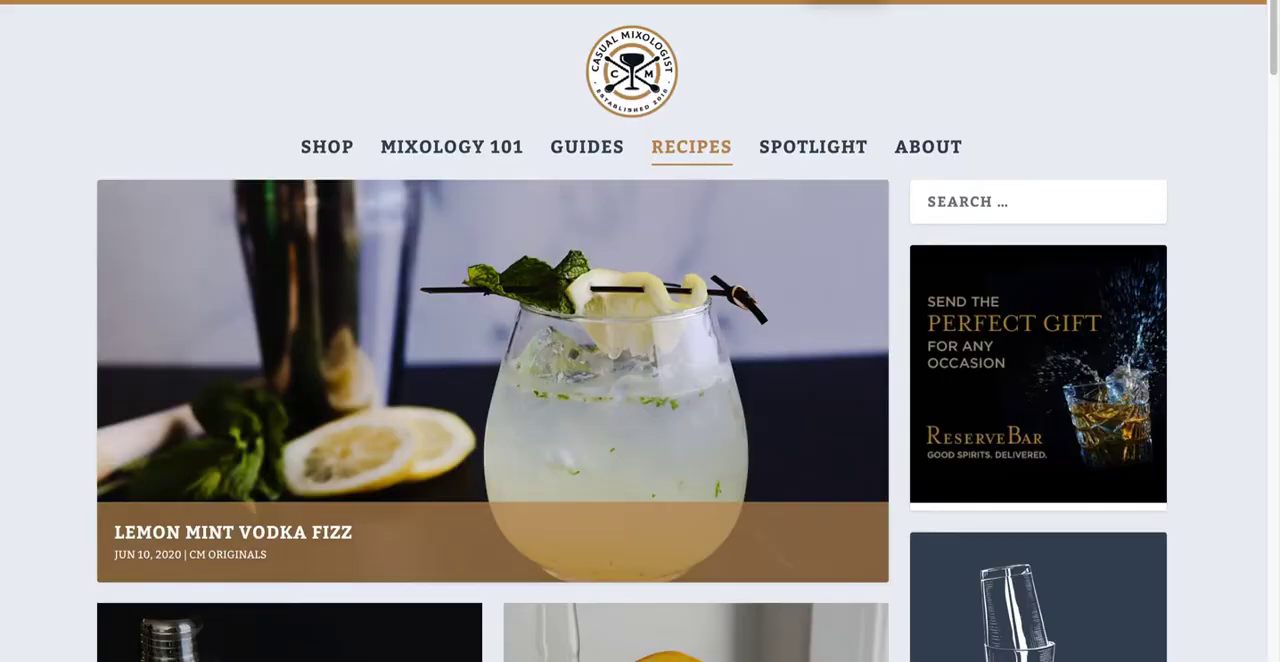
scroll(down, 3)
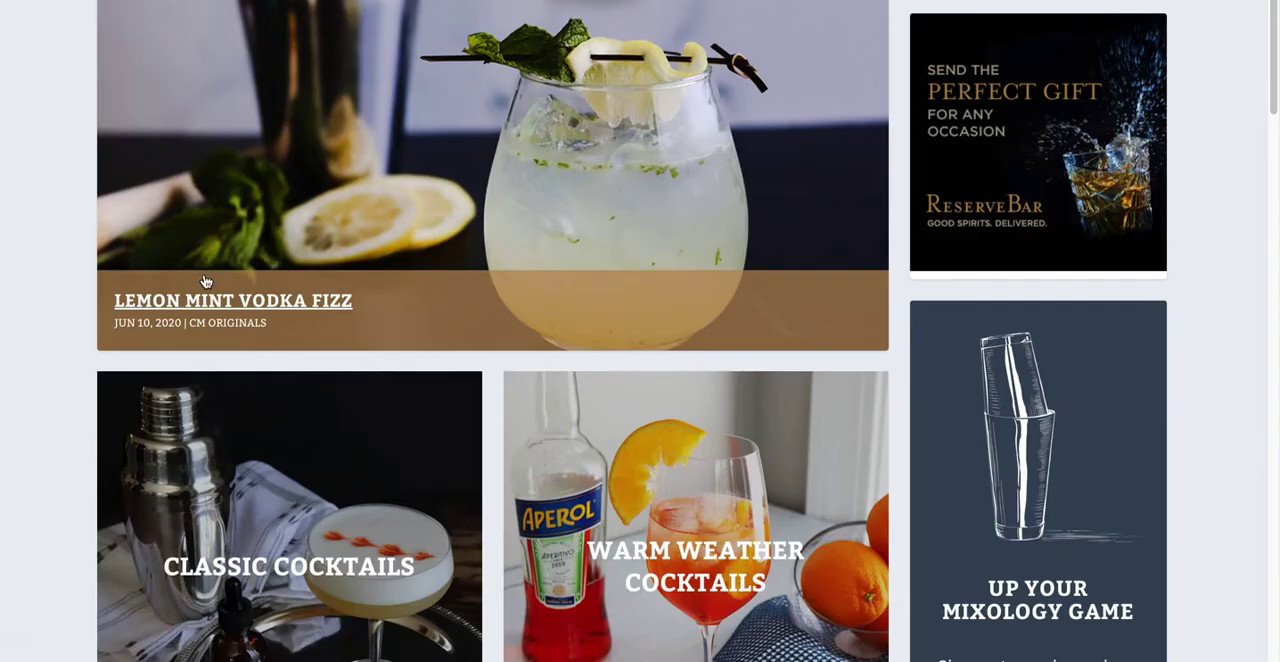
scroll(down, 3)
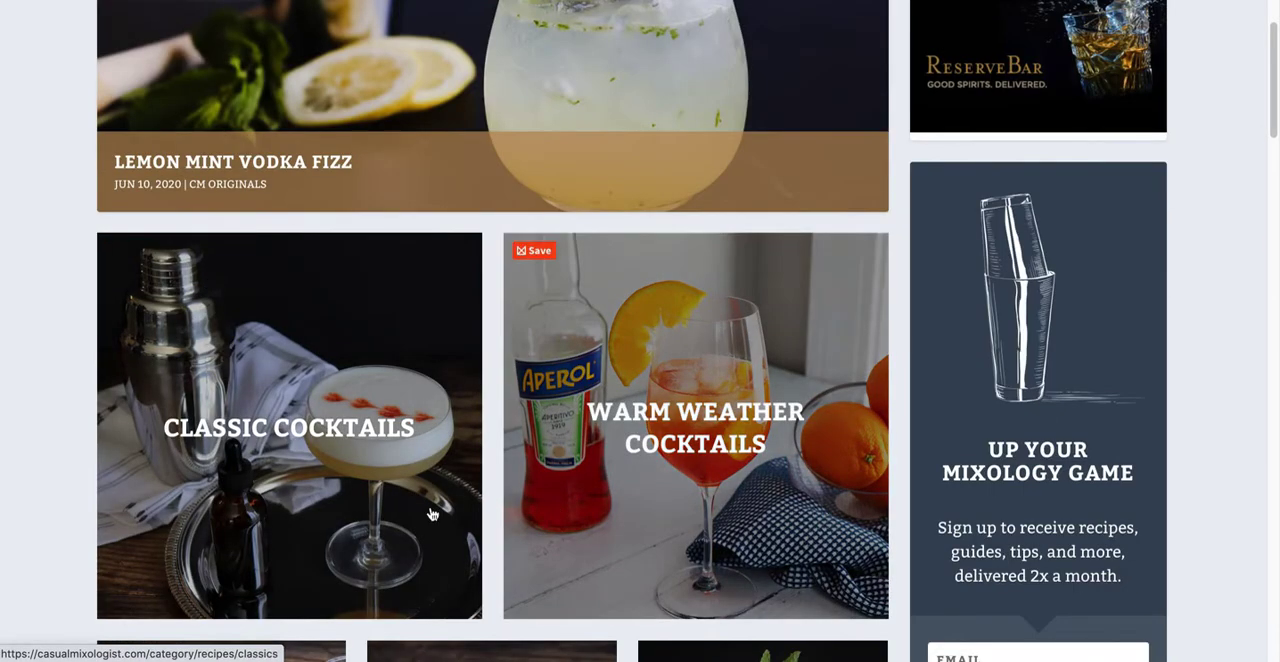
scroll(down, 3)
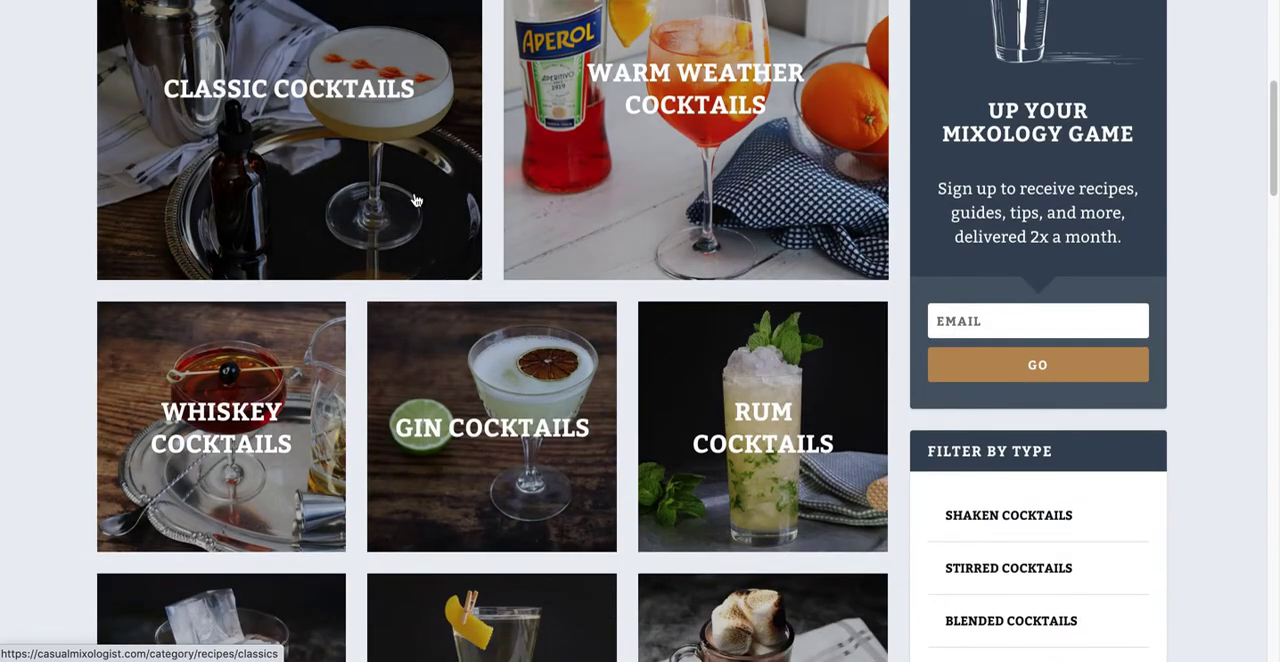
scroll(down, 3)
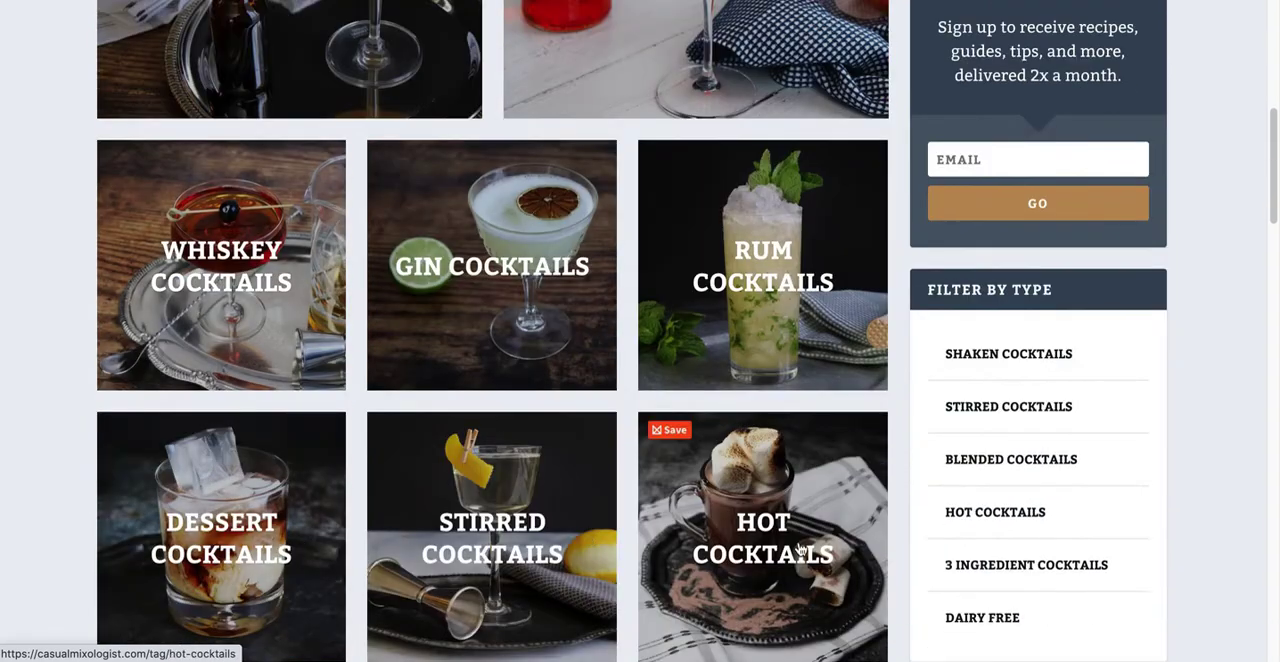
scroll(down, 3)
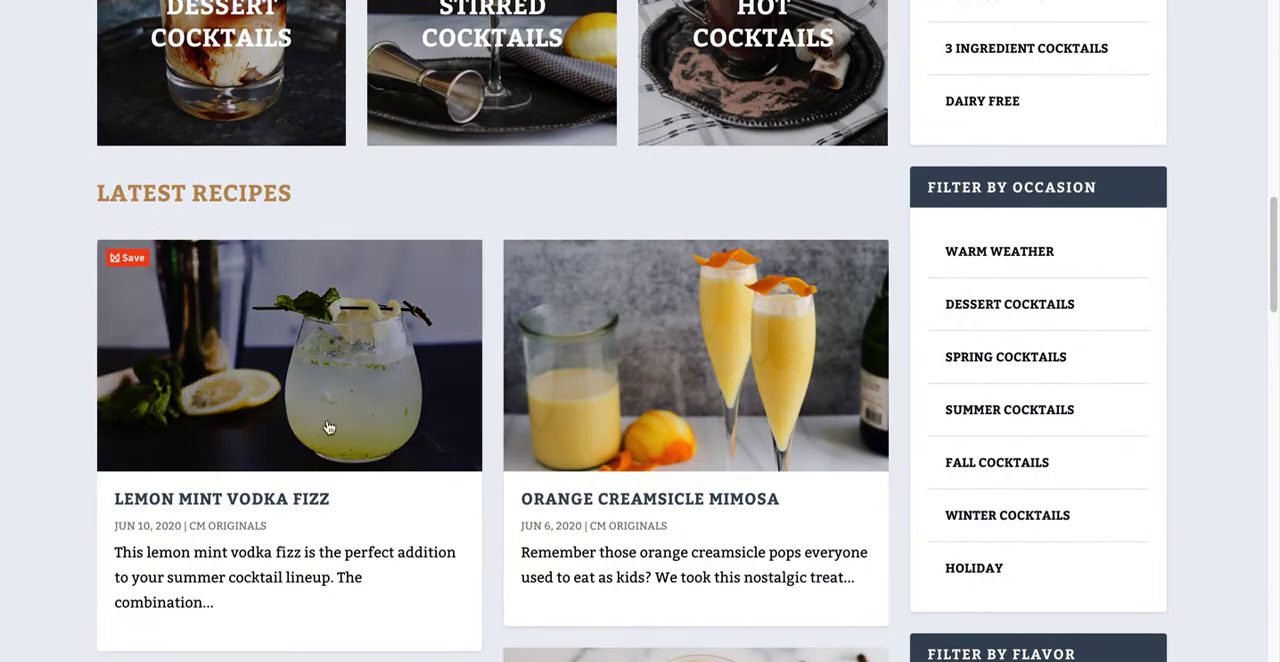
scroll(down, 3)
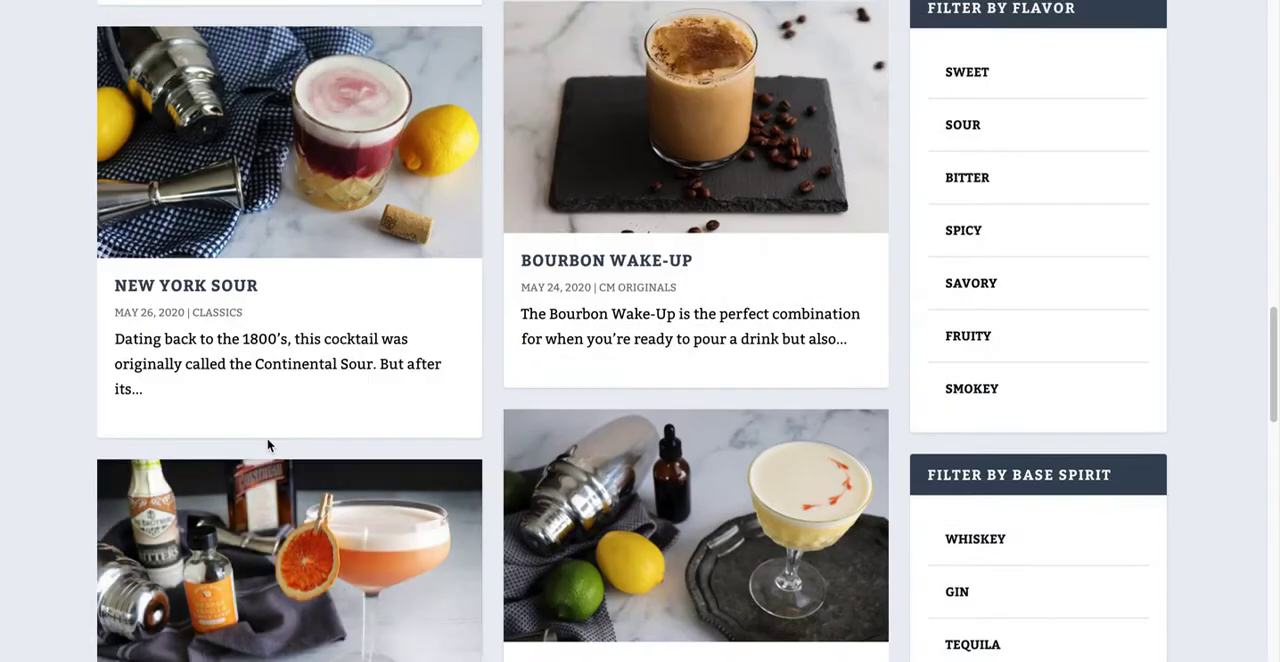
scroll(down, 3)
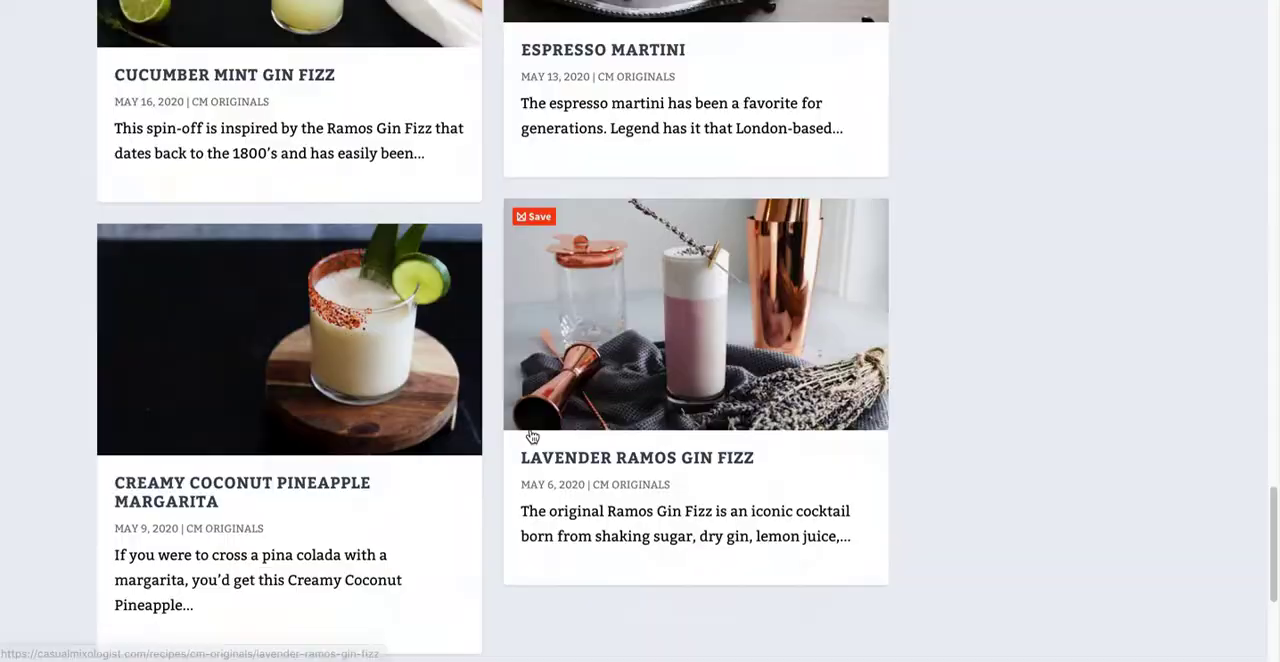
scroll(down, 3)
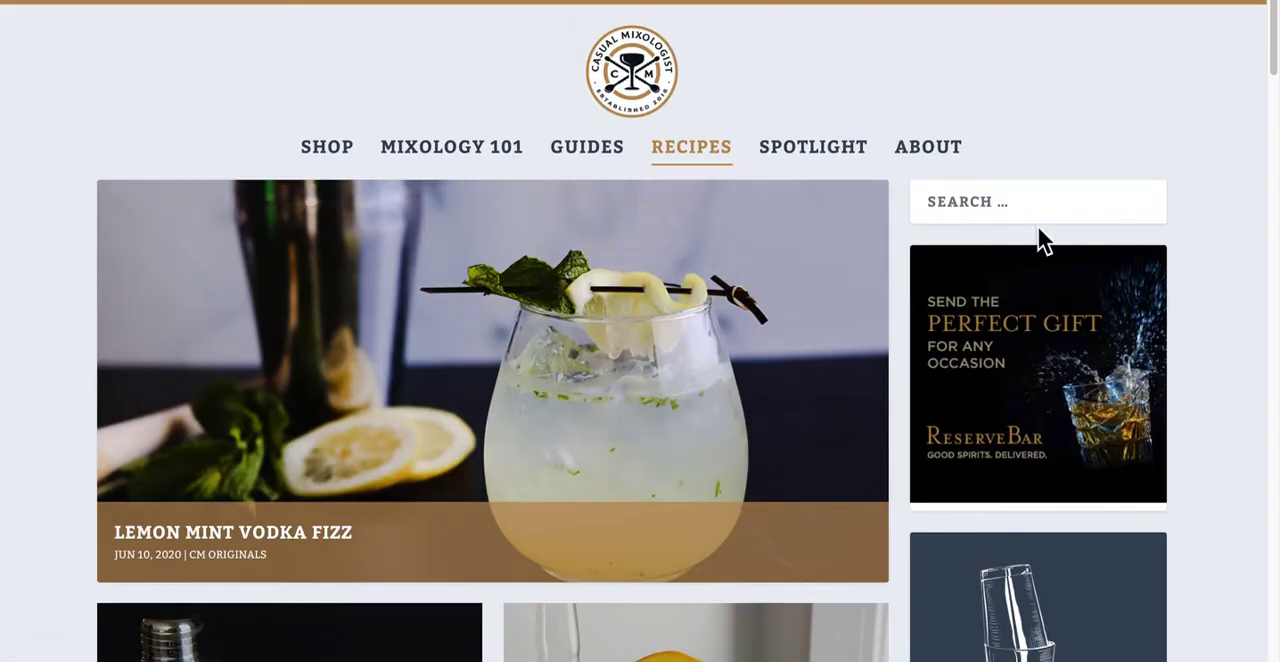
scroll(down, 3)
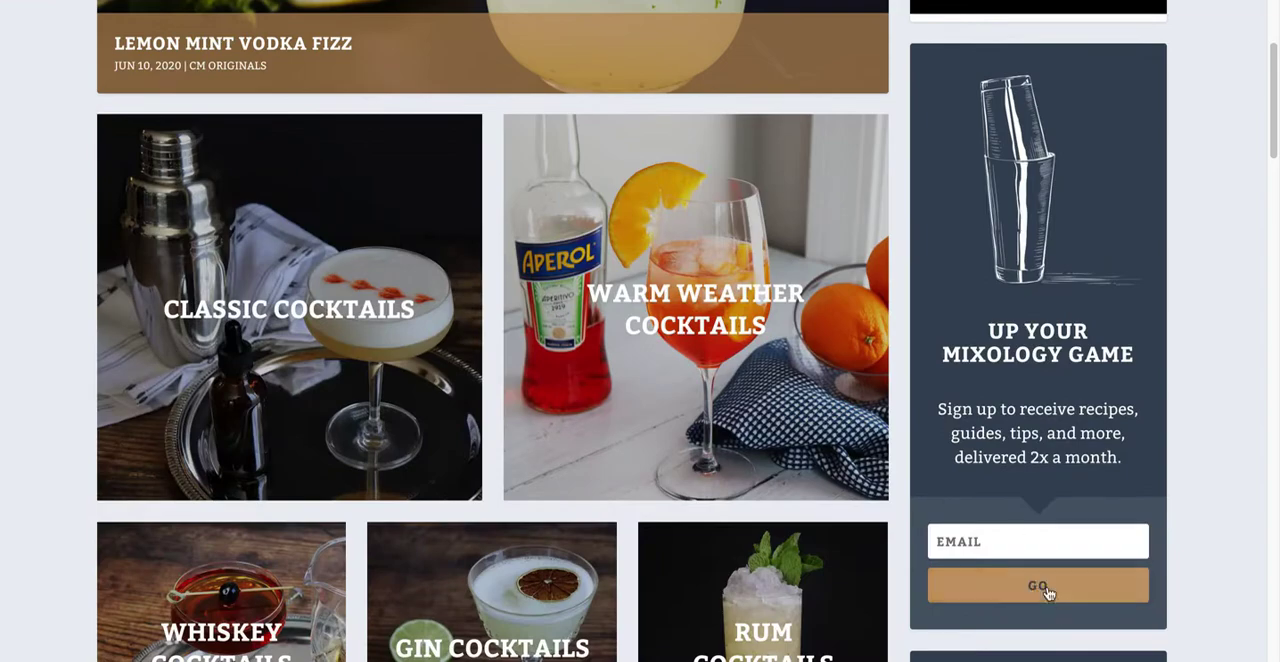
scroll(down, 3)
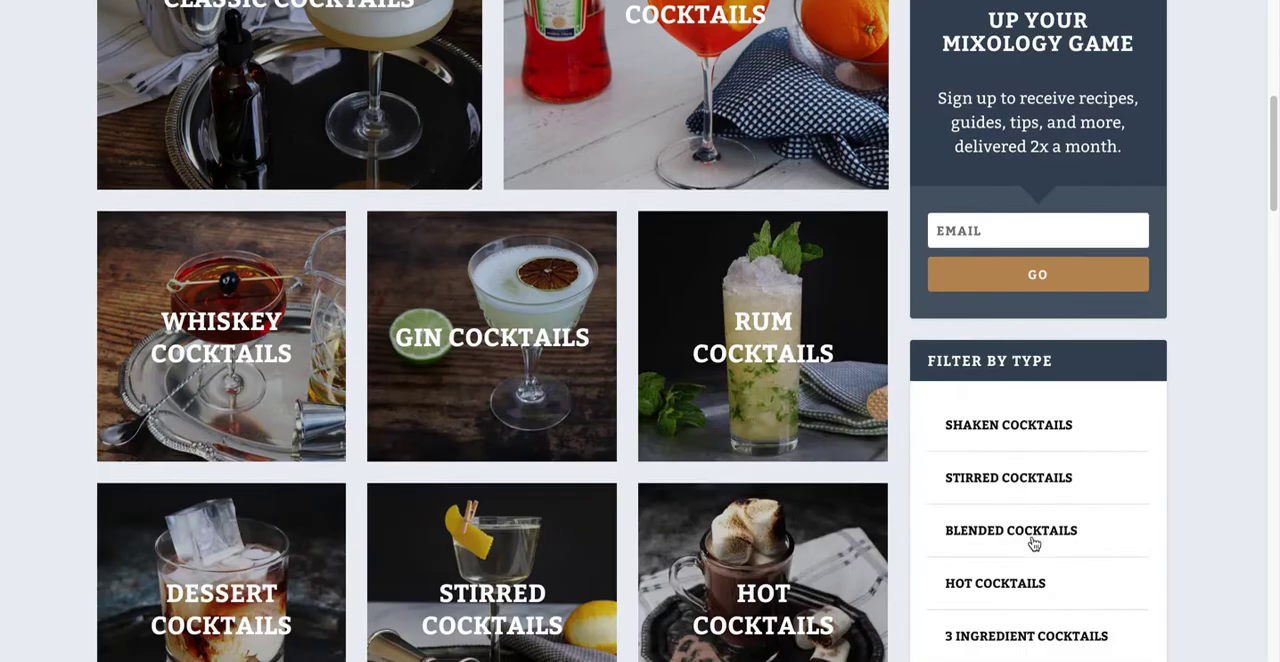
scroll(down, 3)
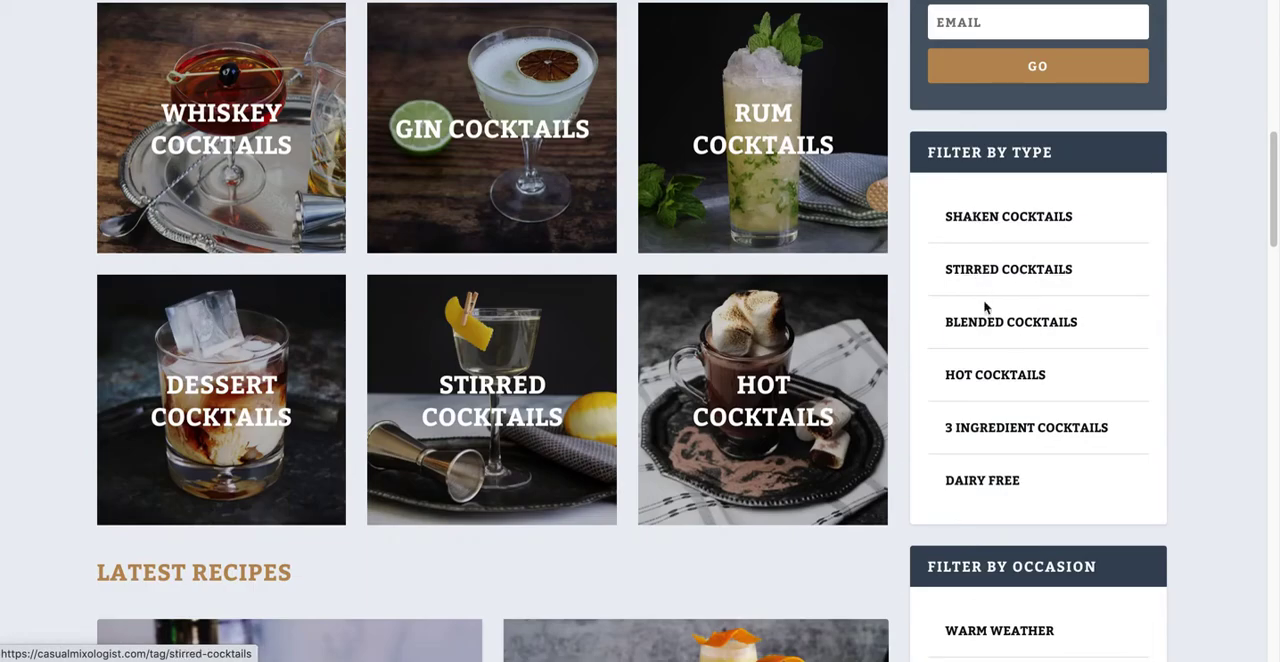
scroll(down, 3)
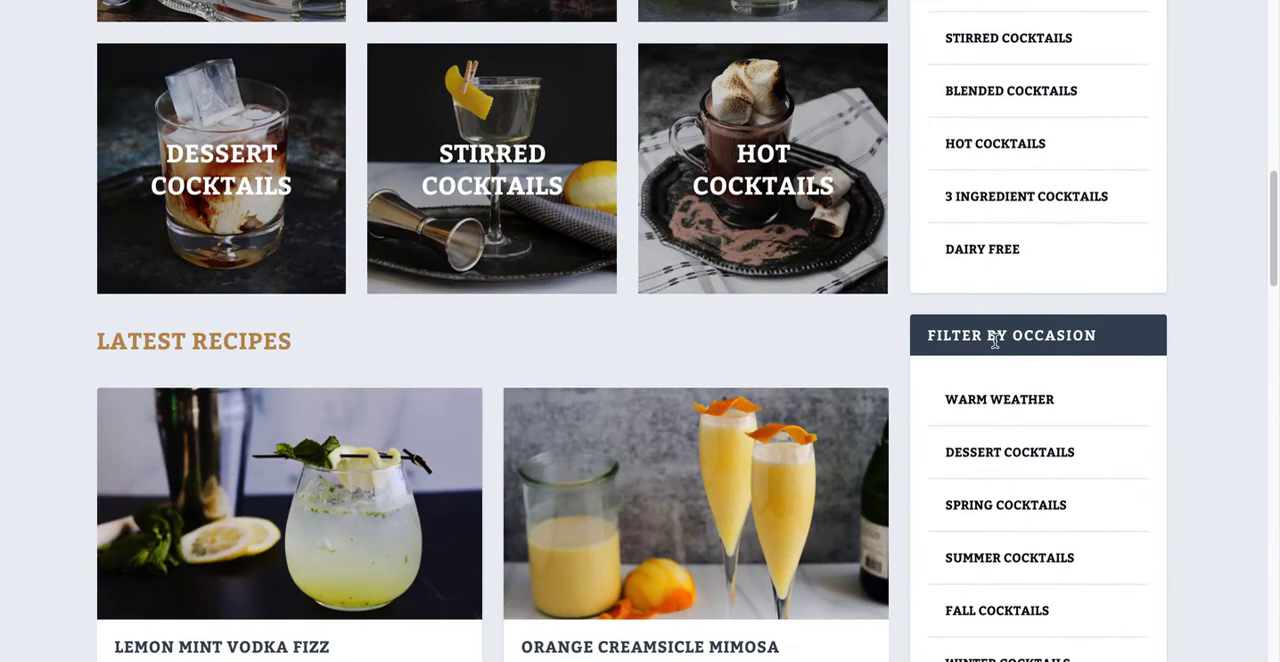
scroll(down, 3)
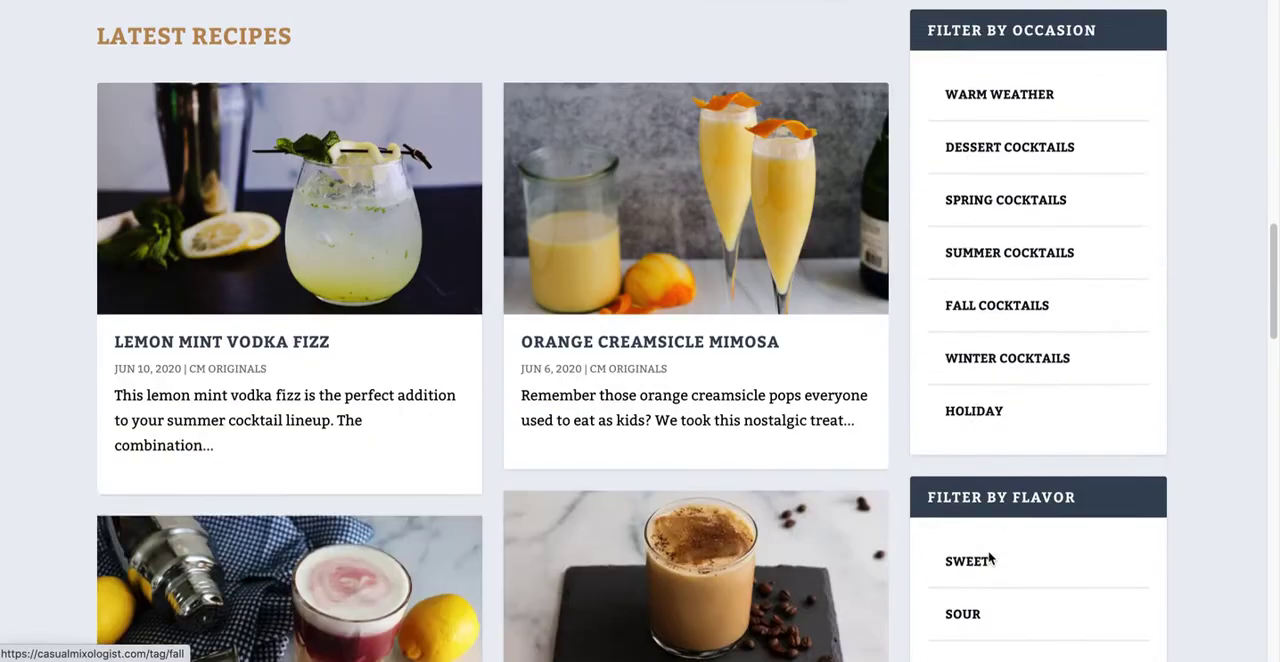
scroll(down, 3)
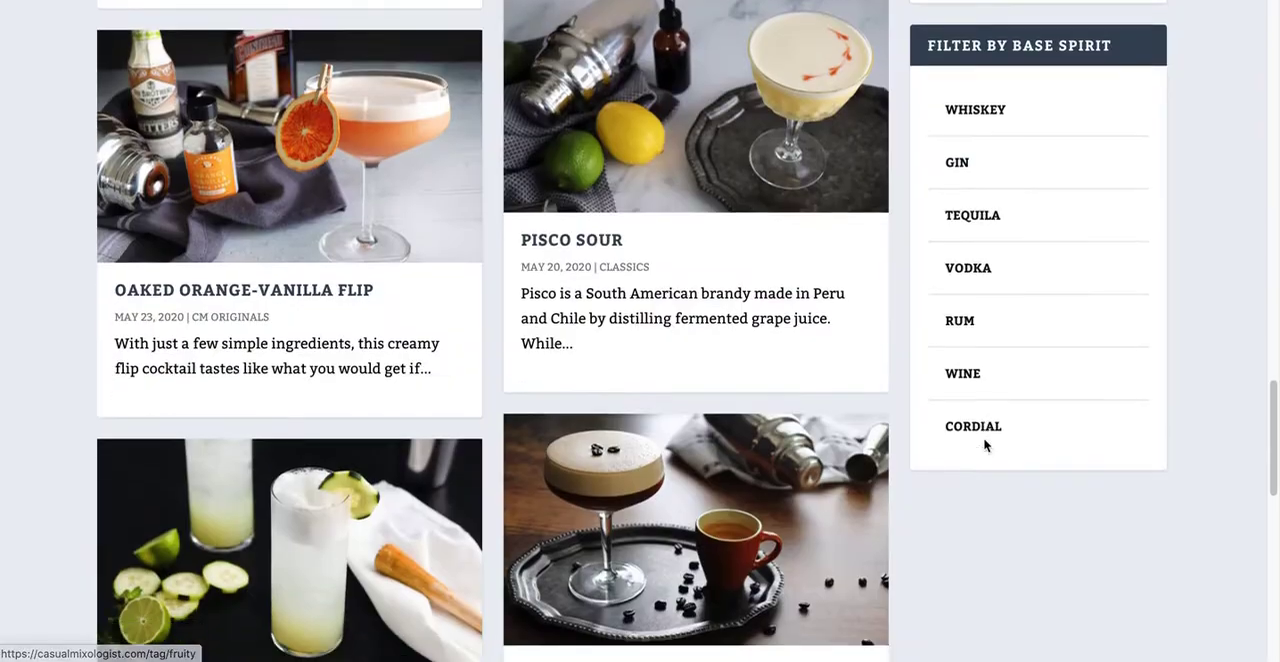
scroll(up, 3)
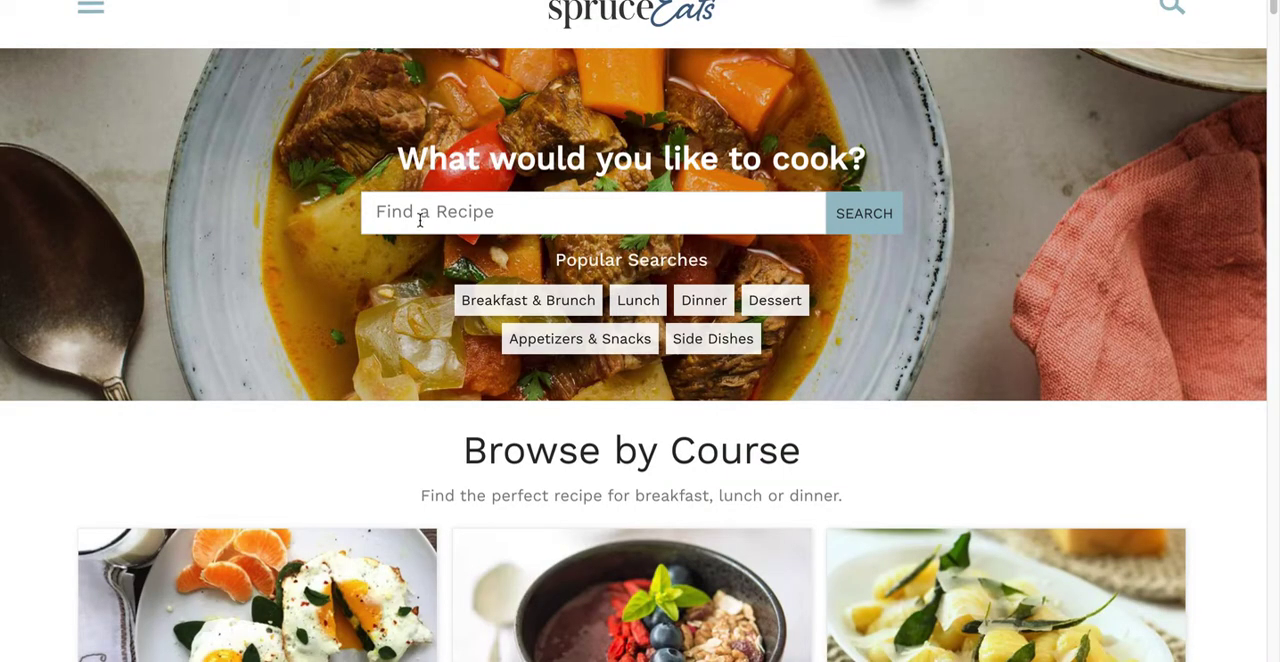
mouse_move(292, 295)
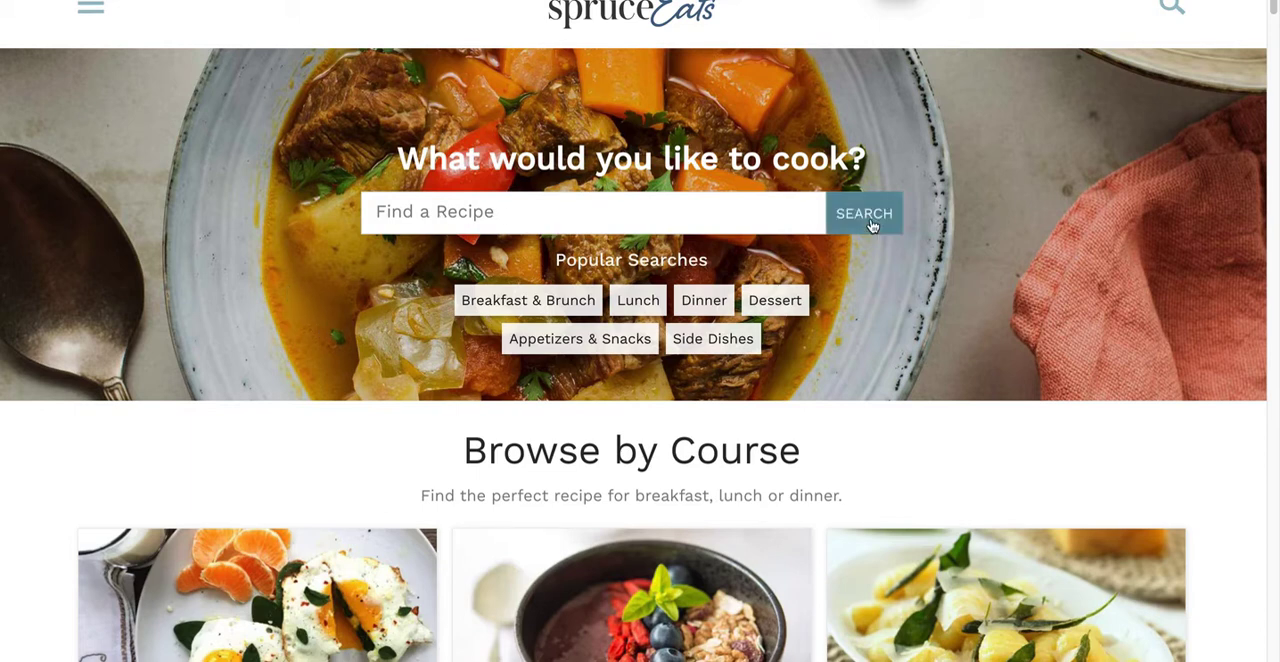
mouse_move(747, 312)
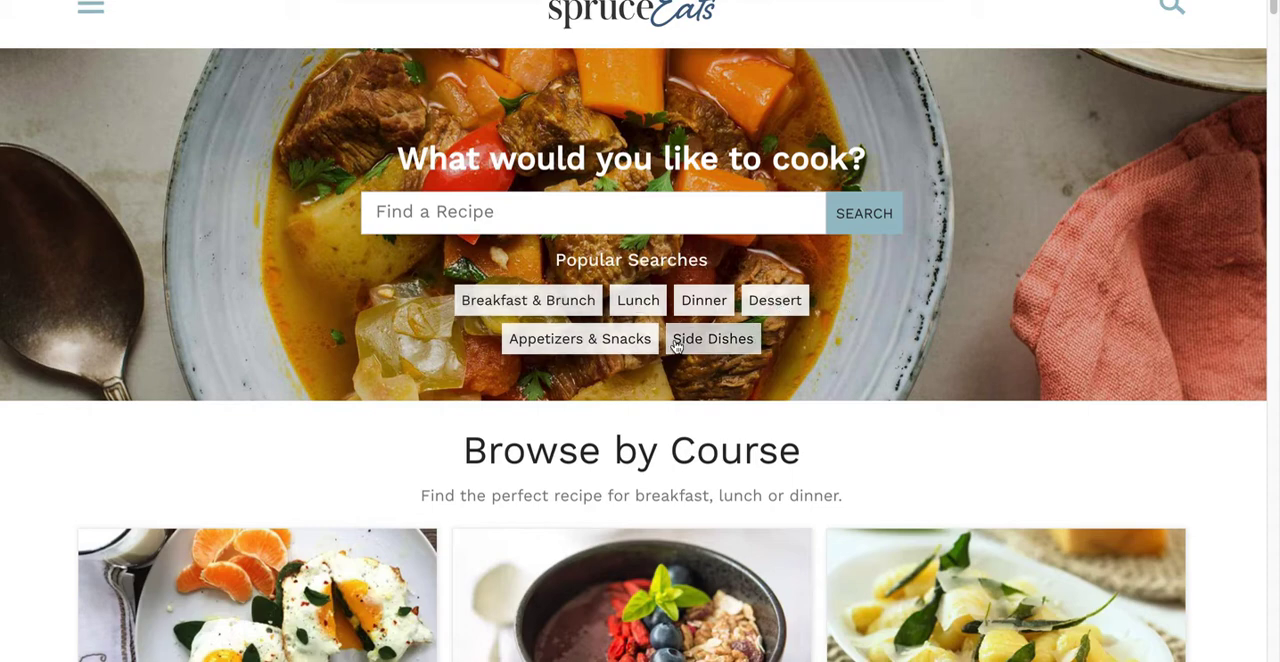
scroll(down, 3)
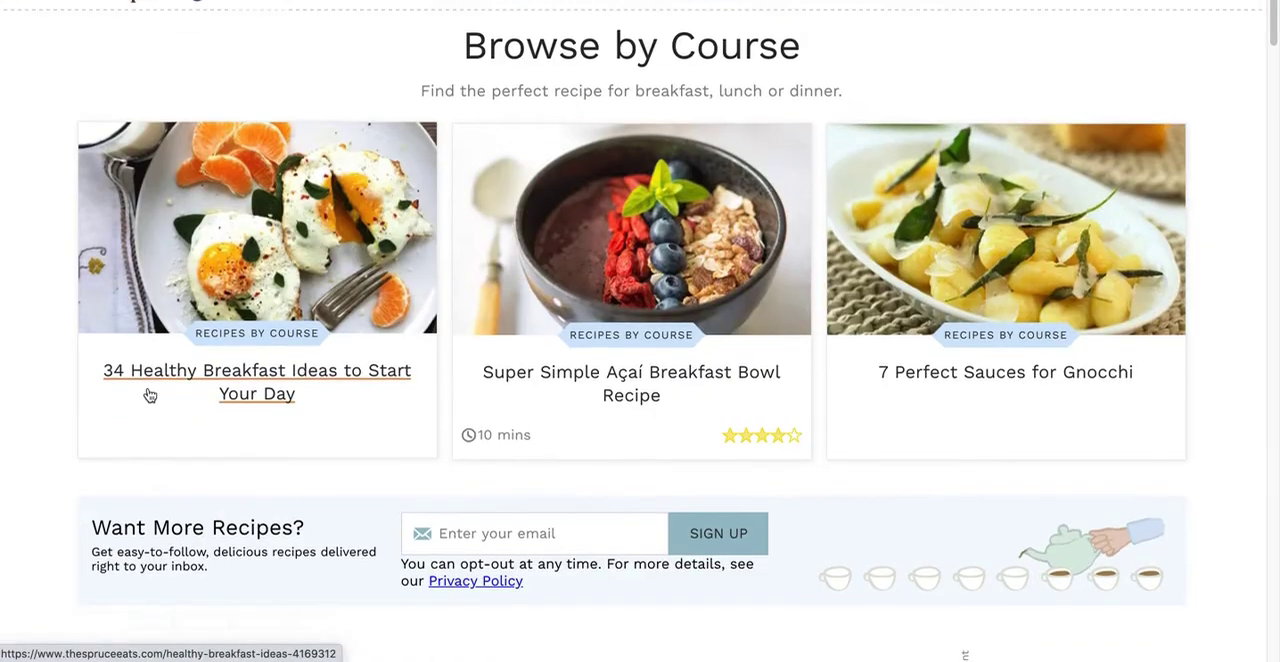
scroll(down, 3)
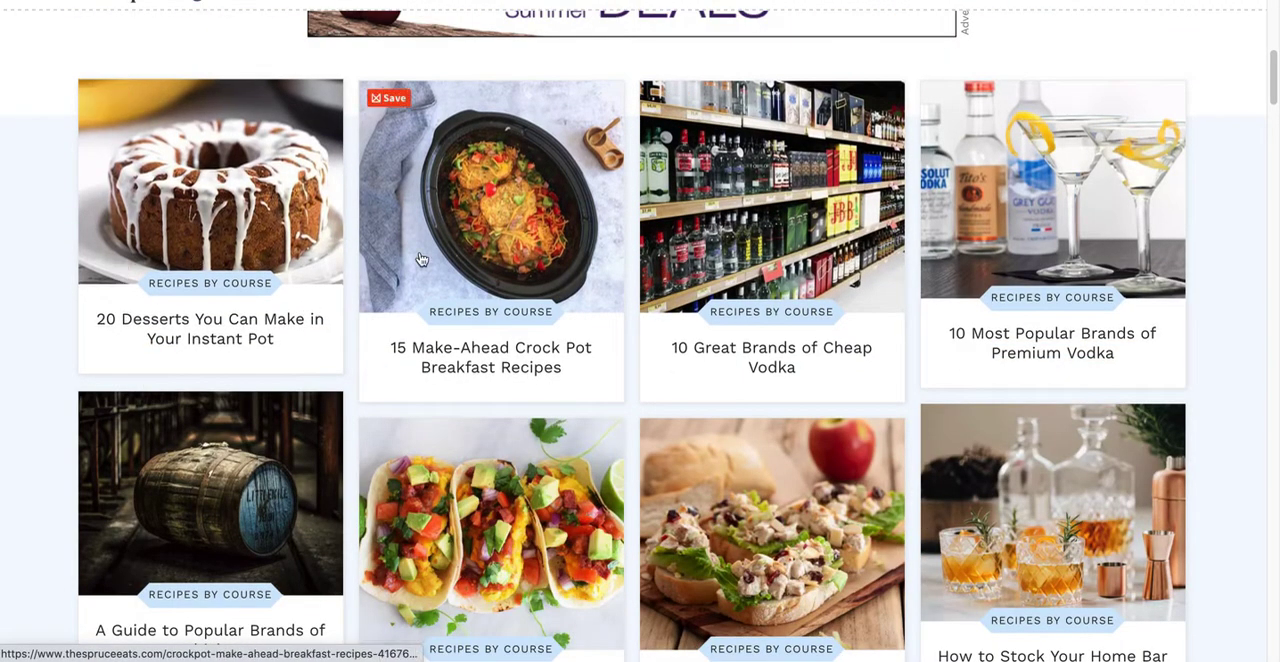
scroll(down, 3)
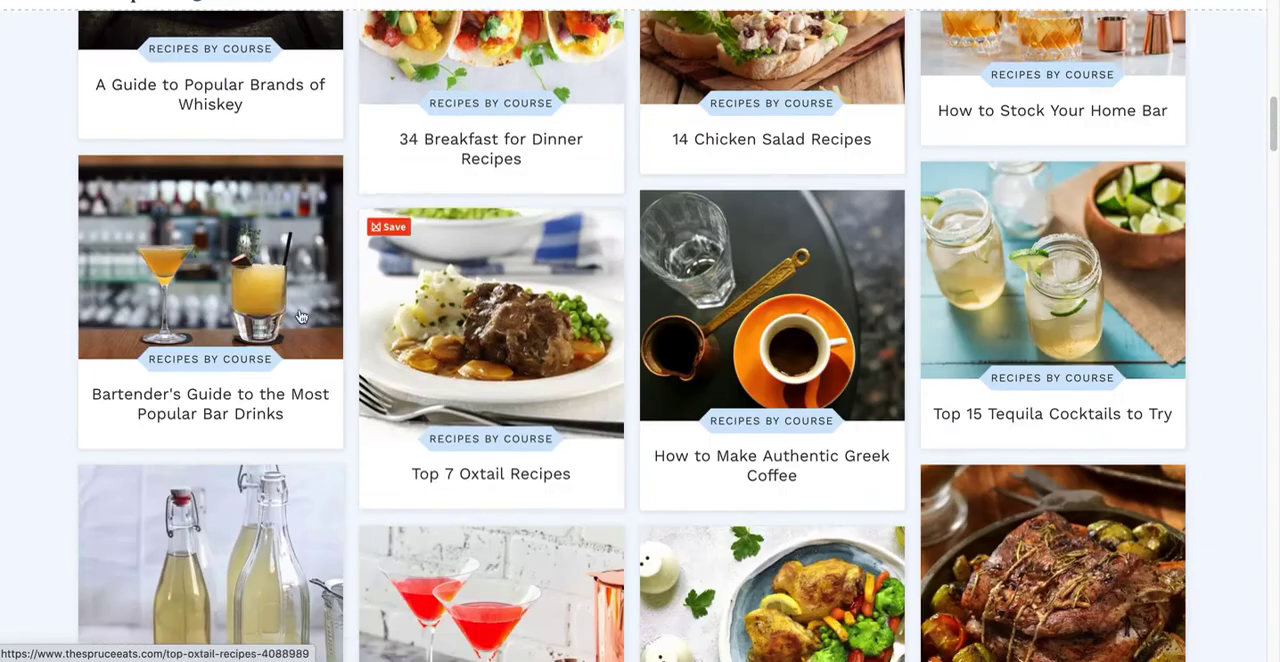
scroll(down, 3)
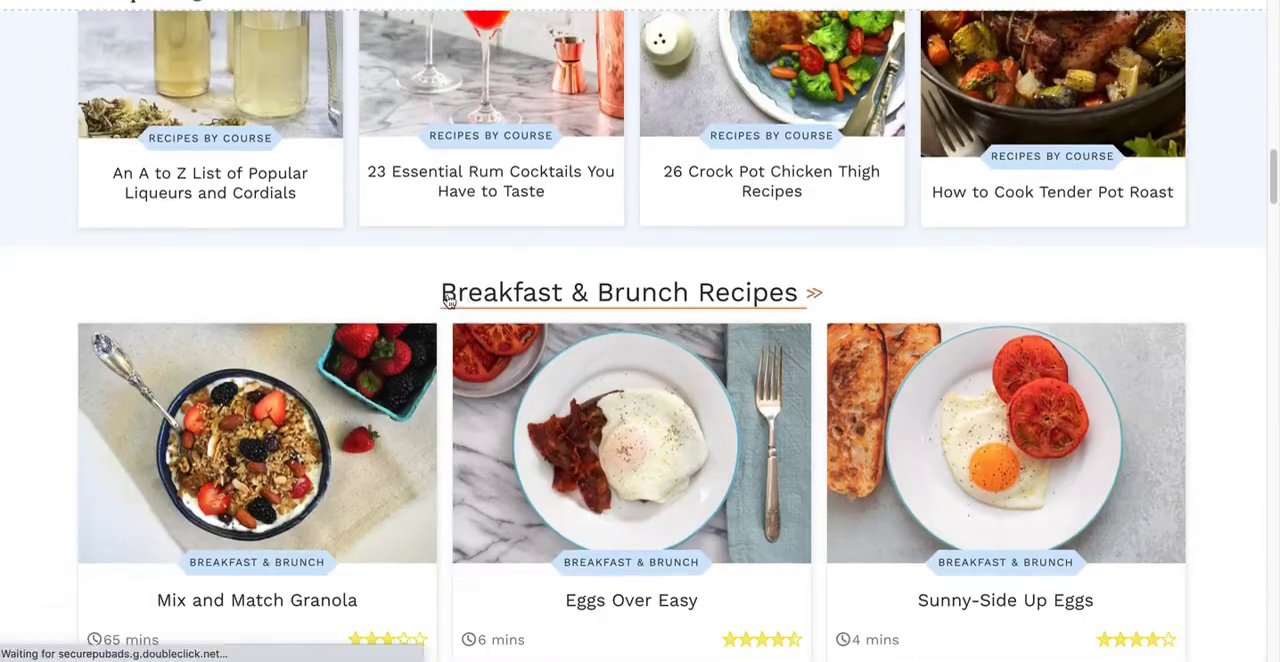
scroll(down, 3)
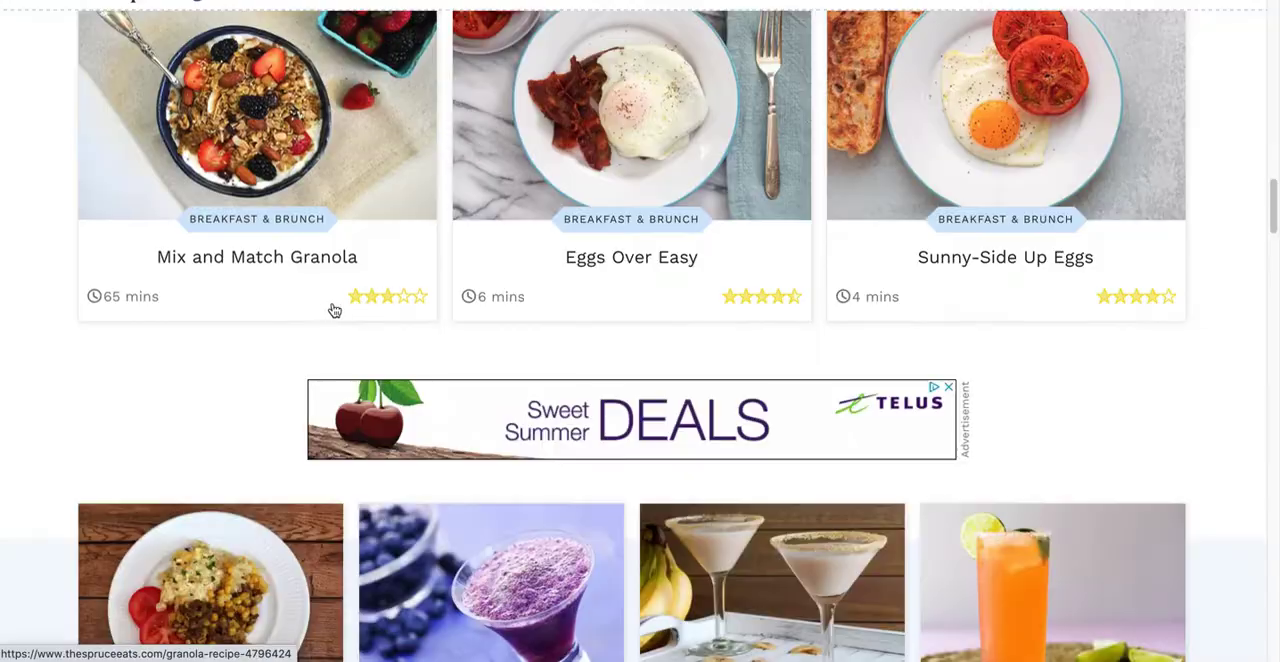
scroll(down, 3)
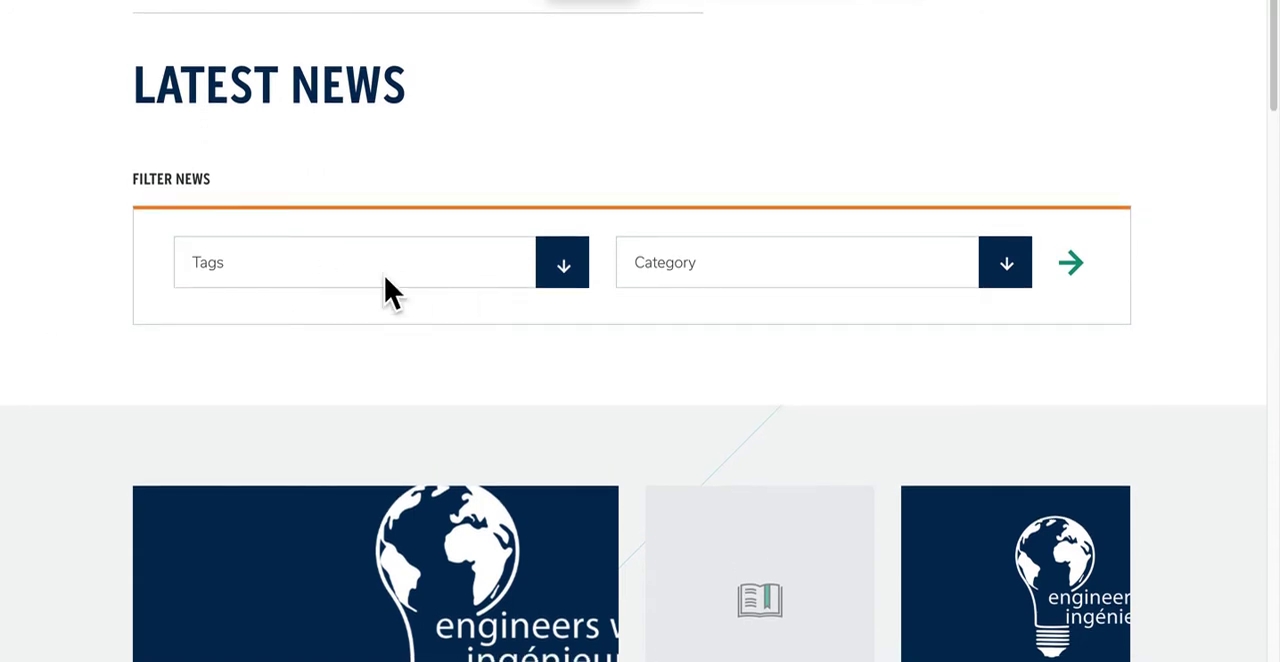
click(562, 262)
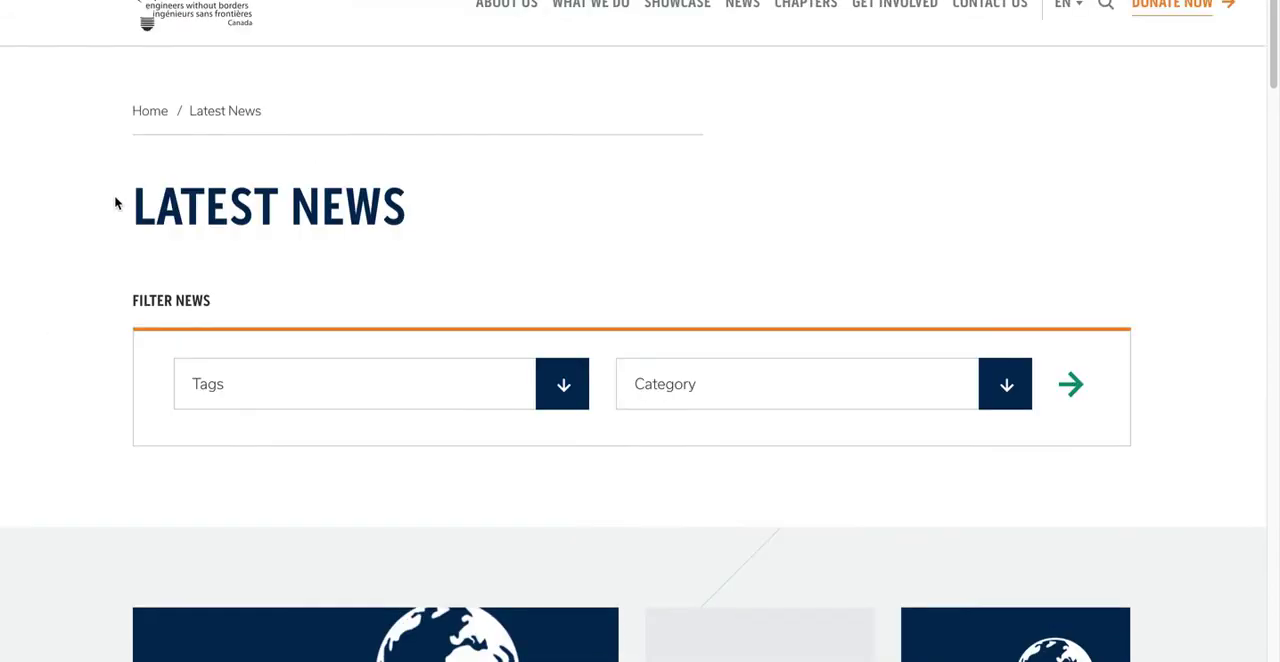
scroll(down, 3)
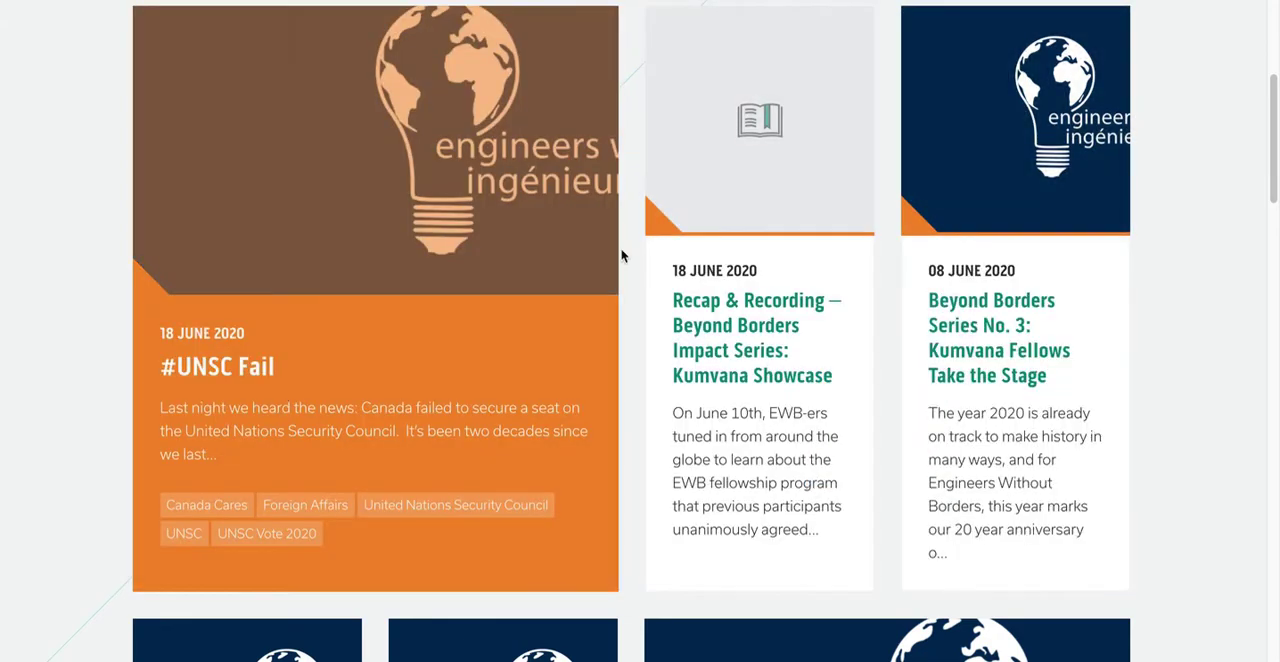
scroll(down, 3)
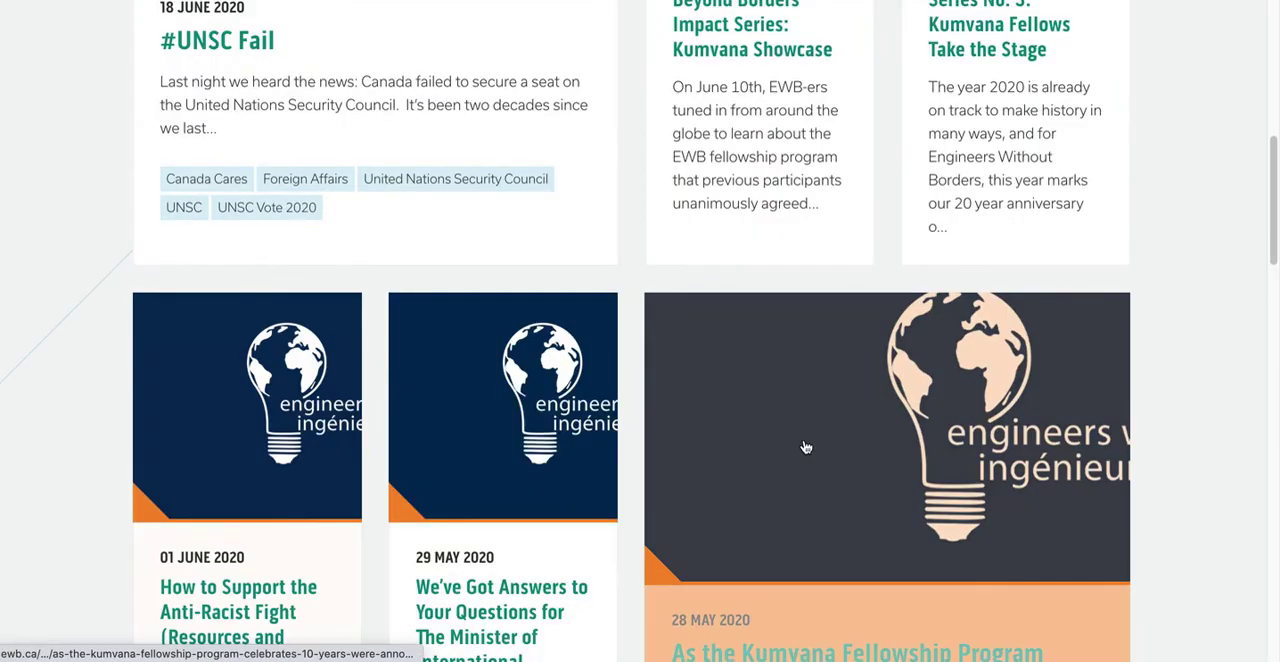
scroll(down, 3)
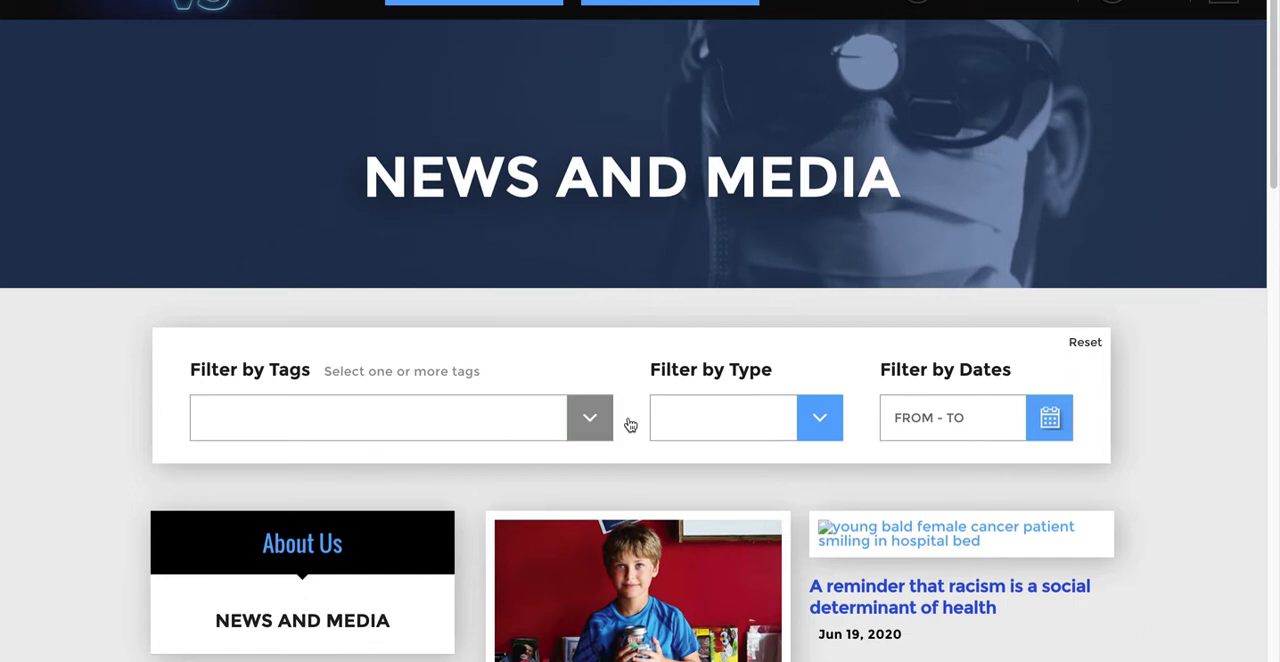
mouse_move(331, 432)
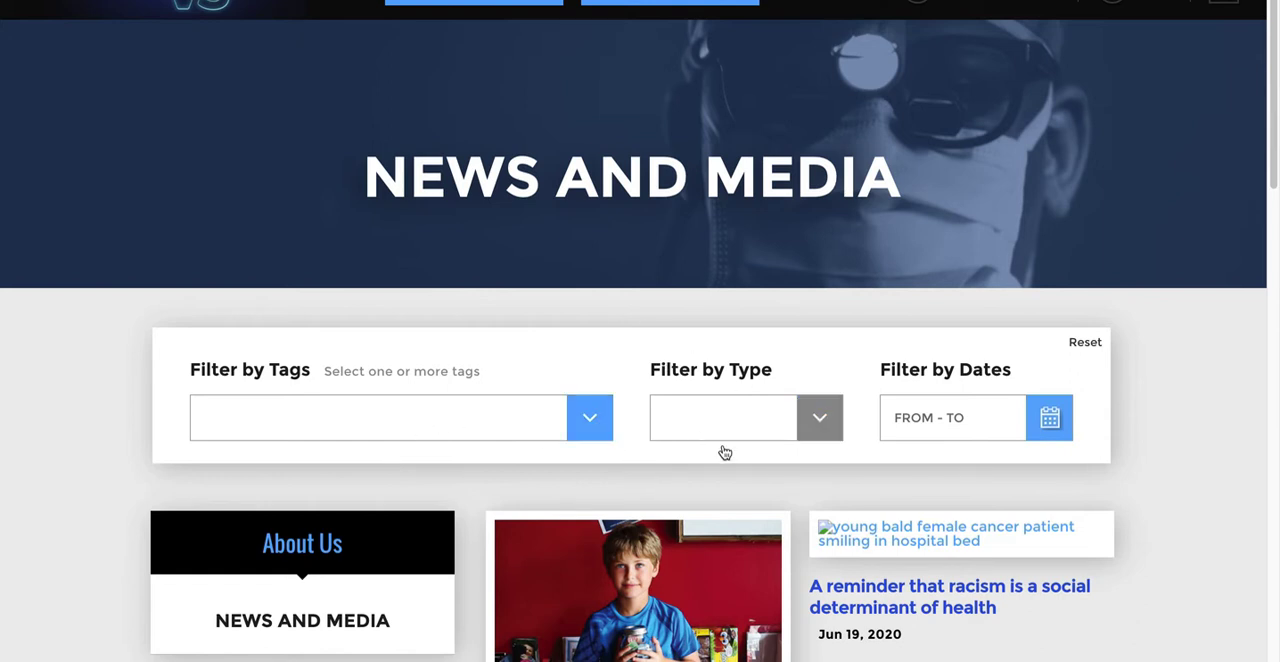
scroll(down, 3)
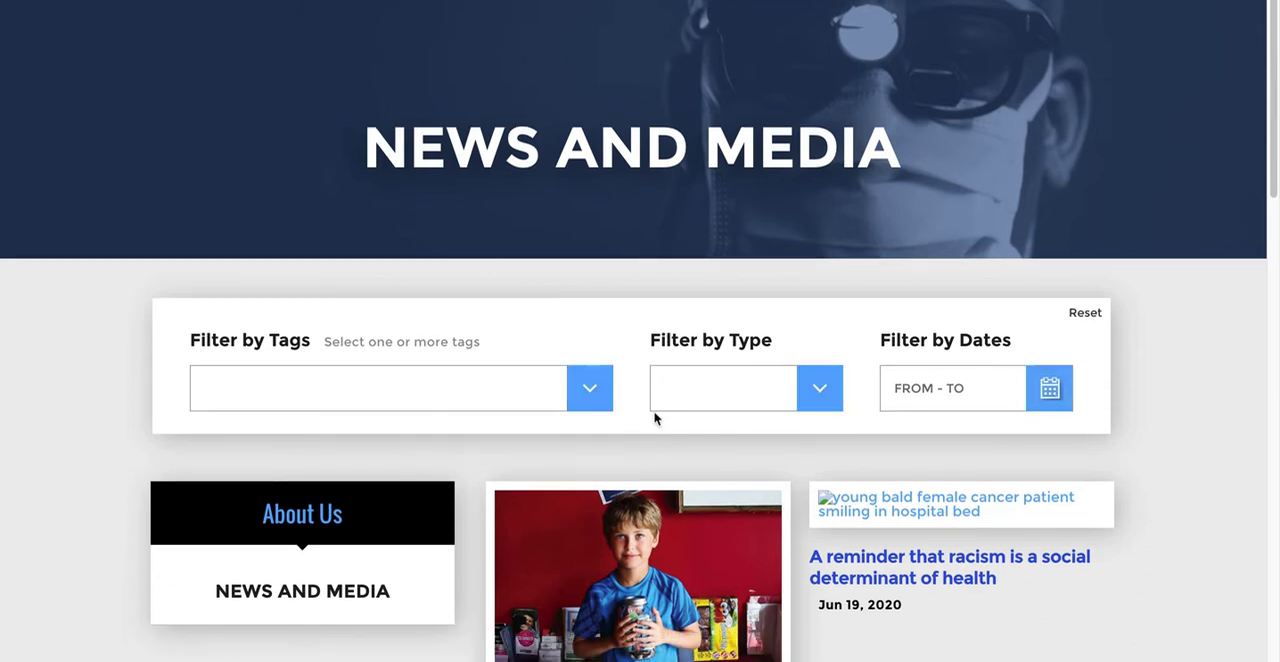
scroll(down, 3)
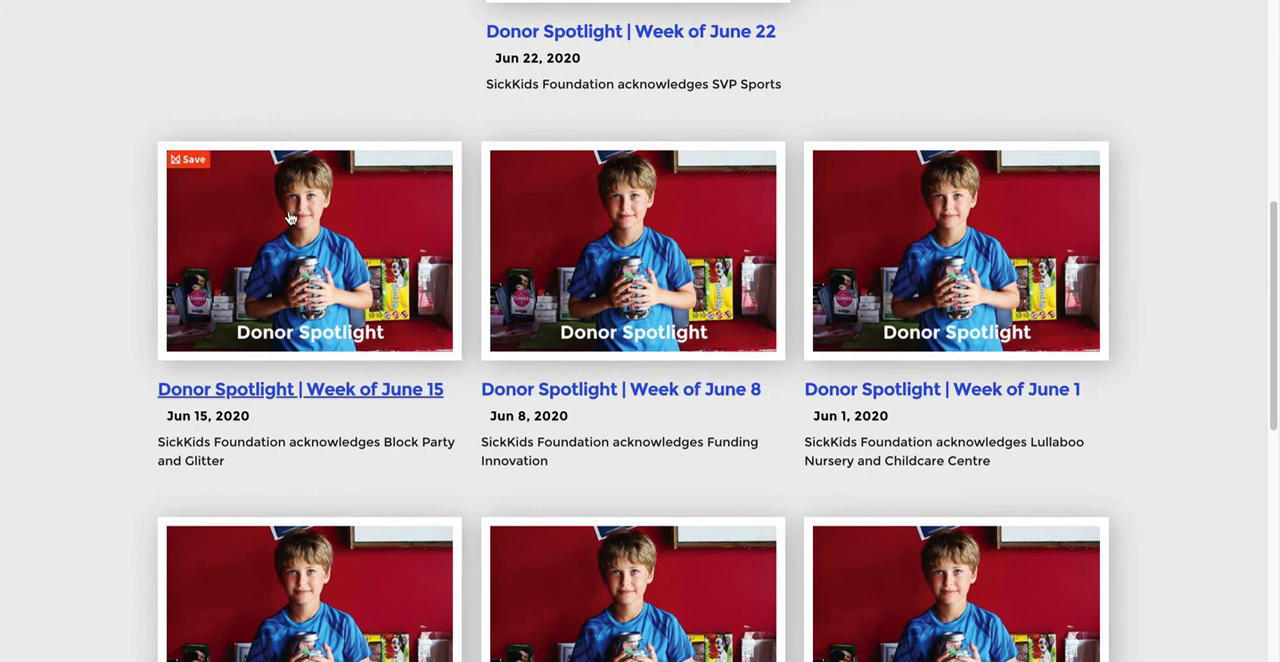
scroll(down, 3)
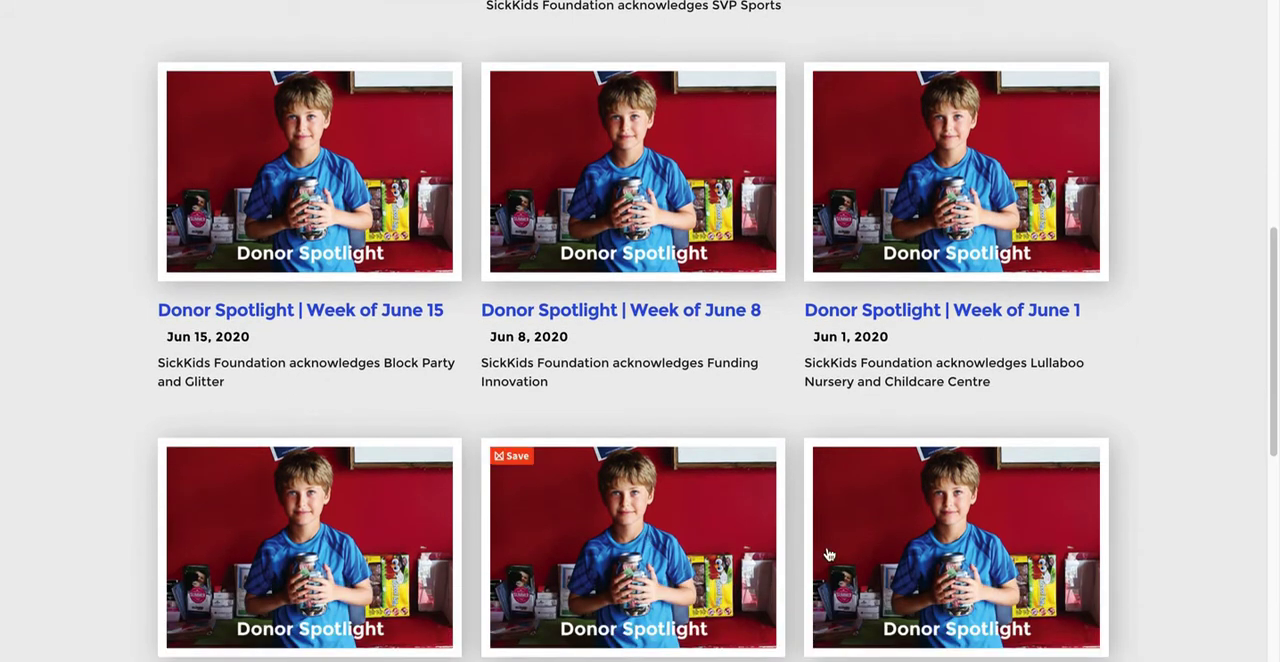
scroll(down, 3)
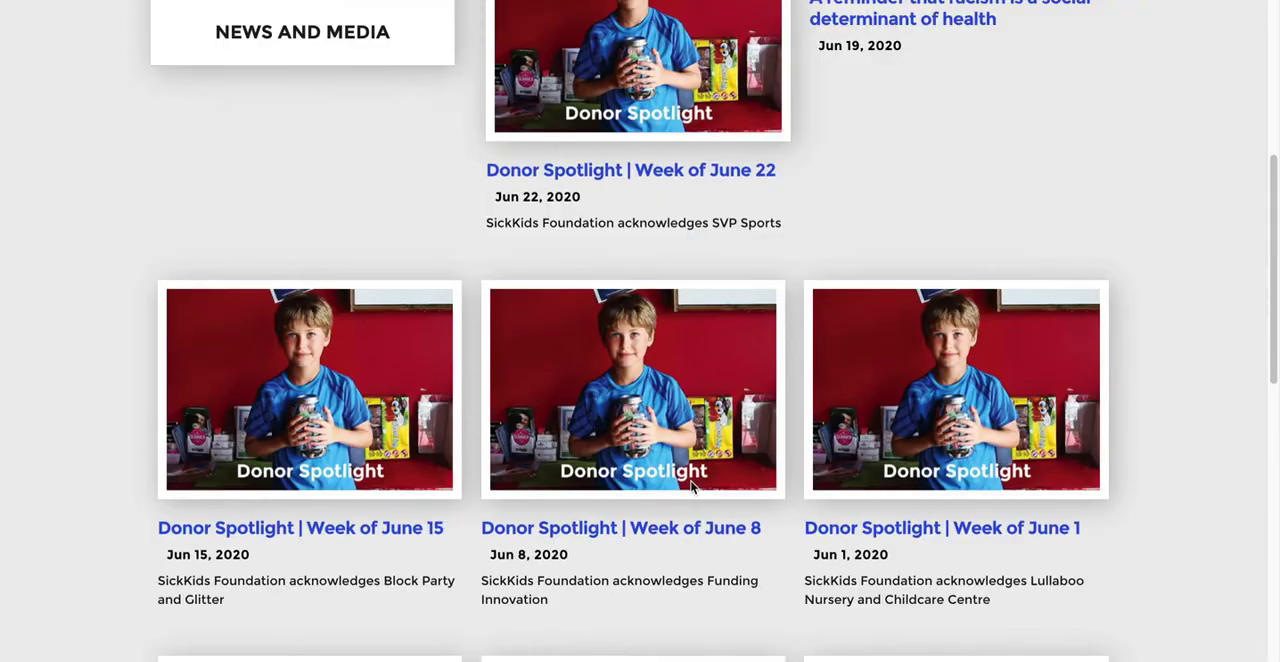
scroll(up, 3)
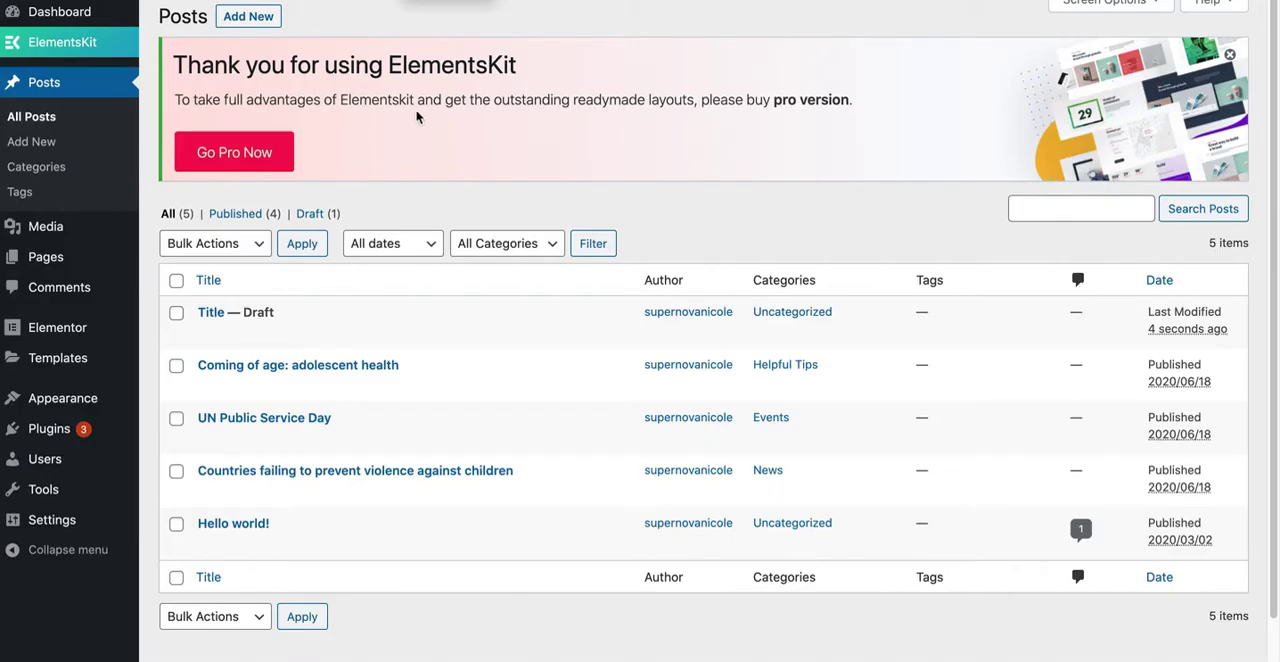
mouse_move(408, 114)
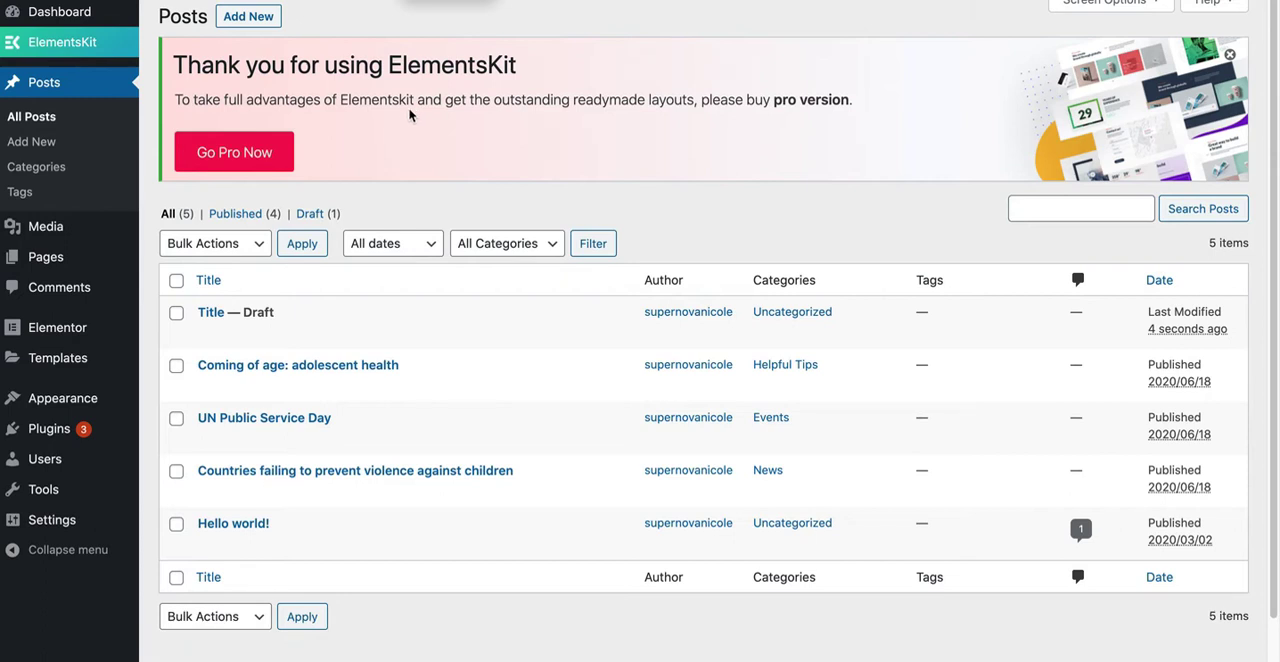
mouse_move(57, 357)
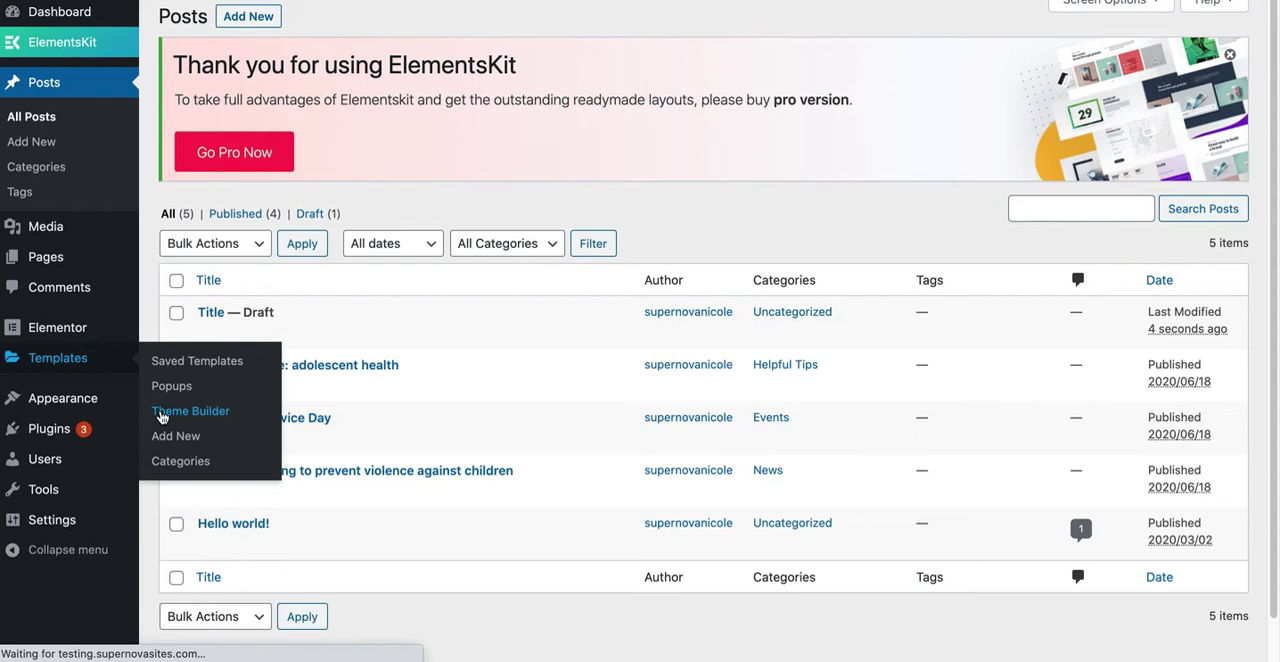
Show the Theme Builder template list filtered to Archive, revealing the Blog draft
click(189, 411)
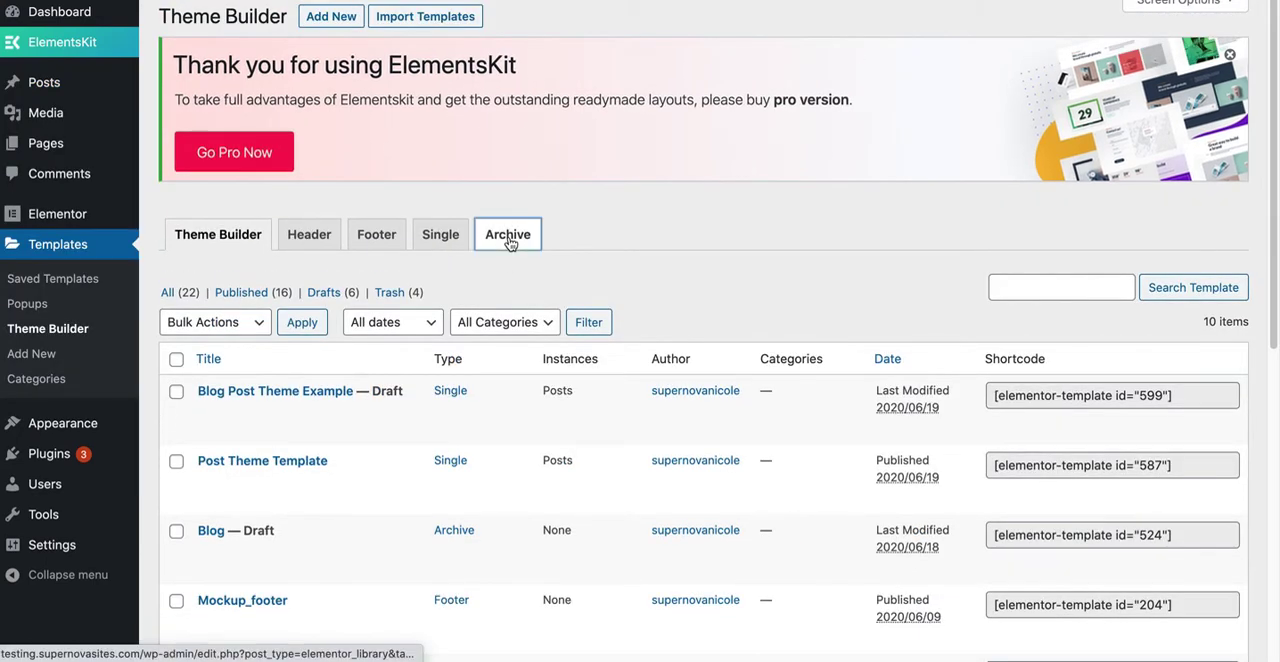
click(507, 234)
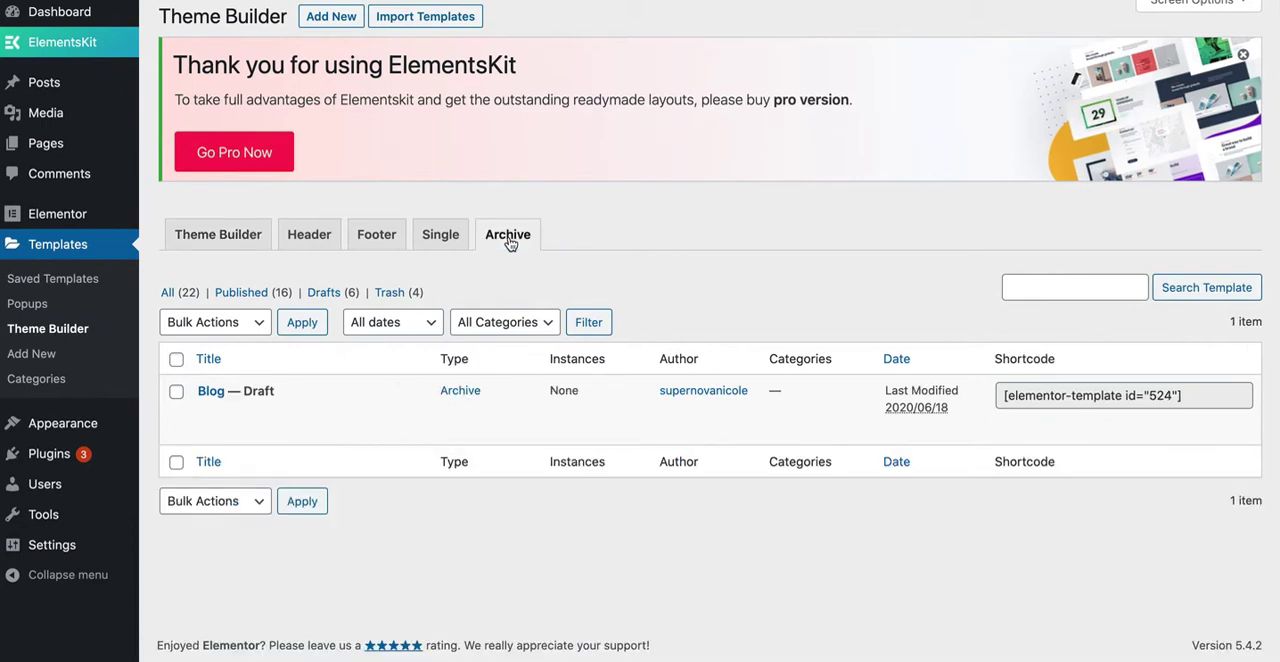
Add a new Archive-type template called 'archive Template' and create it
click(330, 16)
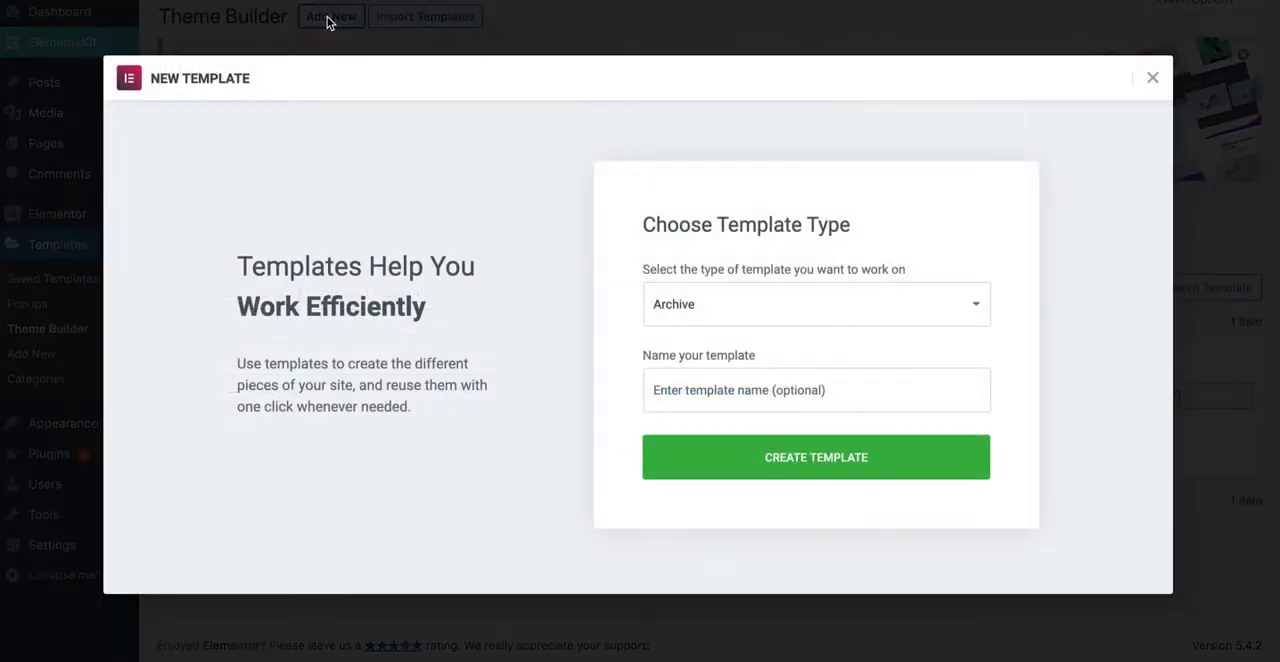
click(815, 304)
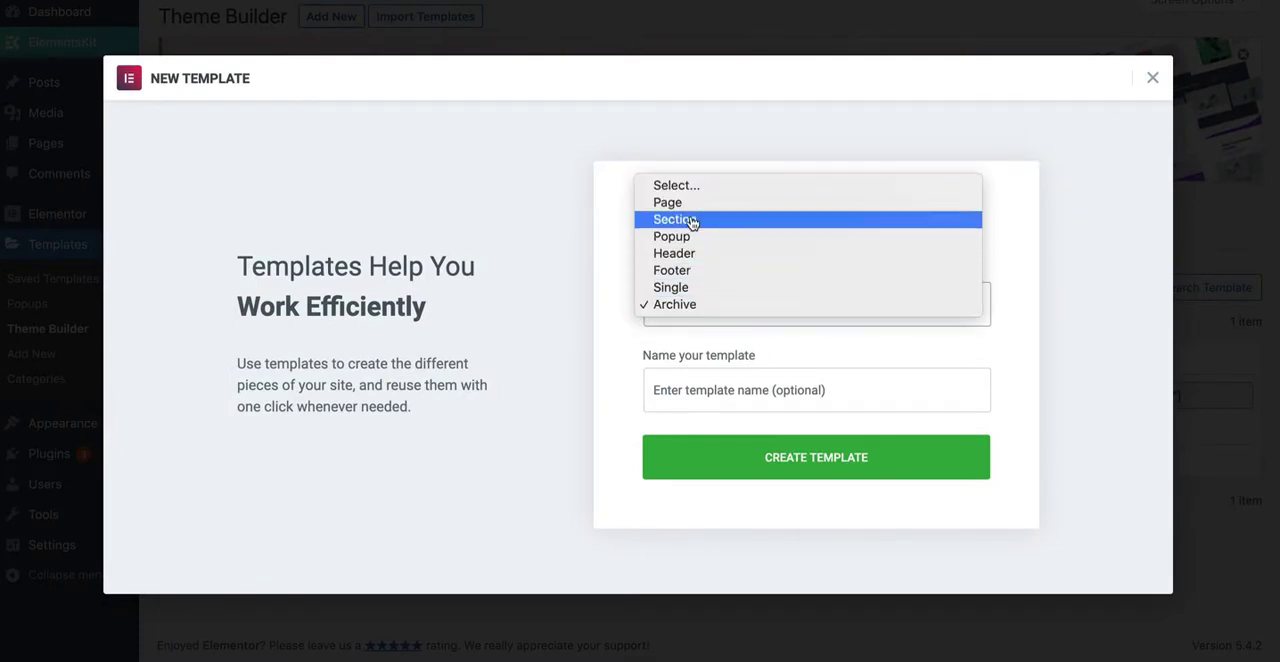
mouse_move(688, 305)
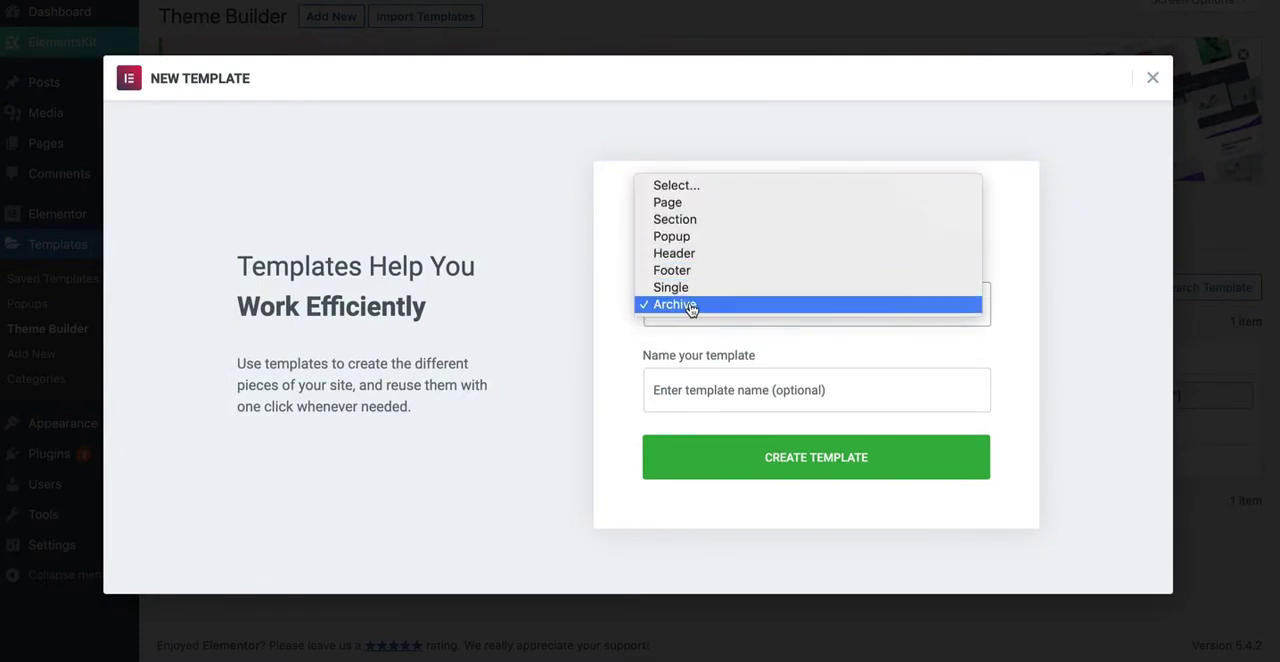
click(675, 304)
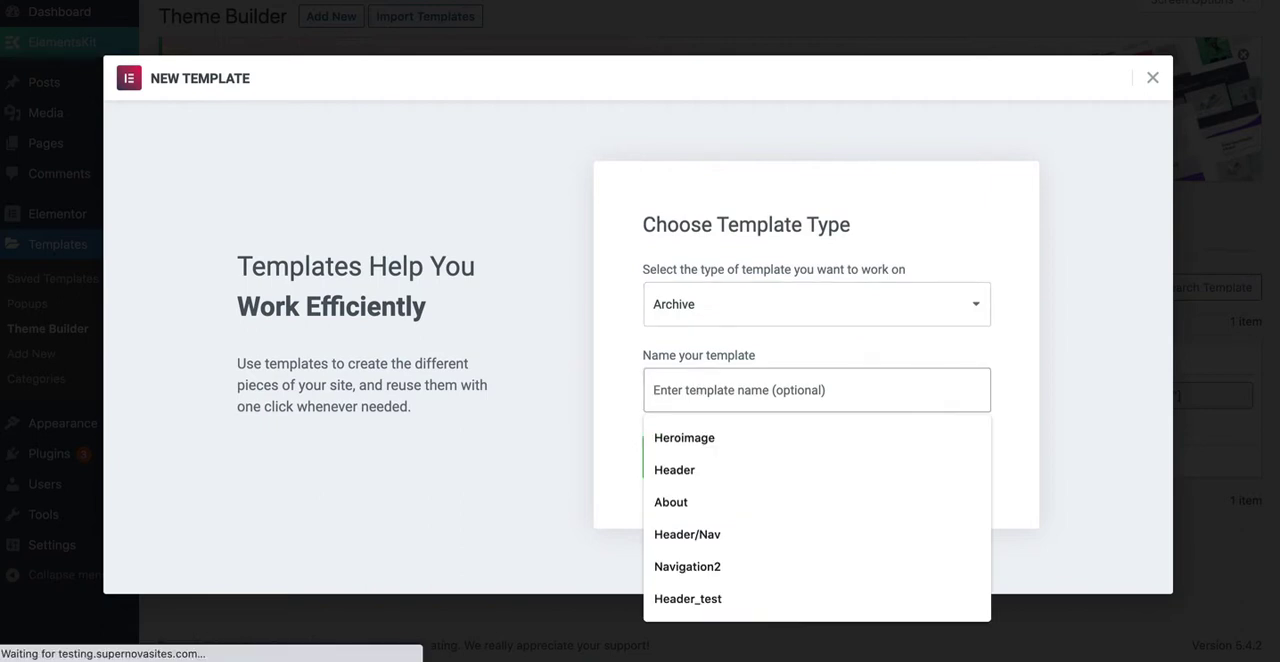
text(archive Template)
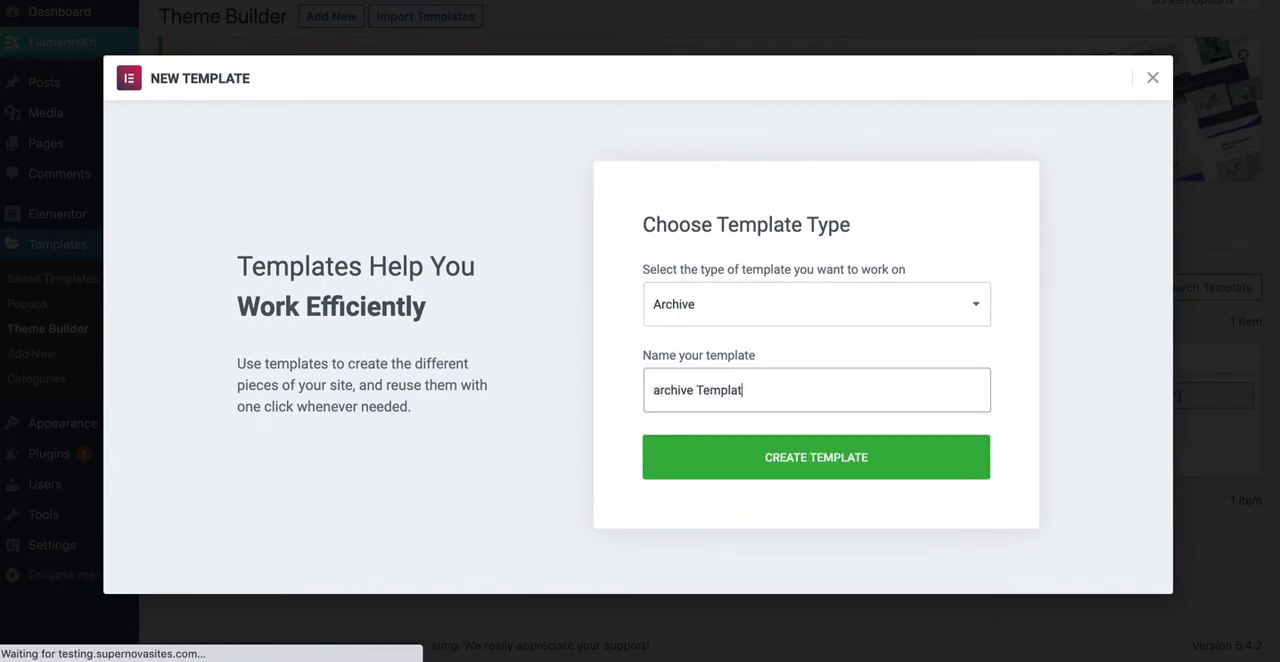
click(815, 457)
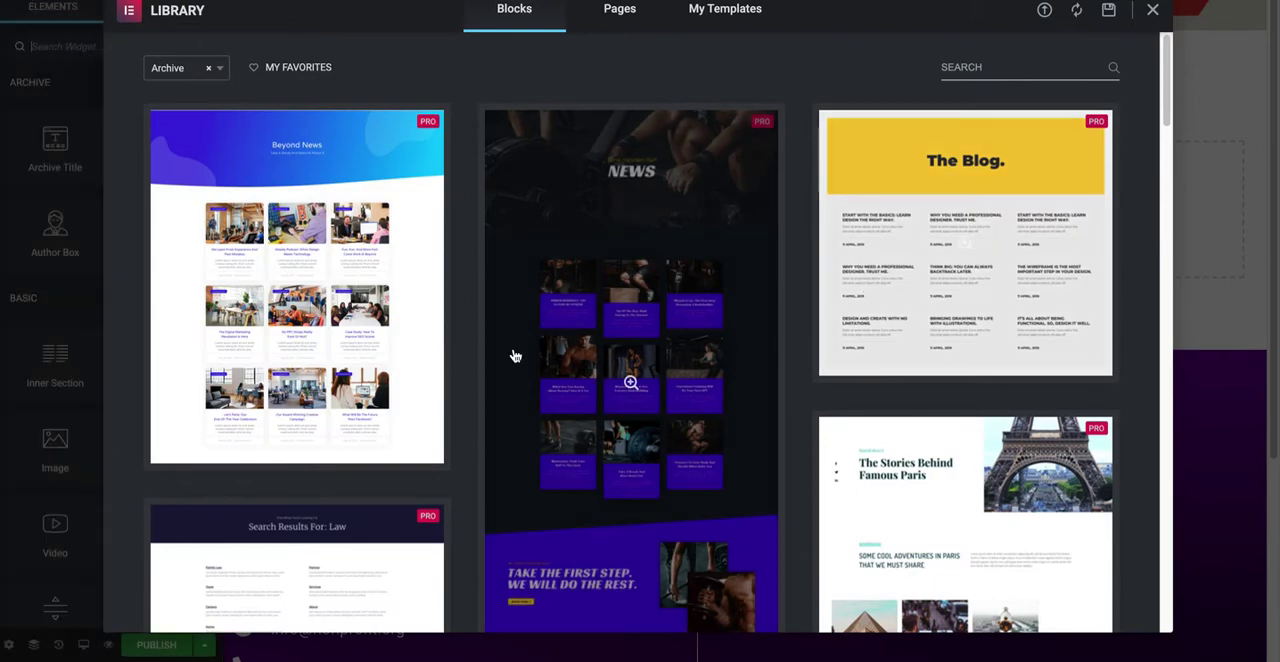
Insert the library block with an Archives heading above a three-column card post grid
scroll(down, 3)
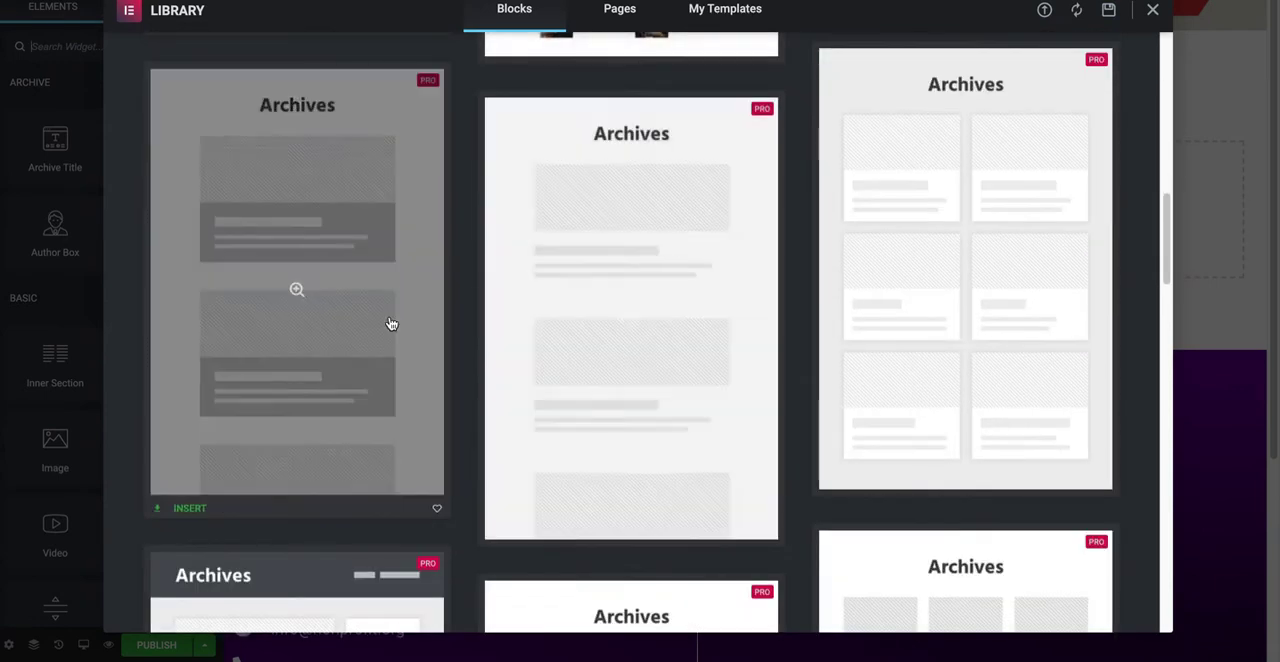
scroll(down, 3)
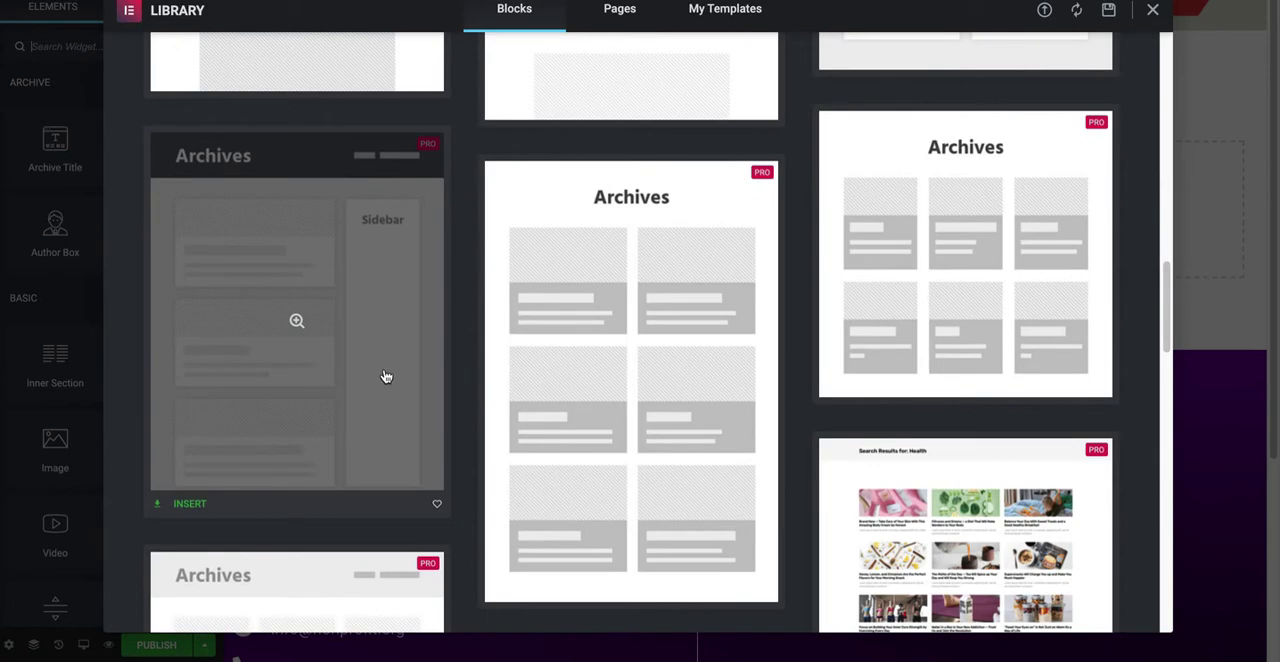
scroll(down, 3)
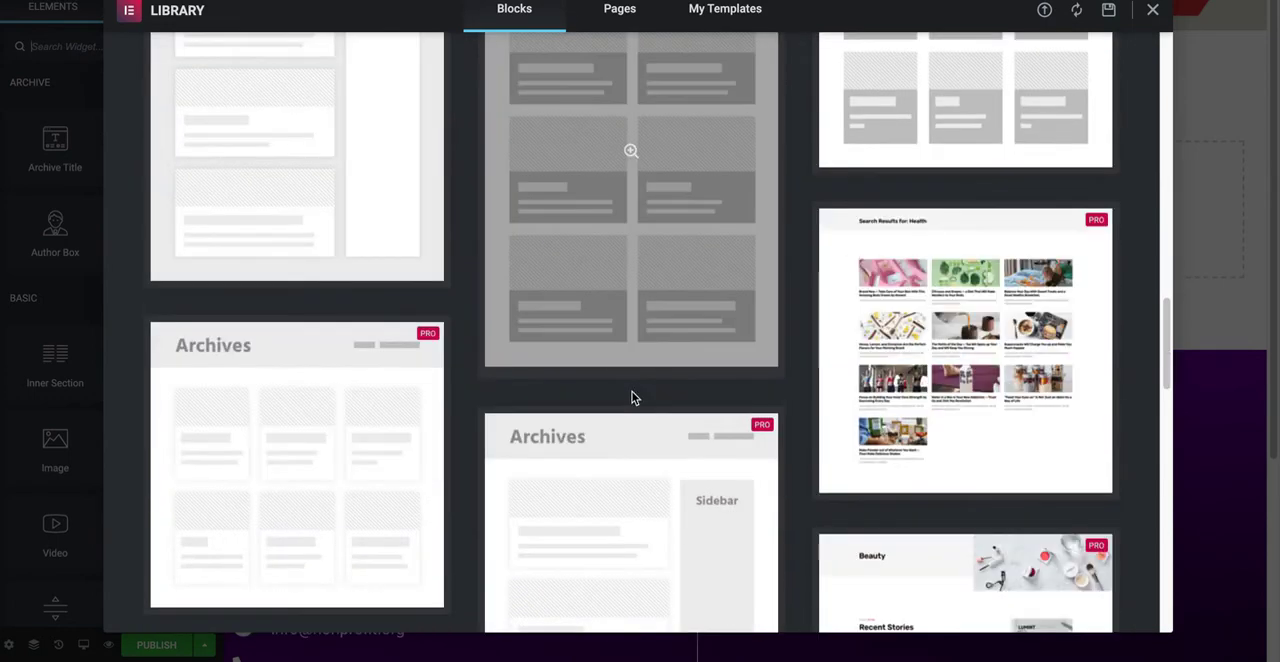
scroll(down, 3)
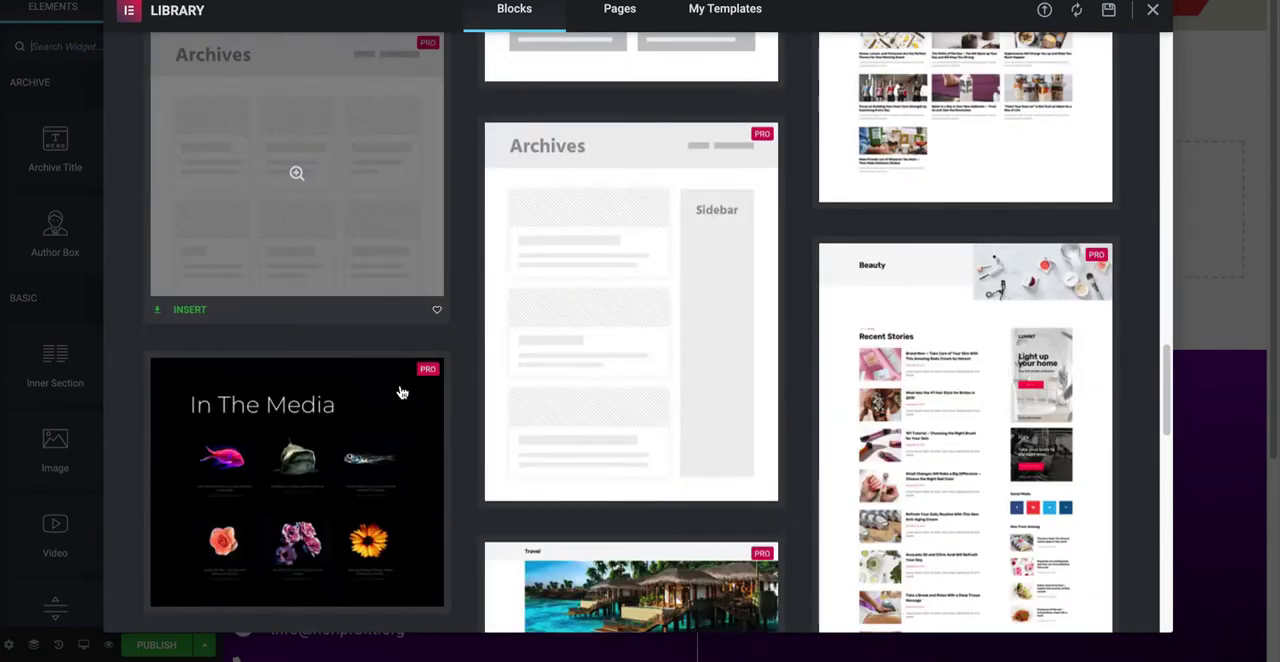
scroll(down, 3)
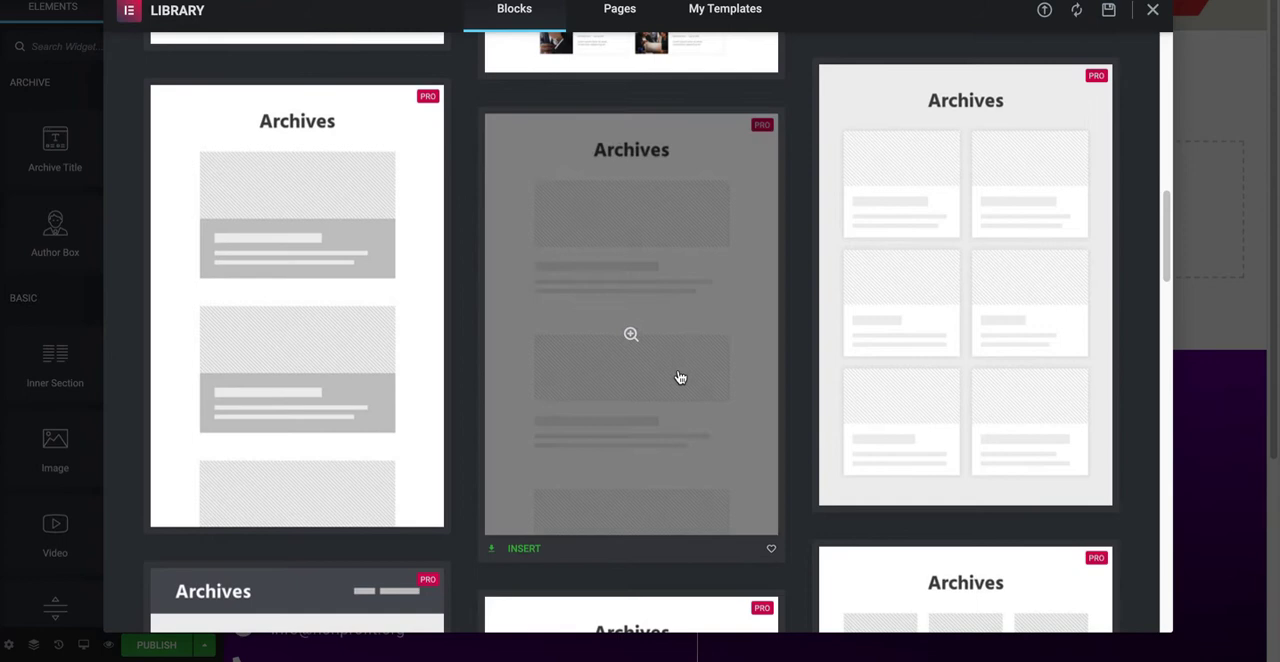
scroll(down, 3)
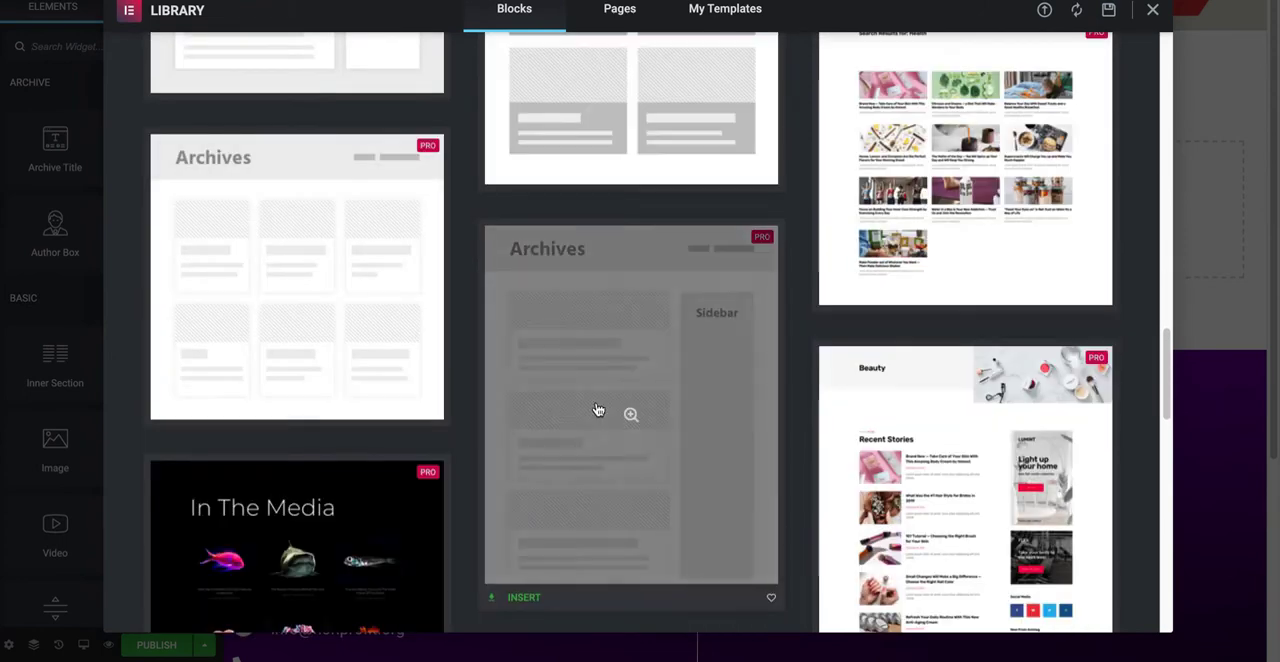
mouse_move(400, 369)
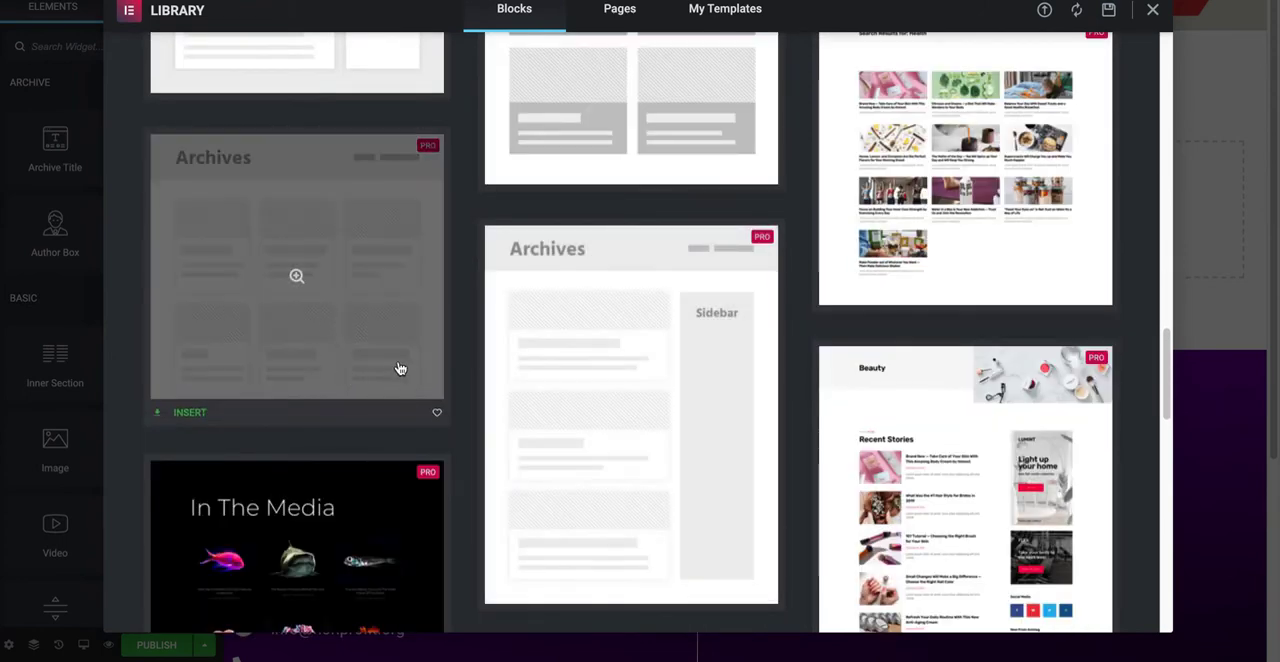
click(189, 412)
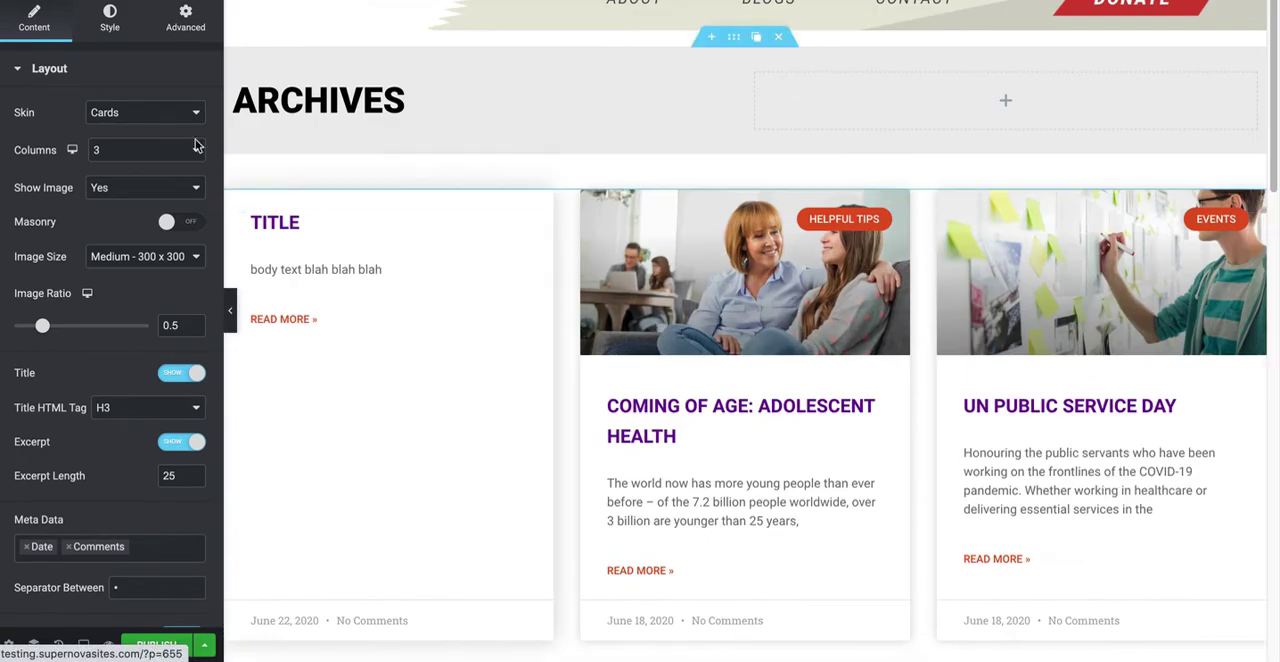
Preview the Cards and Full Content skins, then settle on Classic with 3 columns
click(145, 112)
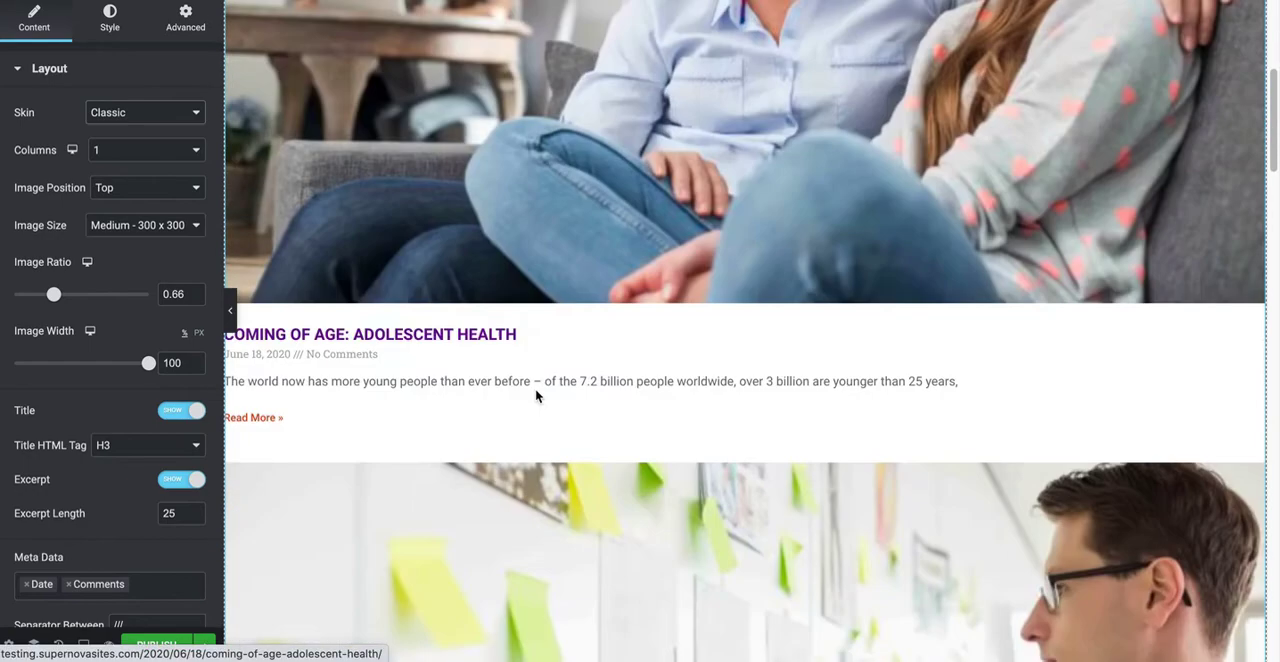
scroll(down, 3)
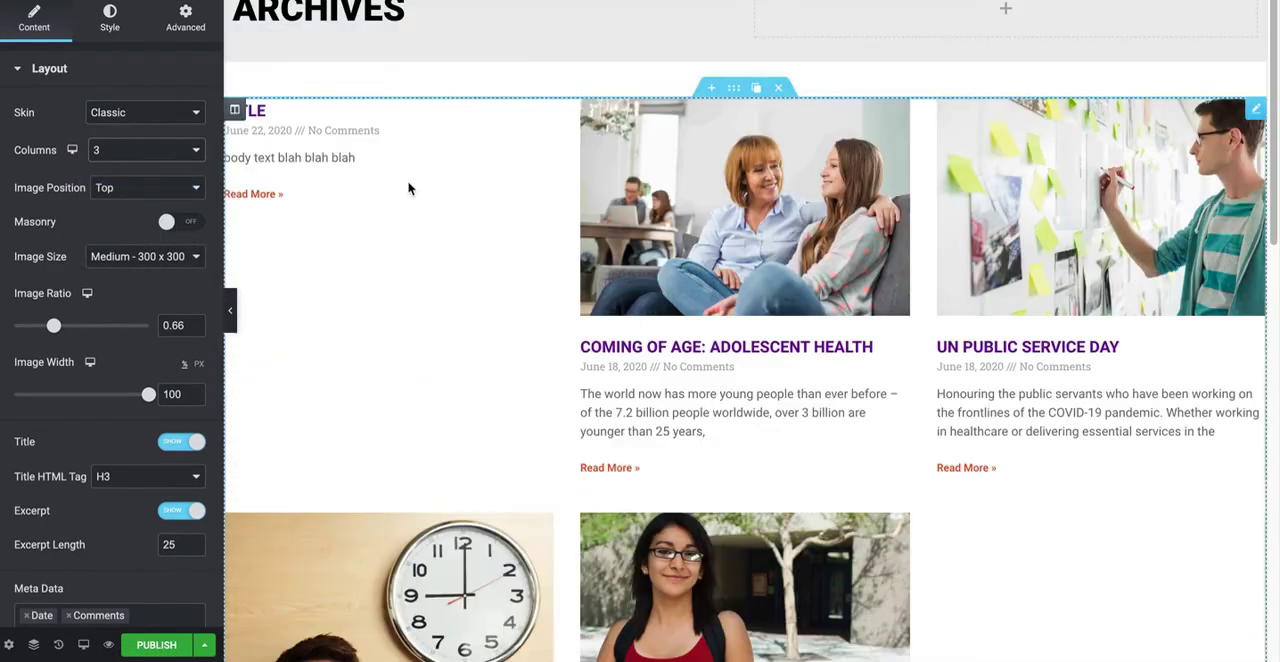
click(144, 112)
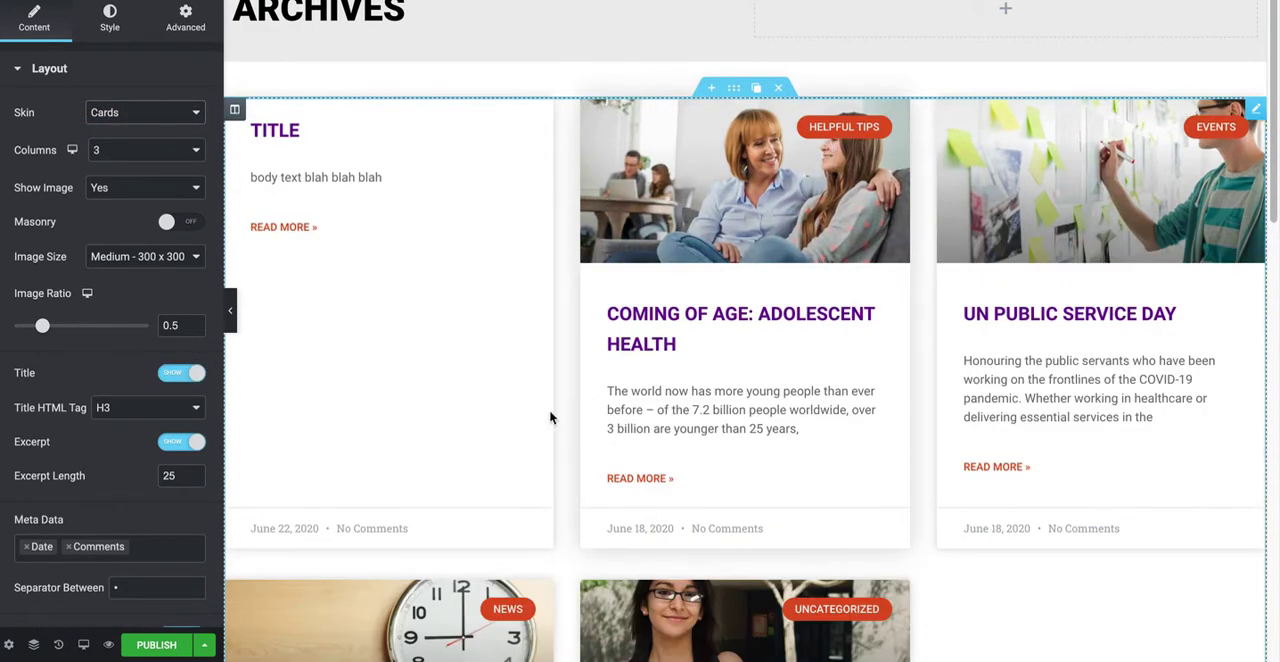
click(144, 112)
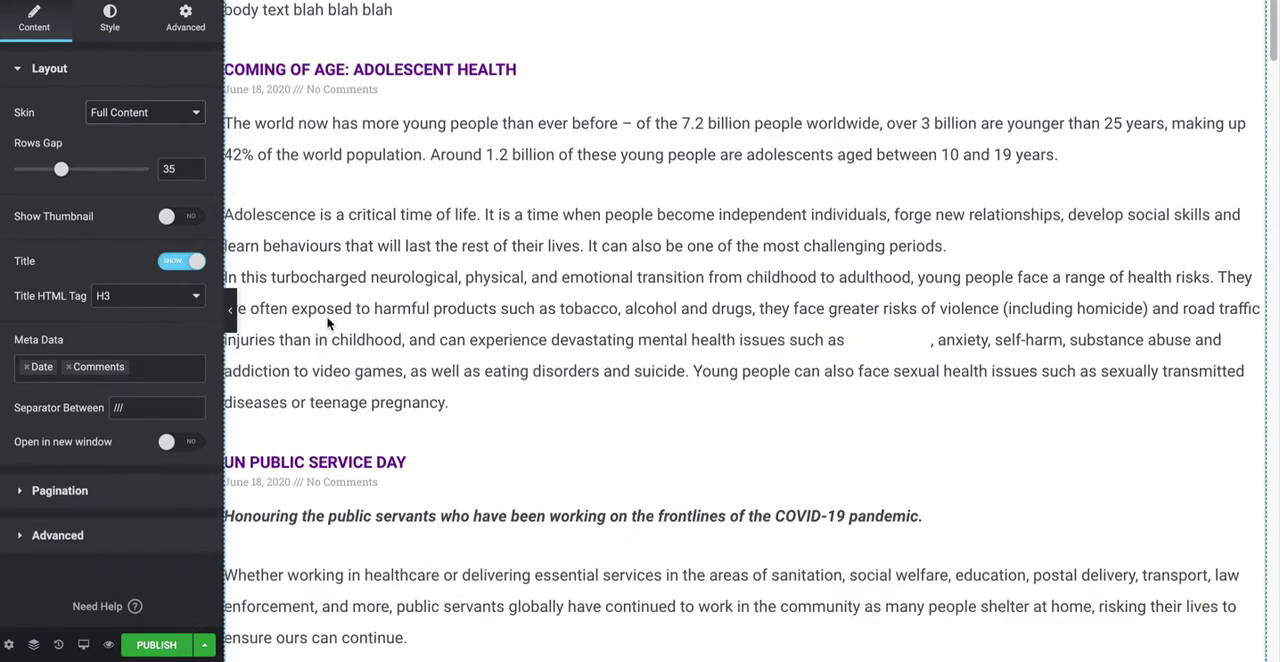
click(140, 112)
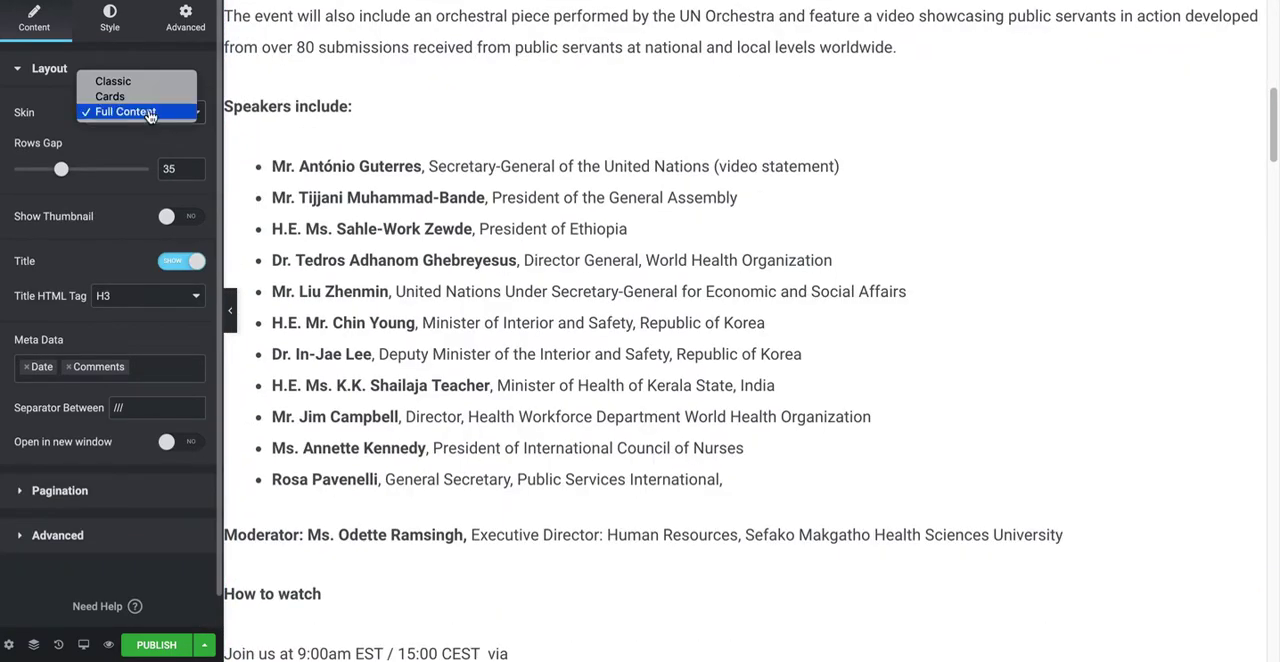
click(113, 81)
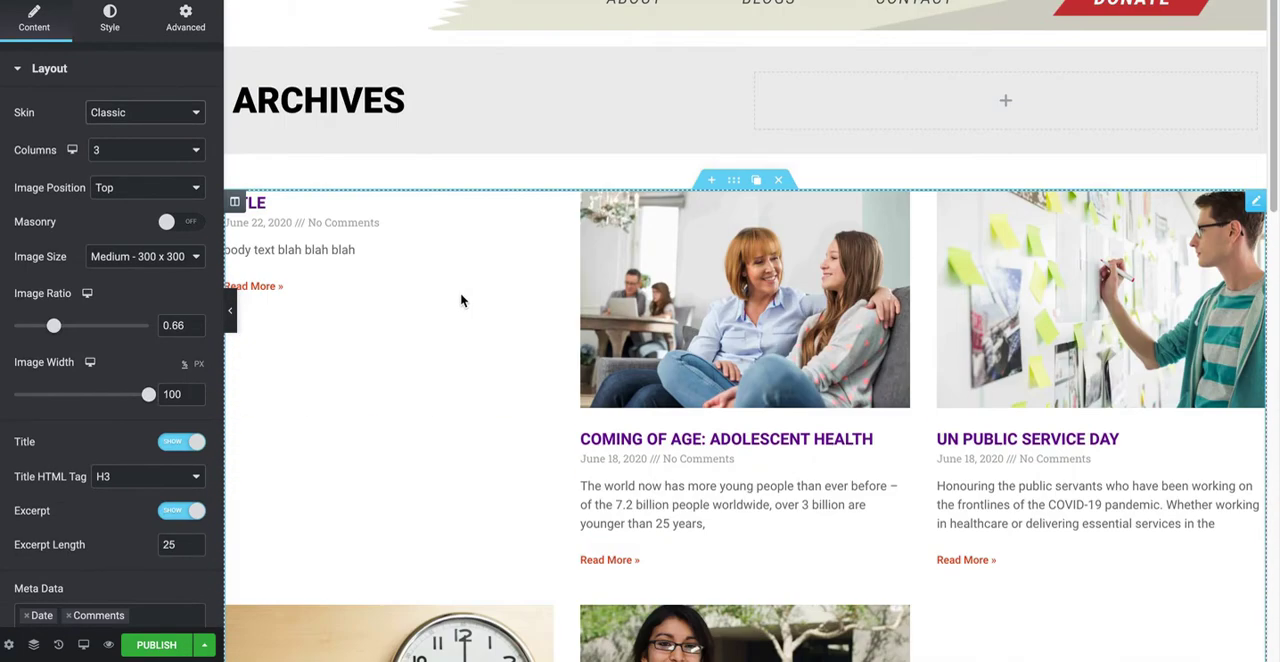
Try images on the left, restore Top, then set ratio 0.56 and width 83%
click(145, 187)
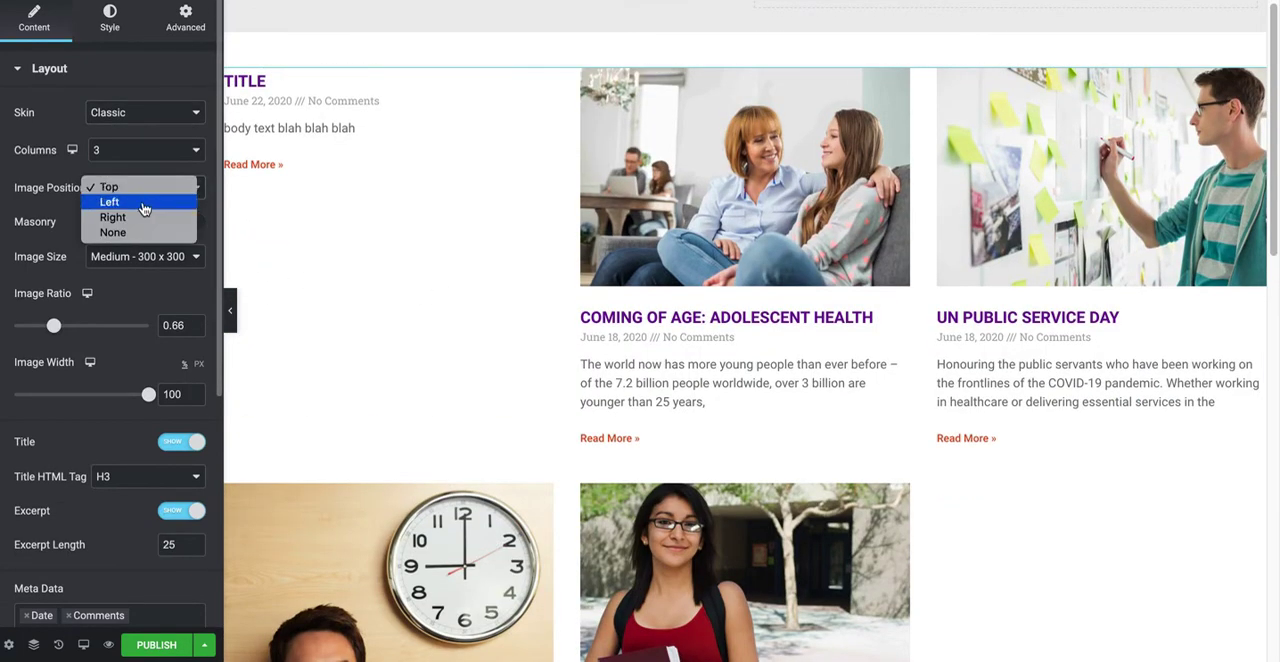
click(109, 202)
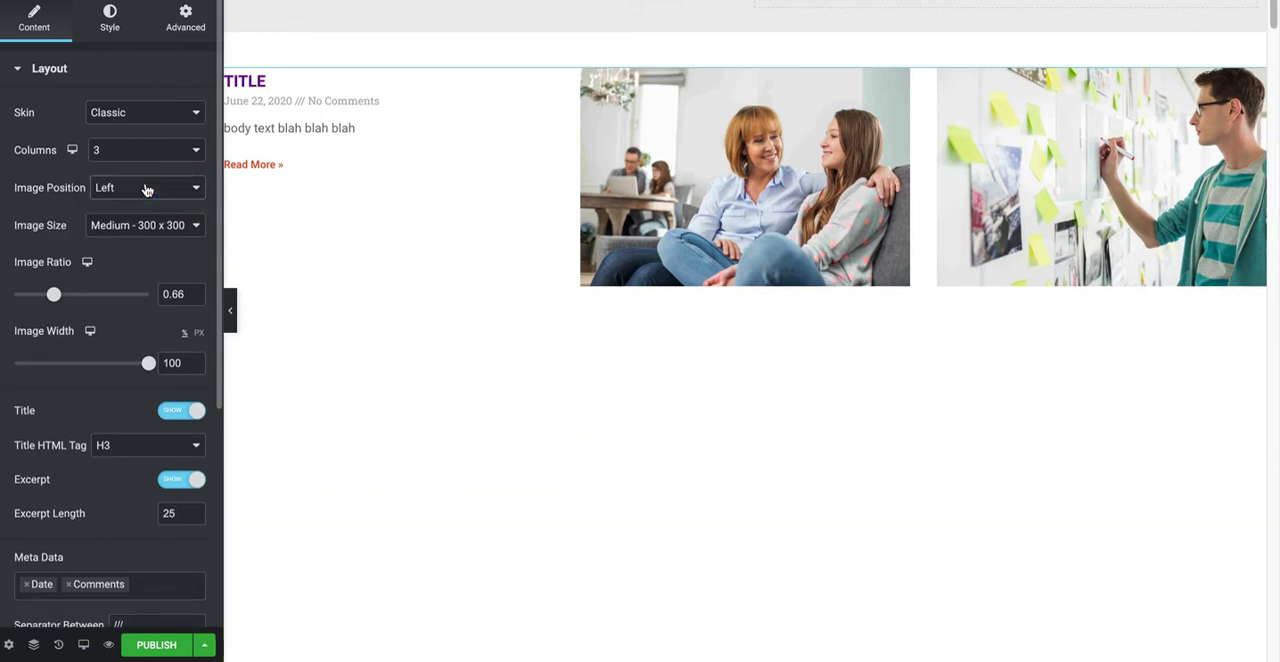
click(147, 188)
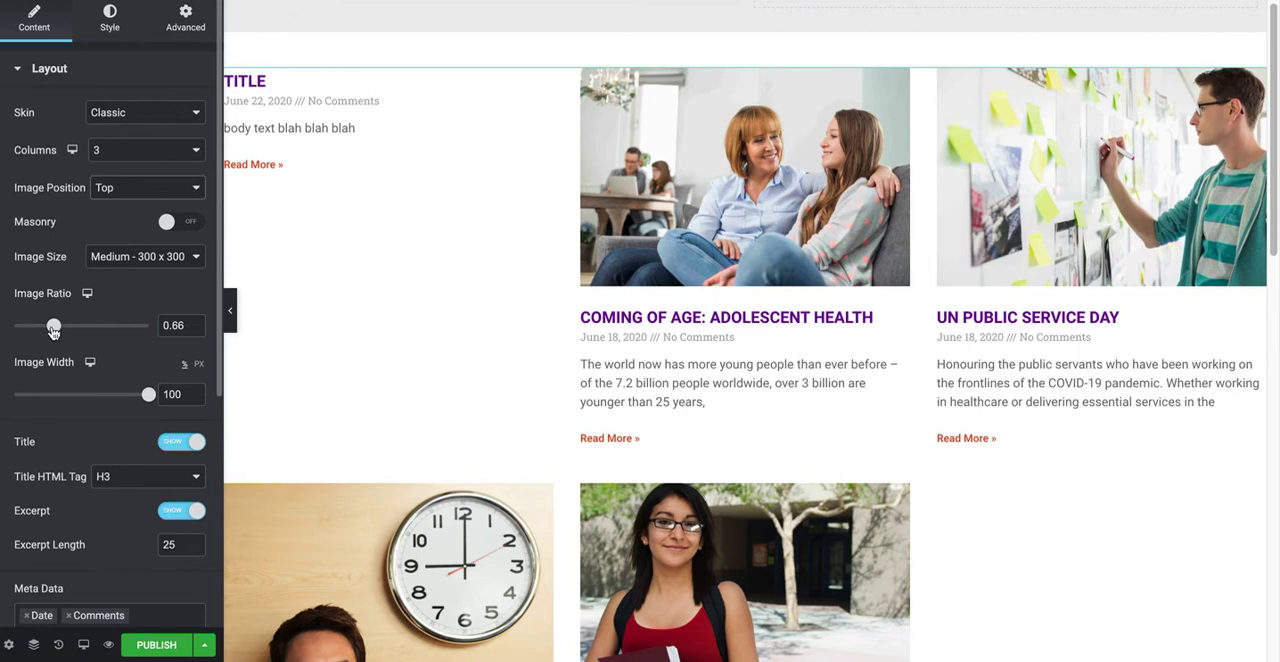
drag(54, 326, 42, 326)
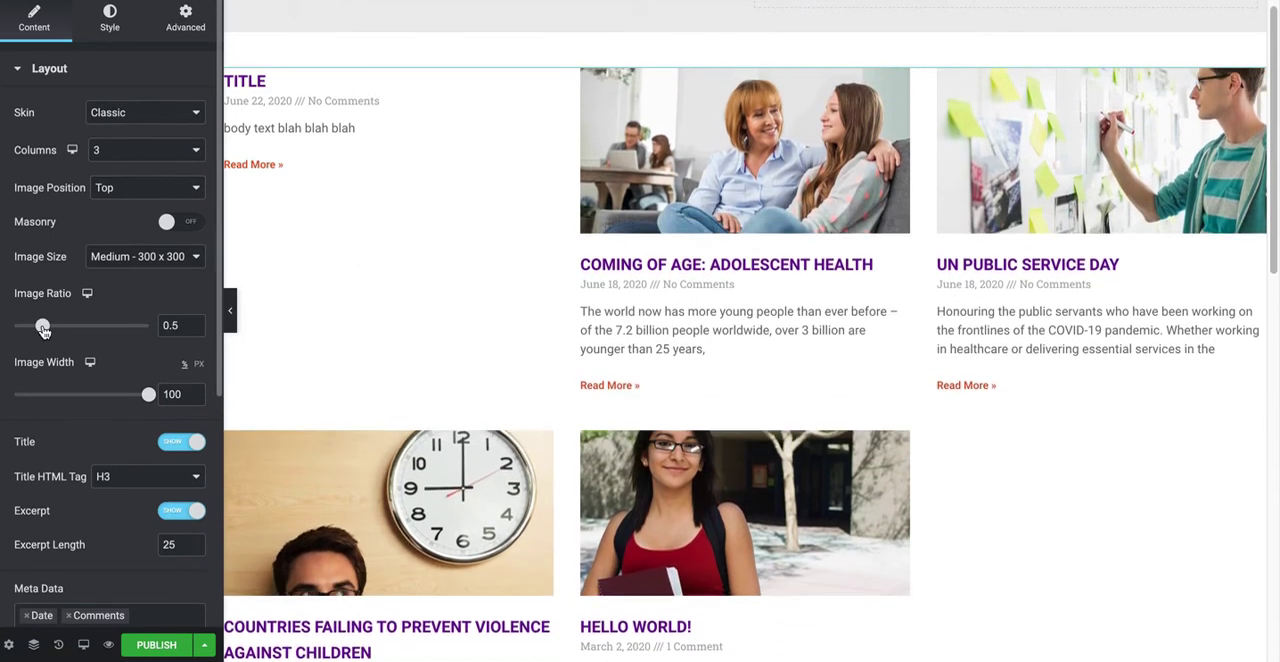
drag(149, 394, 123, 394)
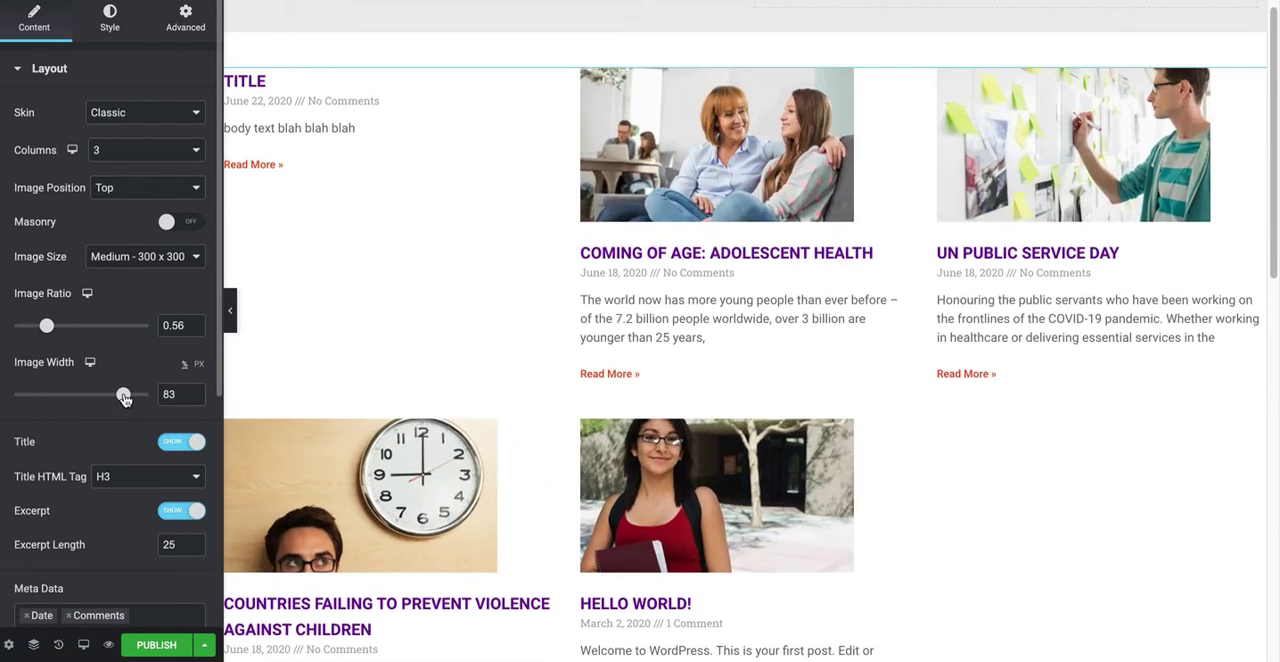
scroll(down, 3)
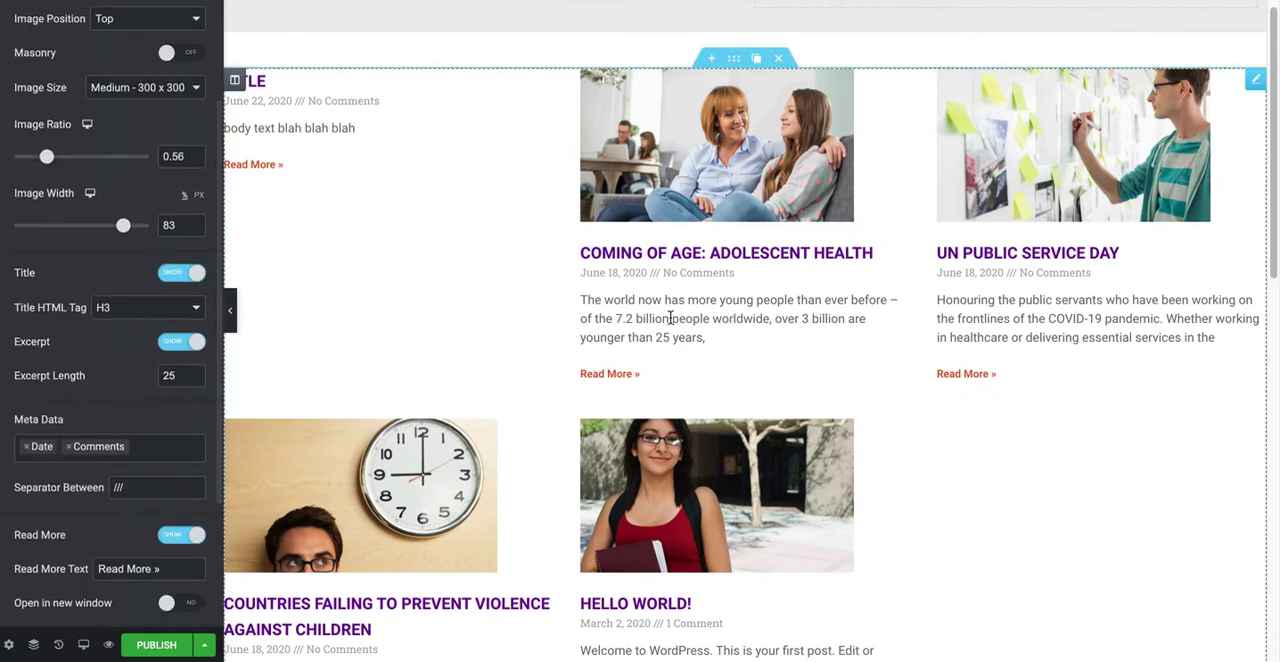
Cut excerpt length to 19 words, show only dates in meta, and keep Read More on
click(192, 381)
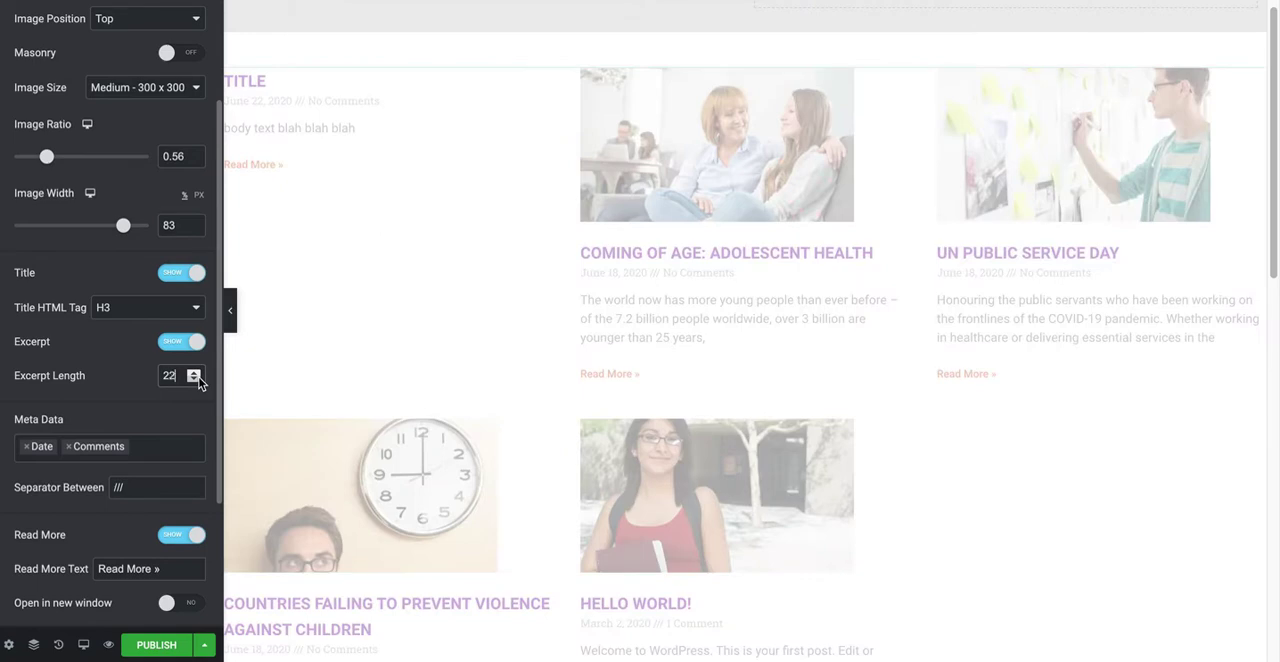
click(195, 380)
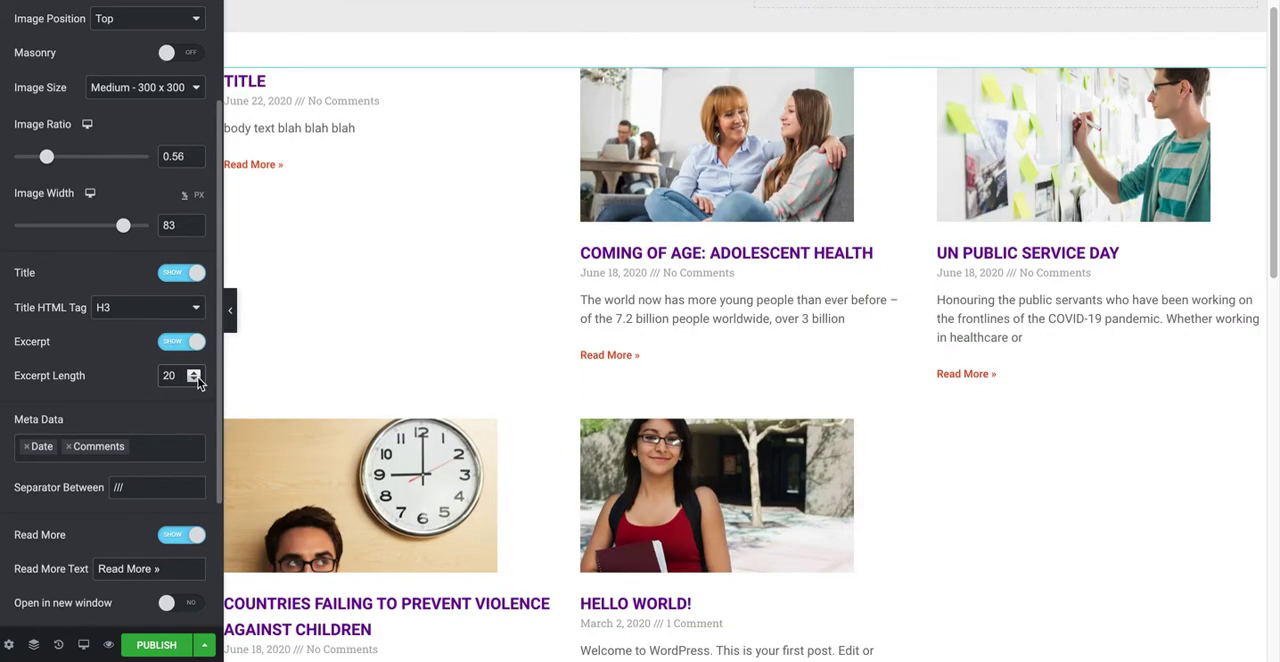
click(193, 380)
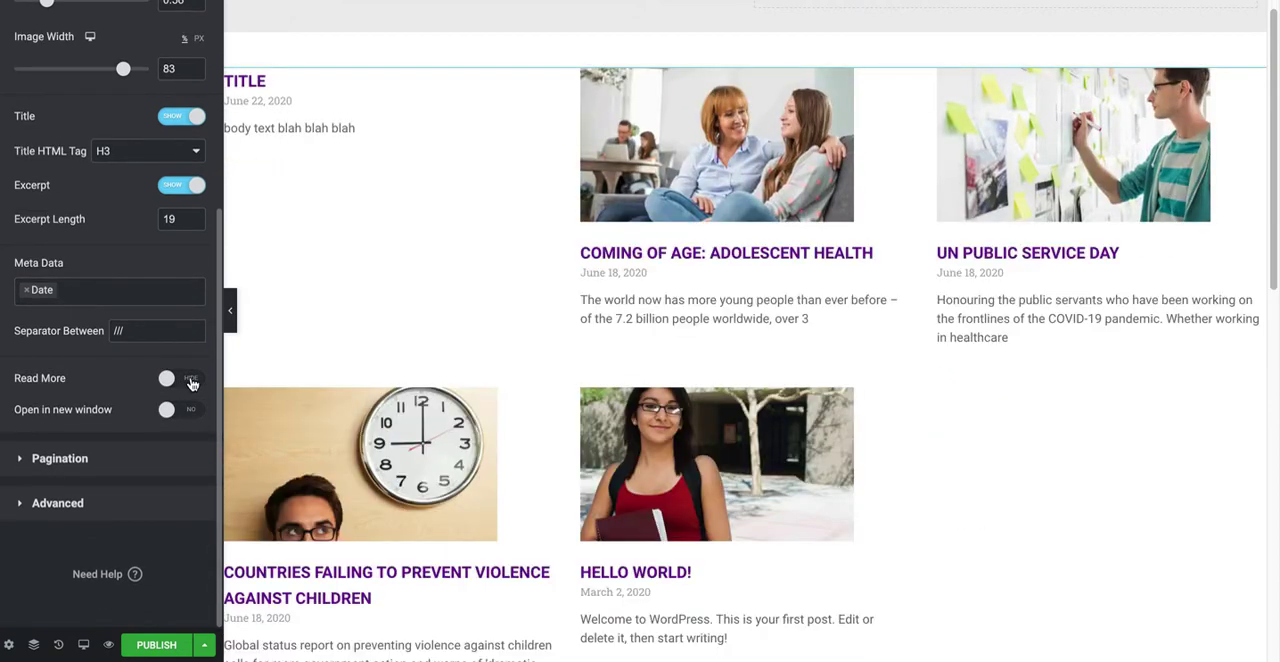
click(181, 378)
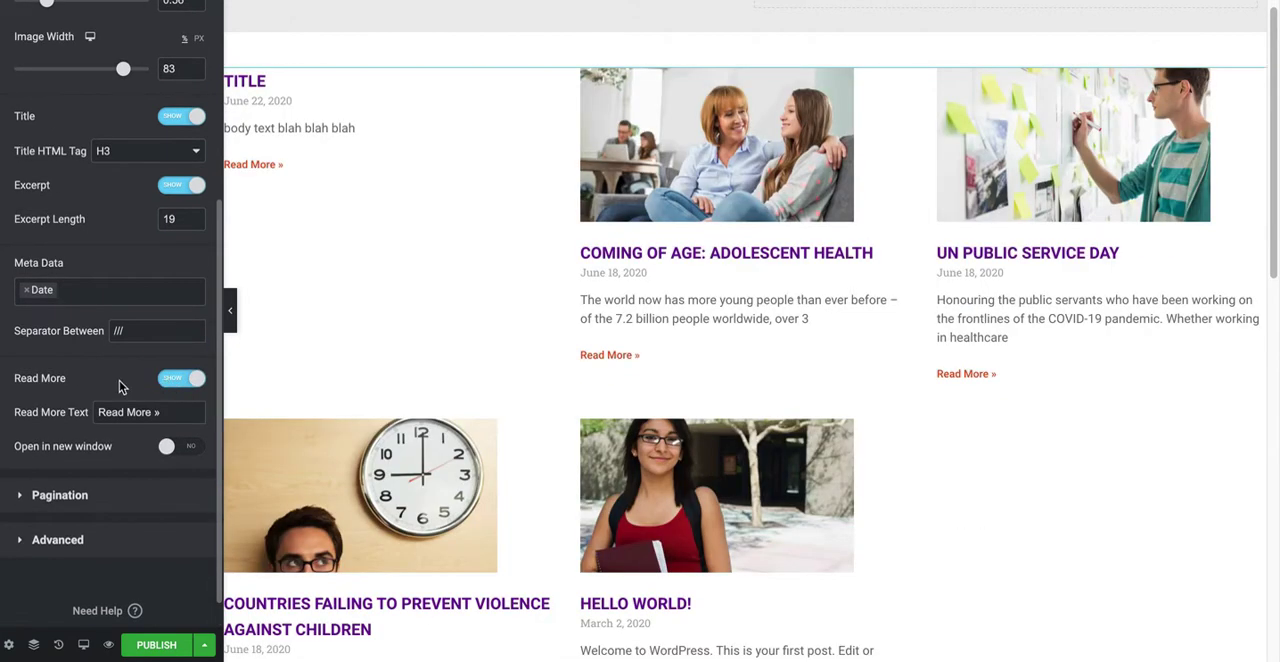
scroll(down, 3)
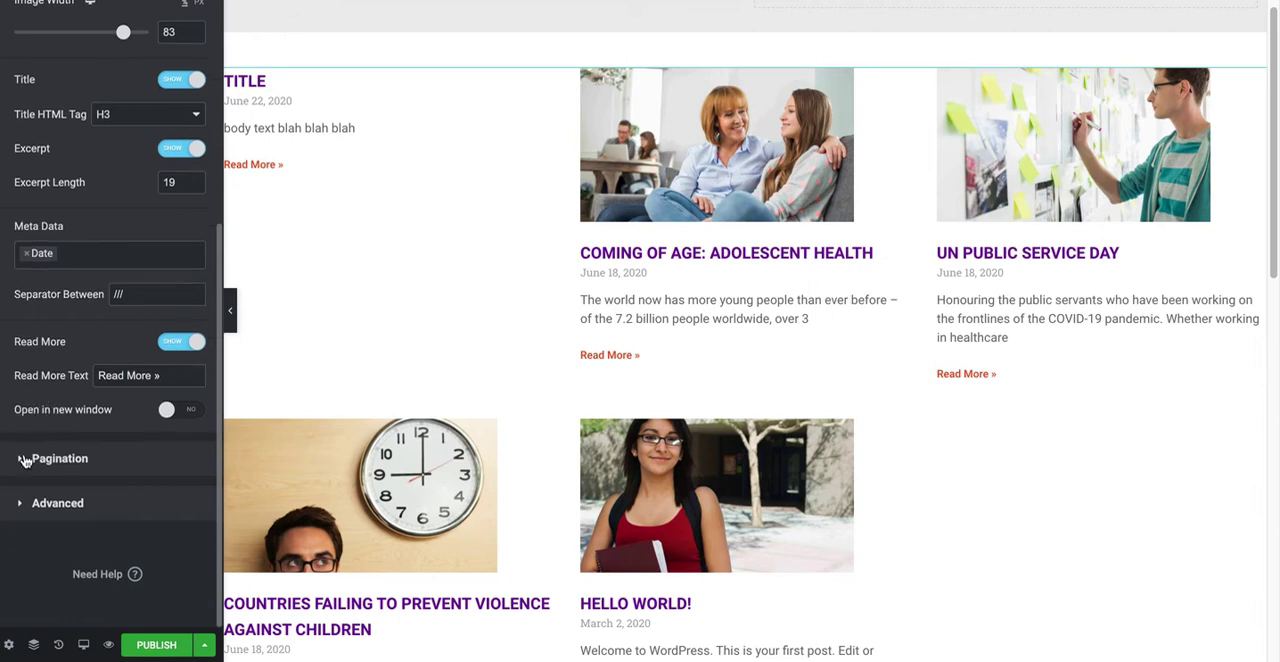
click(60, 458)
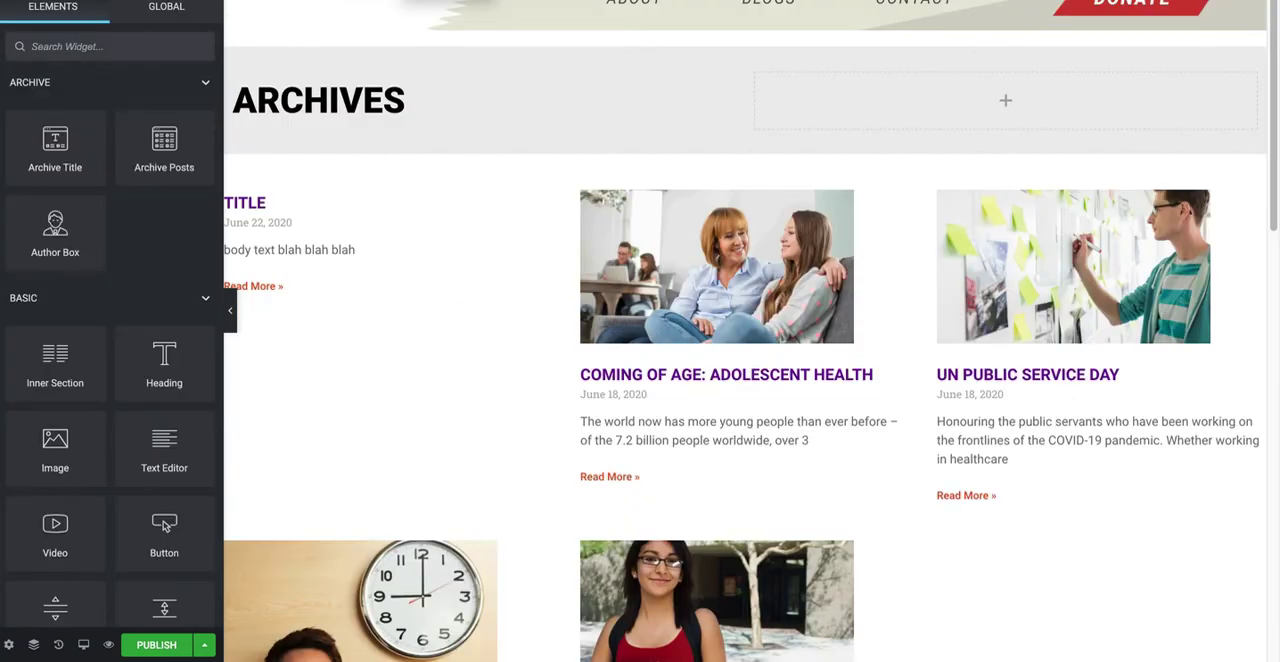
Search the Elements panel for 'se' with the empty widget area below the grid in view
text(se)
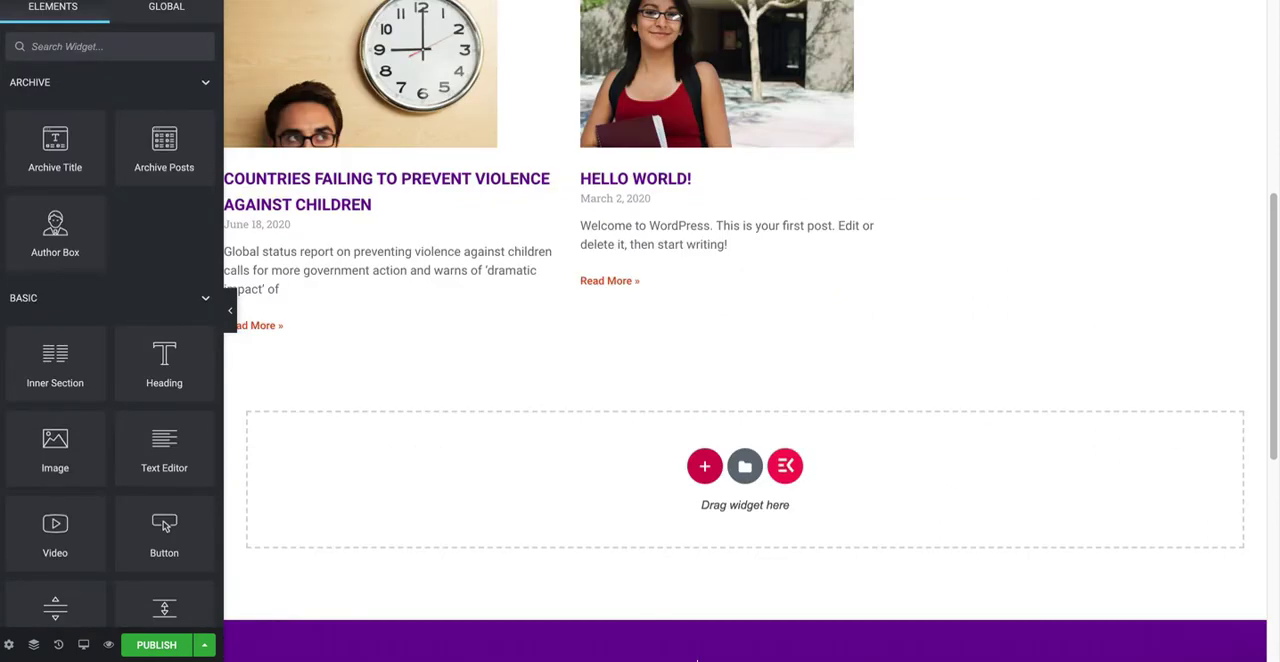
mouse_move(539, 374)
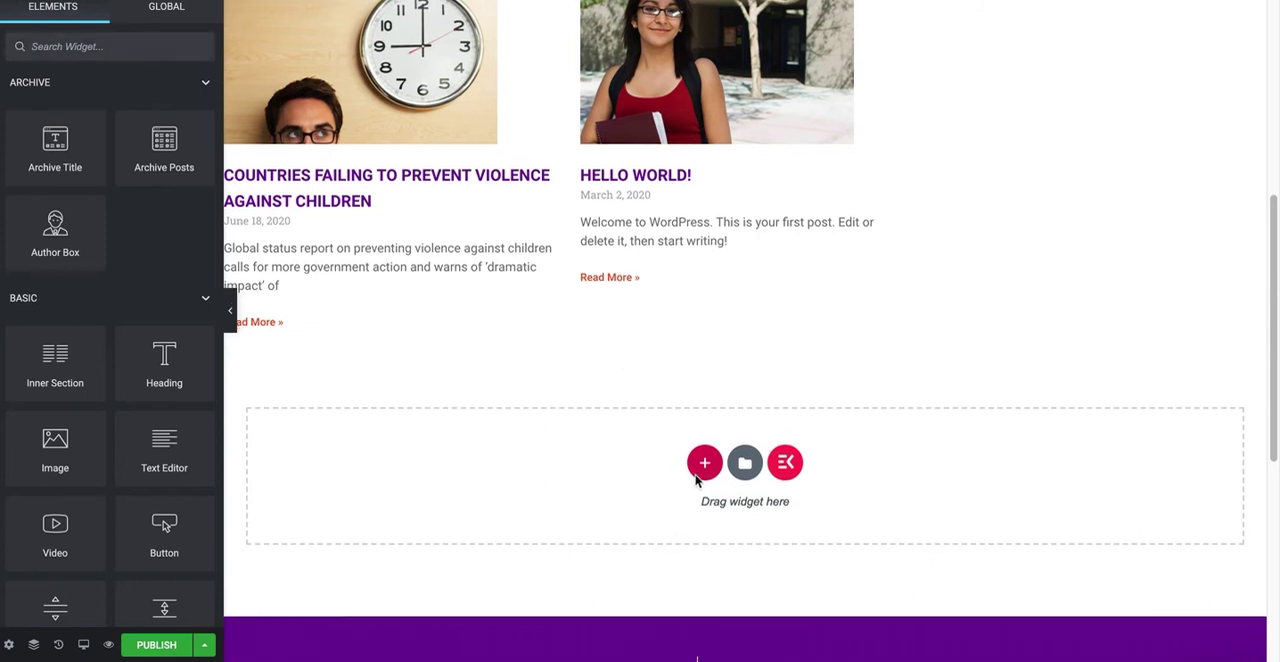
Add a two-thirds/one-third section and place Archive Posts in its left column
click(704, 462)
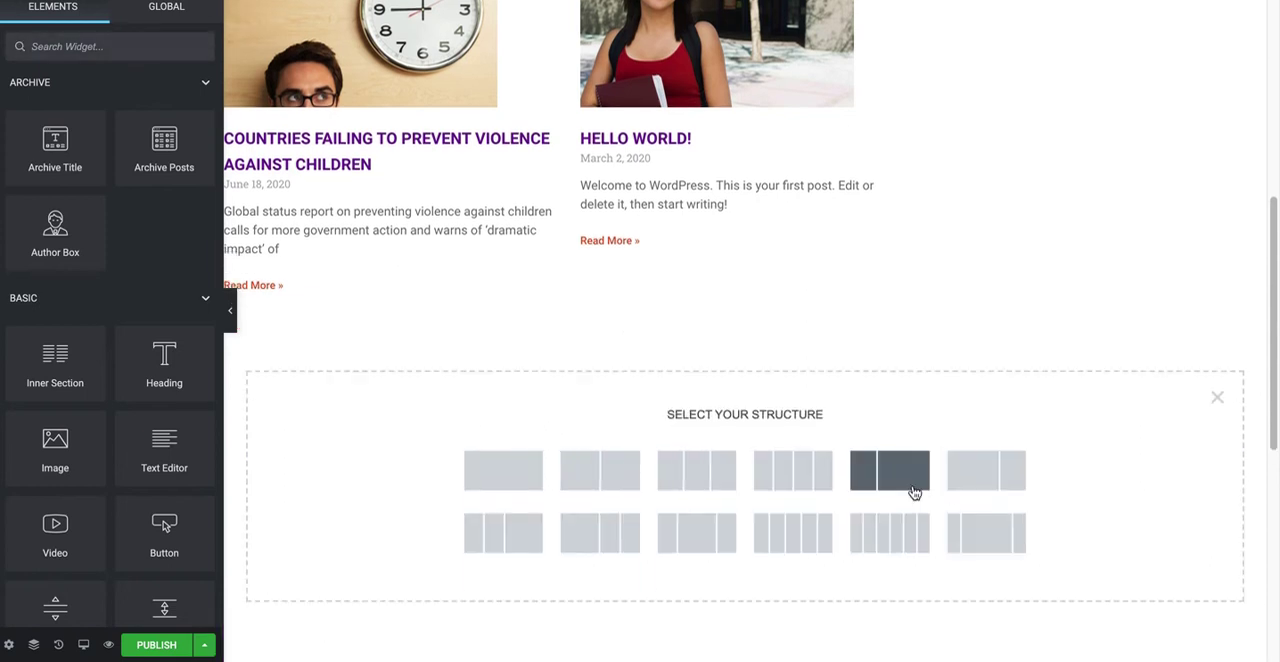
mouse_move(985, 471)
text(a)
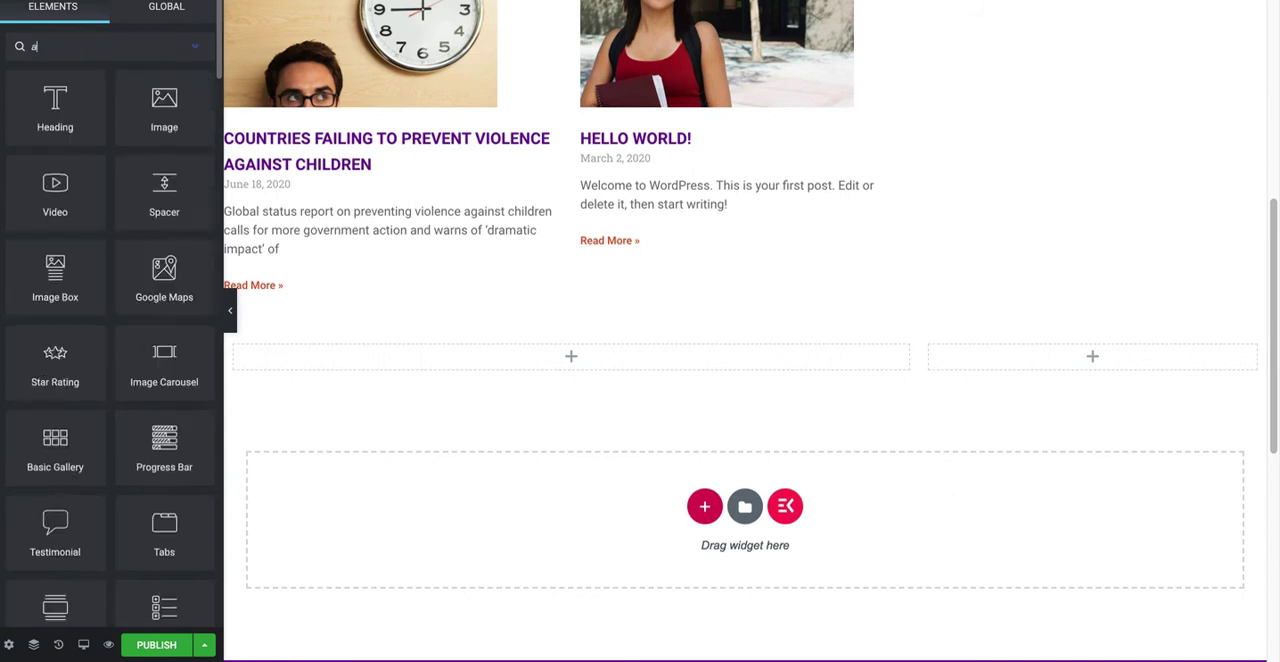
text(rchi)
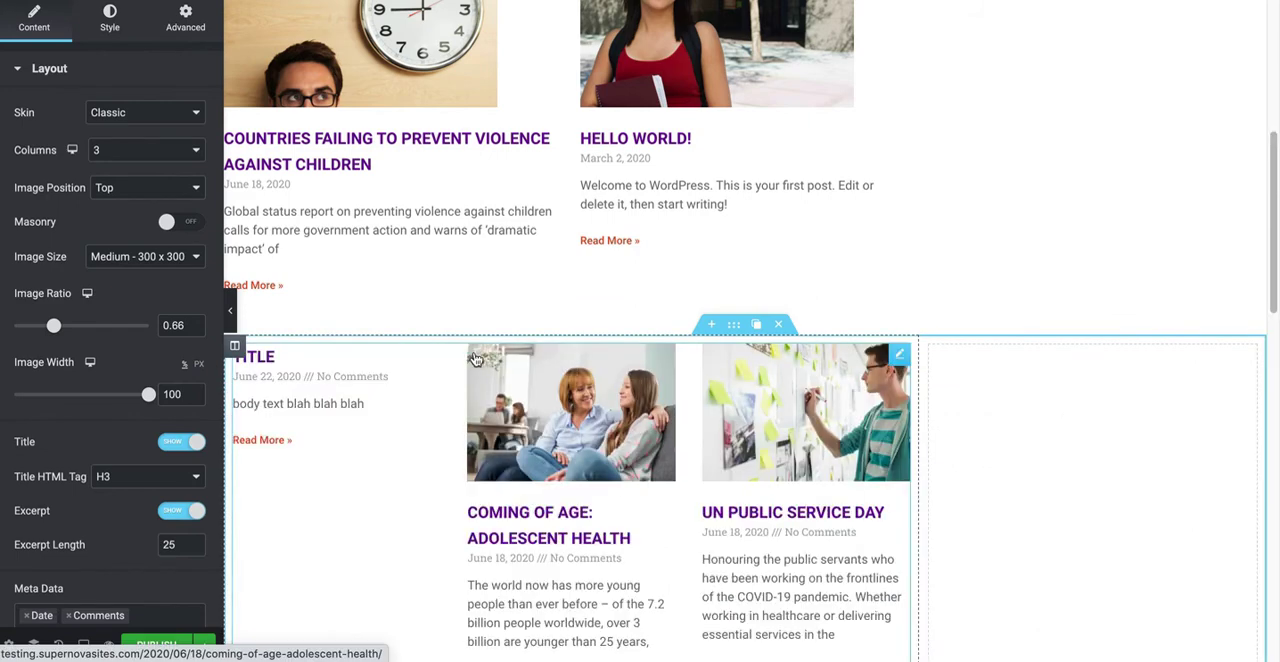
Scroll the canvas to the new section's three-column post grid beside its empty right column
scroll(down, 3)
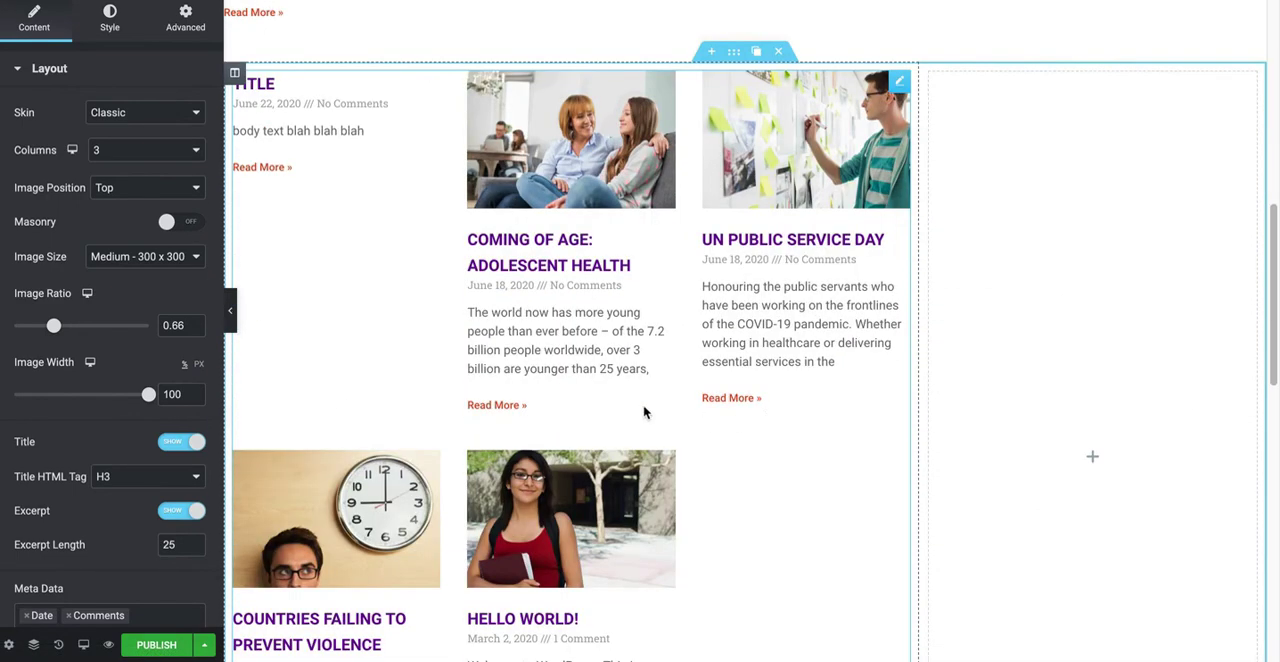
scroll(down, 3)
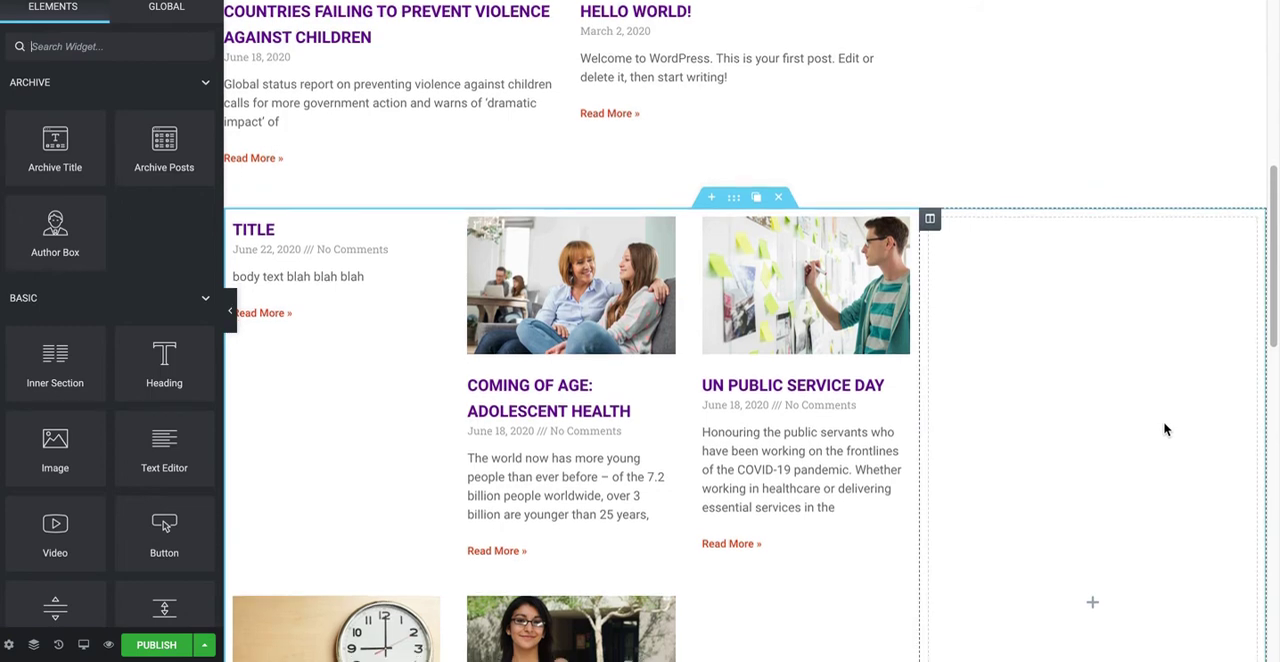
scroll(down, 3)
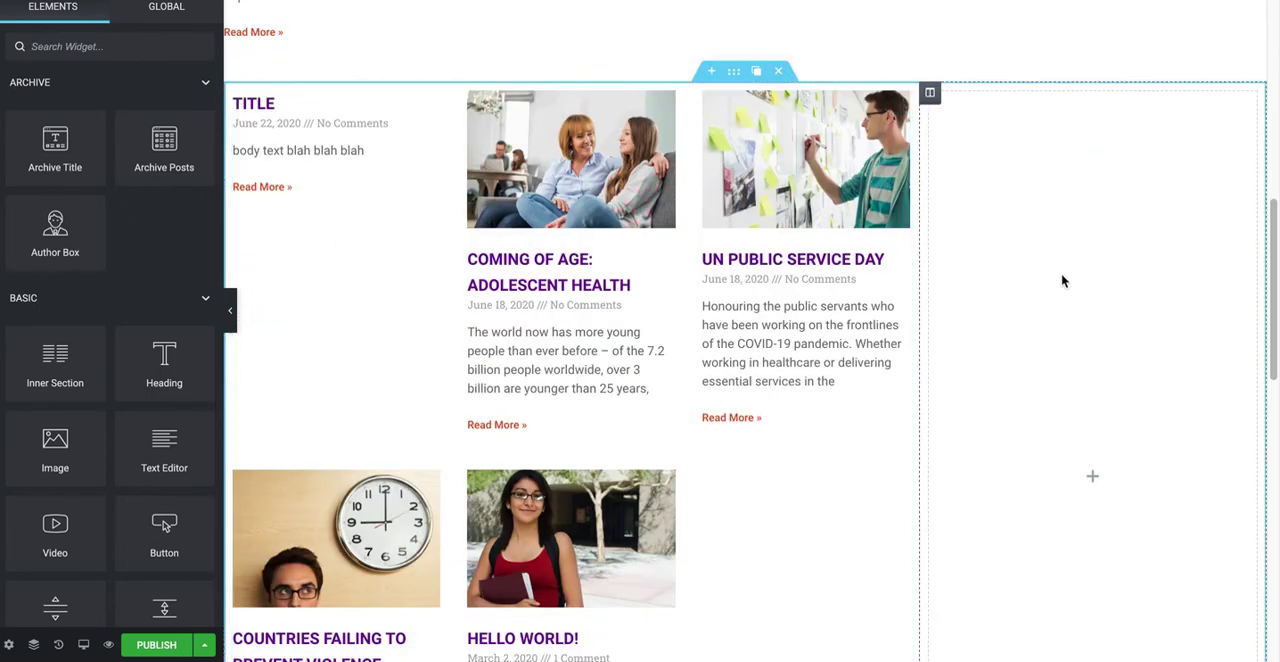
scroll(down, 3)
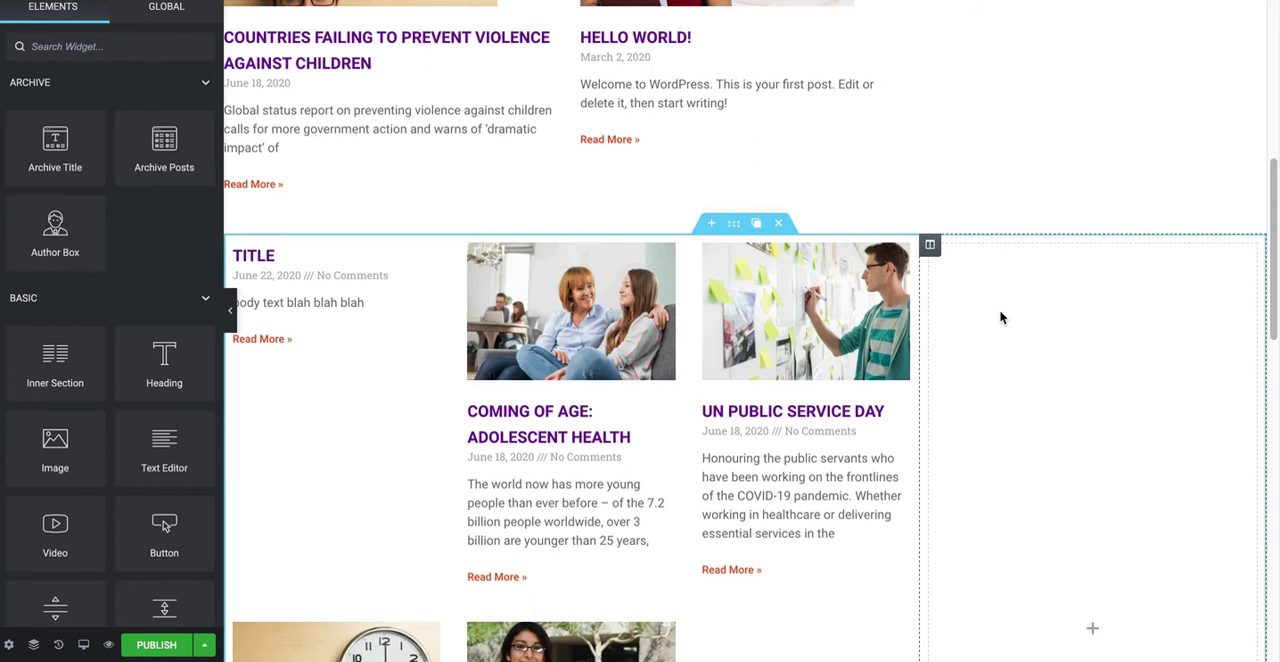
scroll(down, 3)
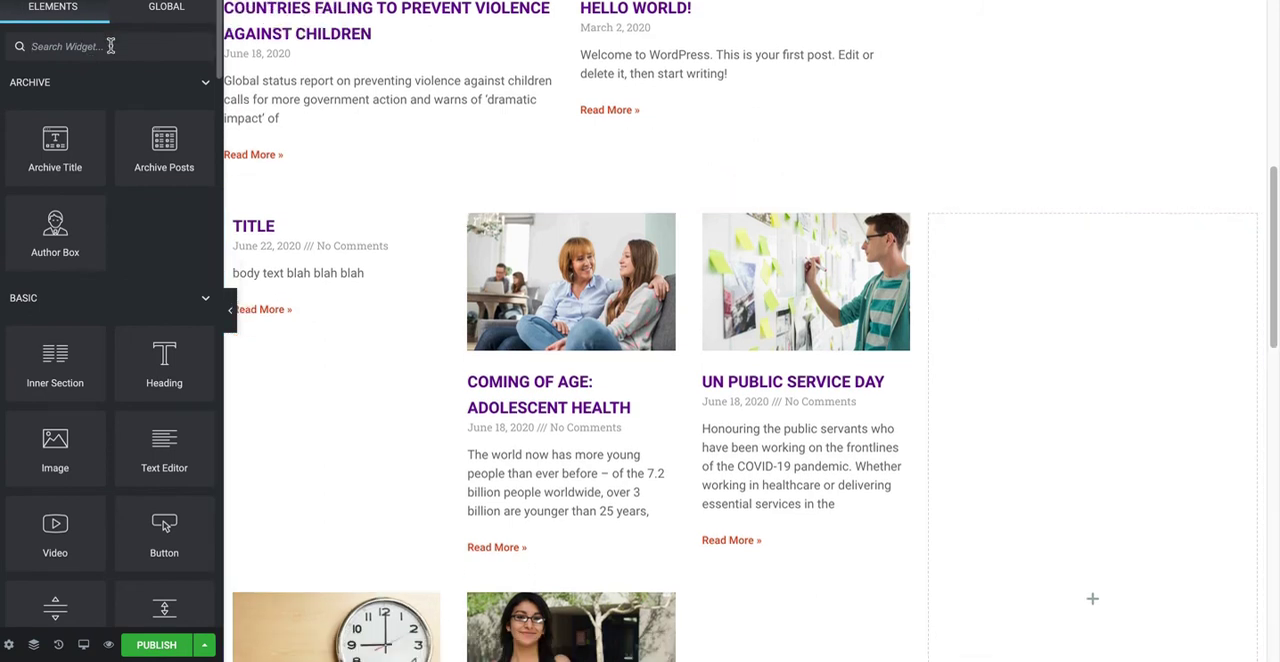
Place the Sidebar widget in the right column and set it to Main Sidebar
text(sidb)
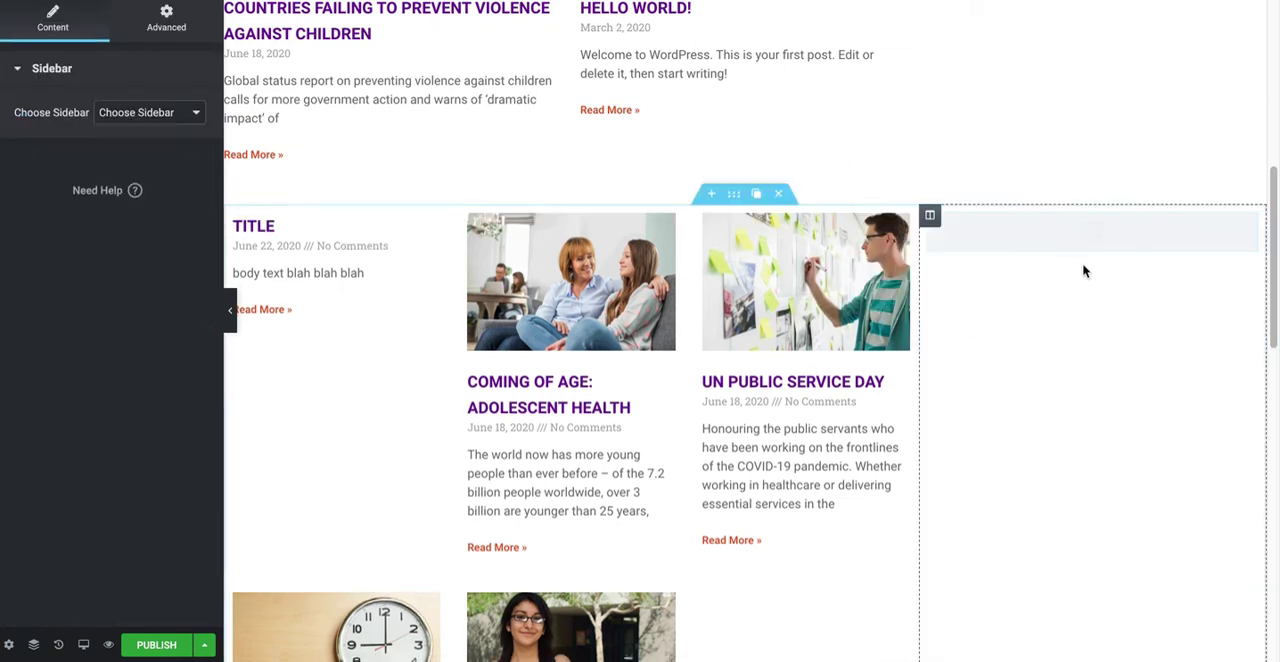
click(1090, 231)
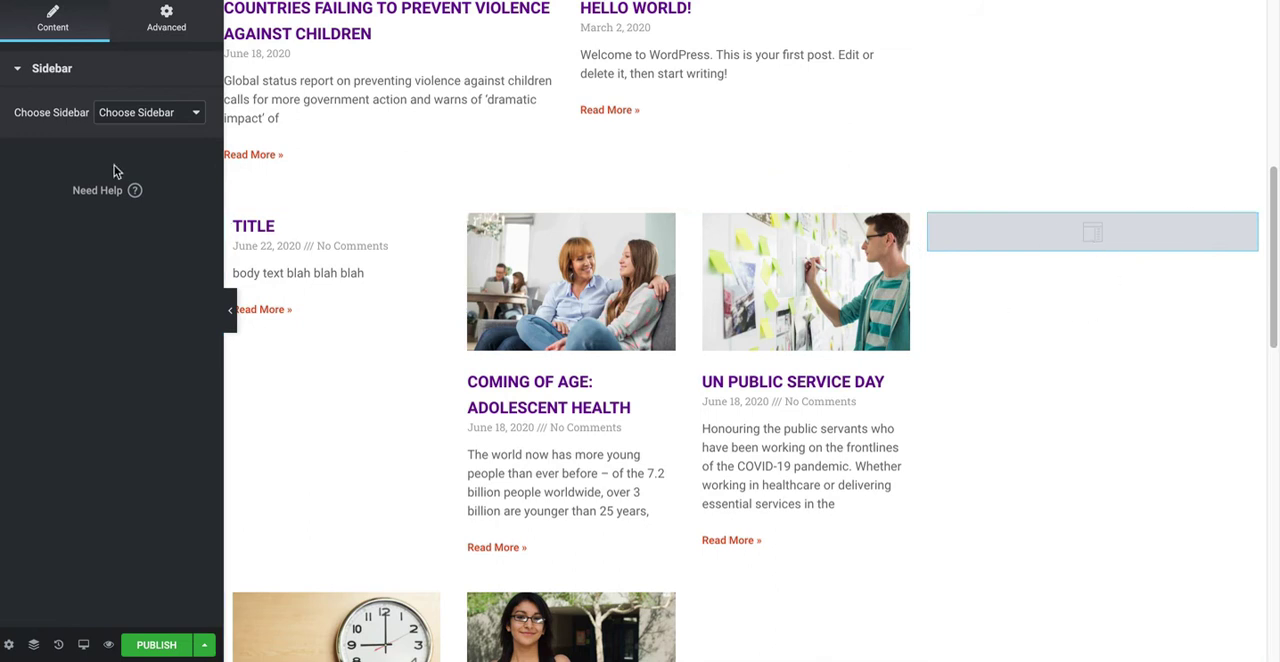
click(145, 112)
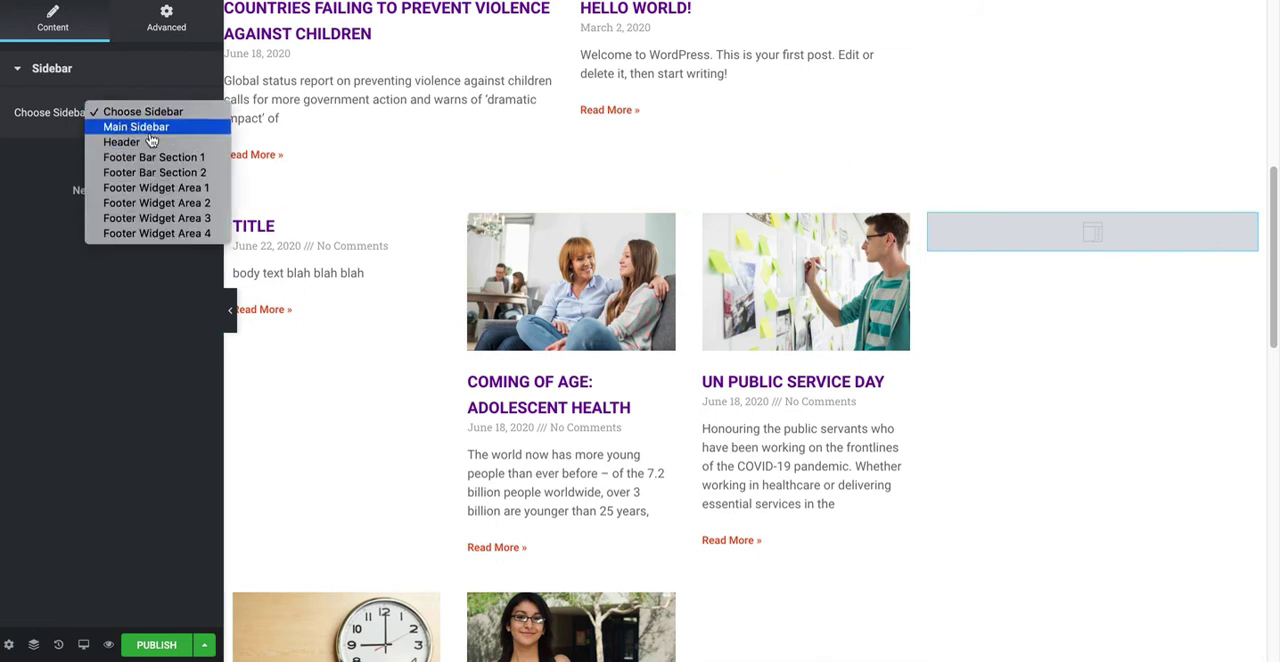
click(135, 126)
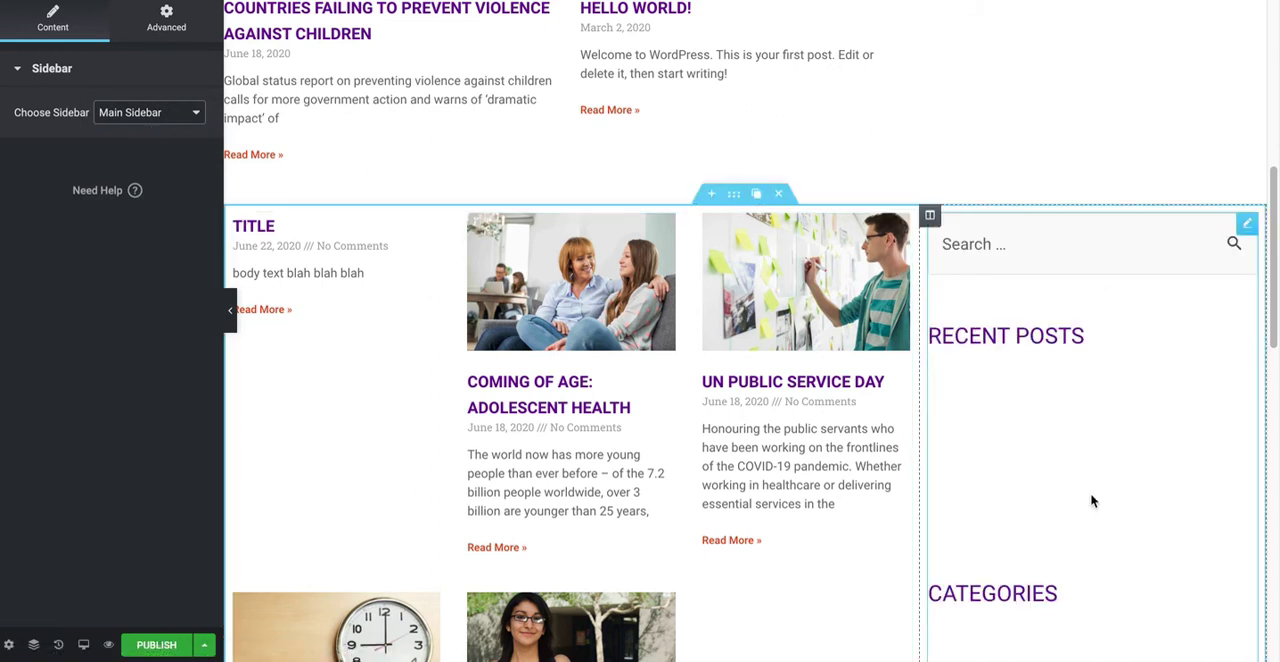
scroll(down, 3)
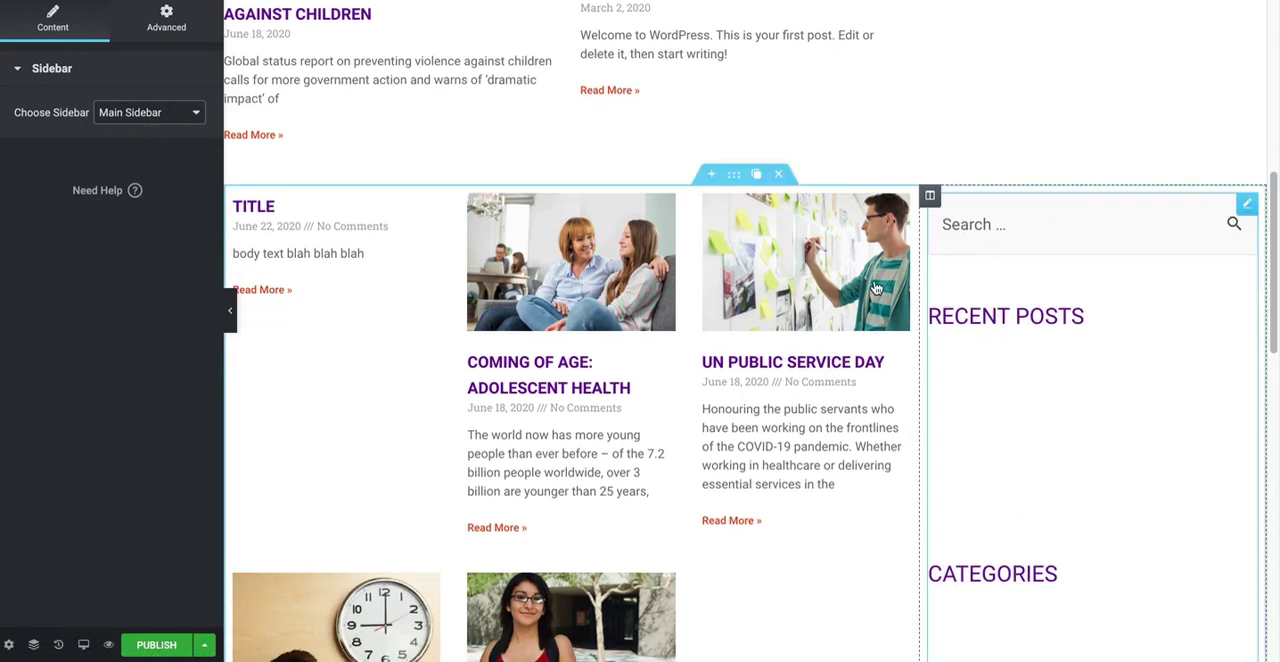
scroll(down, 3)
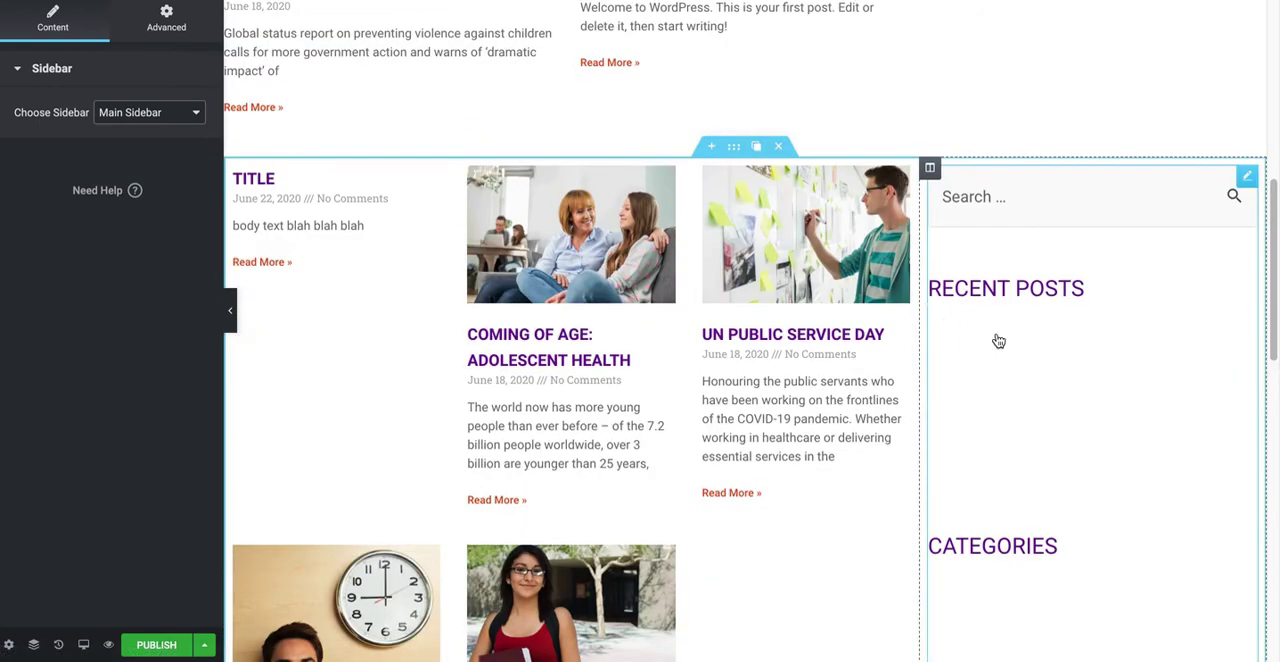
scroll(down, 3)
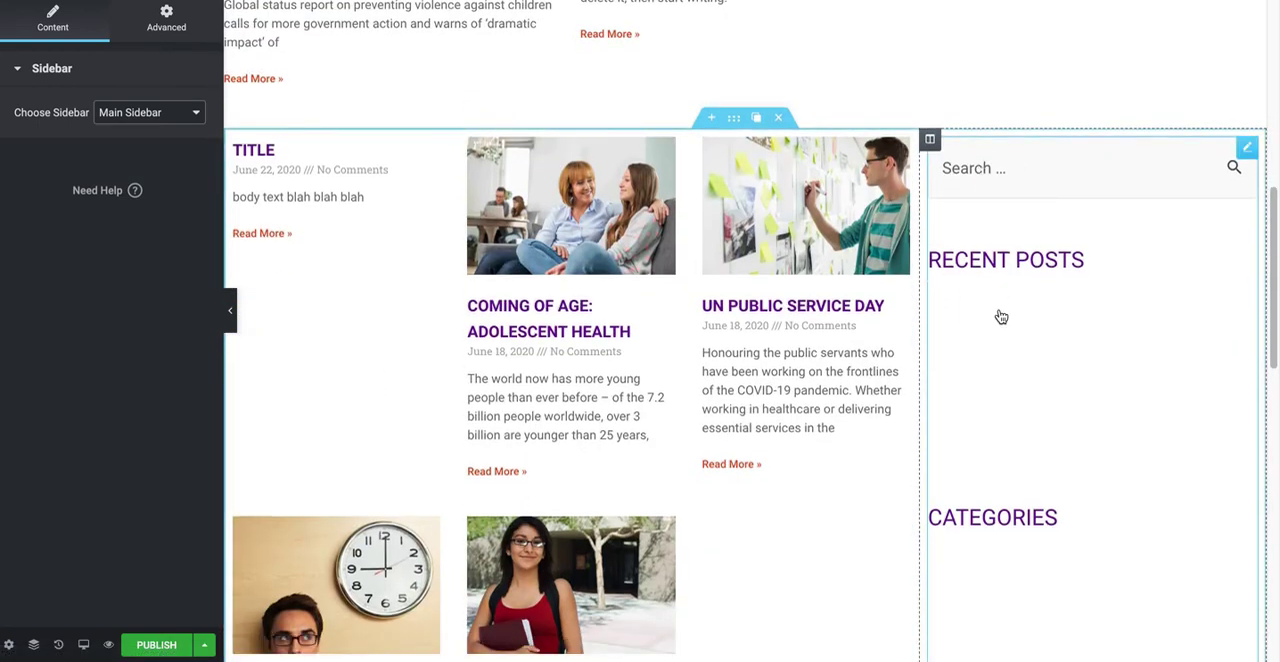
scroll(down, 3)
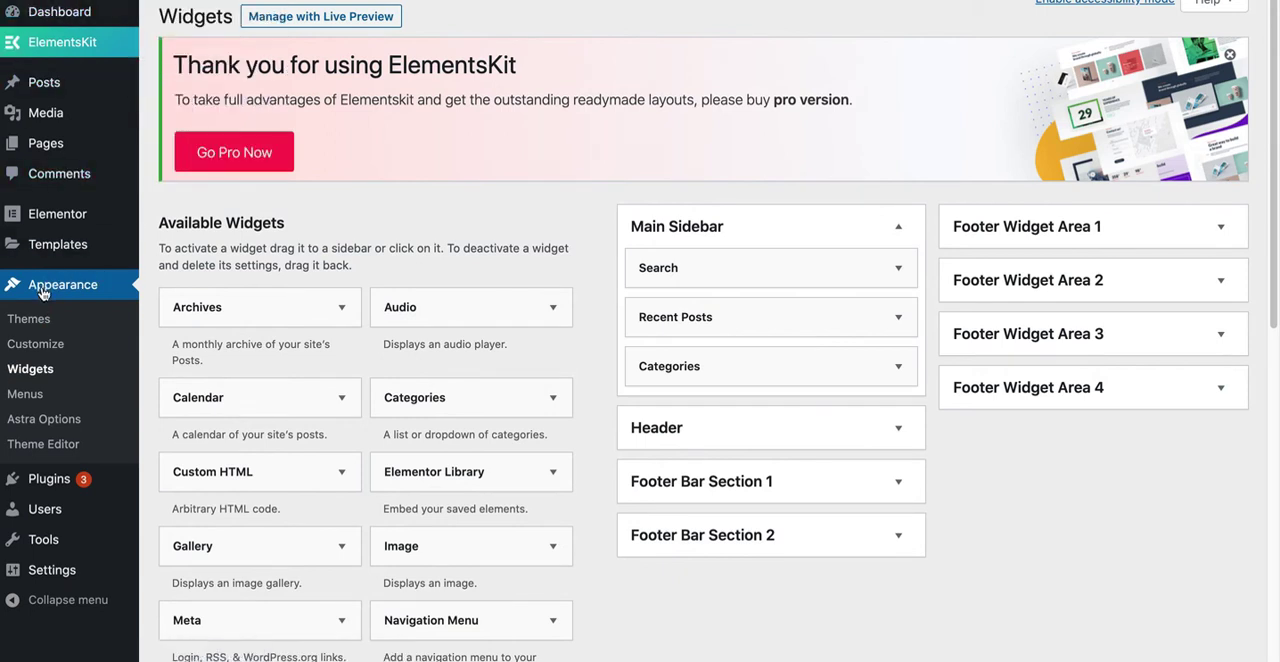
Set the Main Sidebar's Recent Posts widget to 3 posts, save, and return to the editor
click(30, 369)
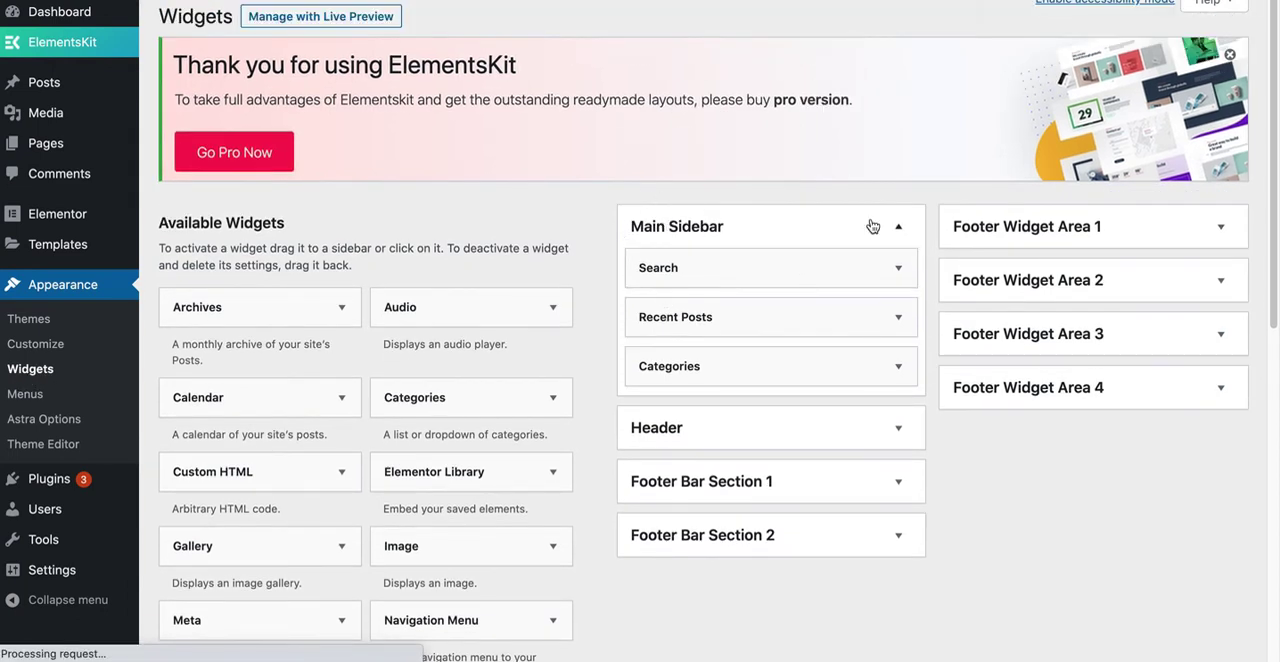
scroll(down, 3)
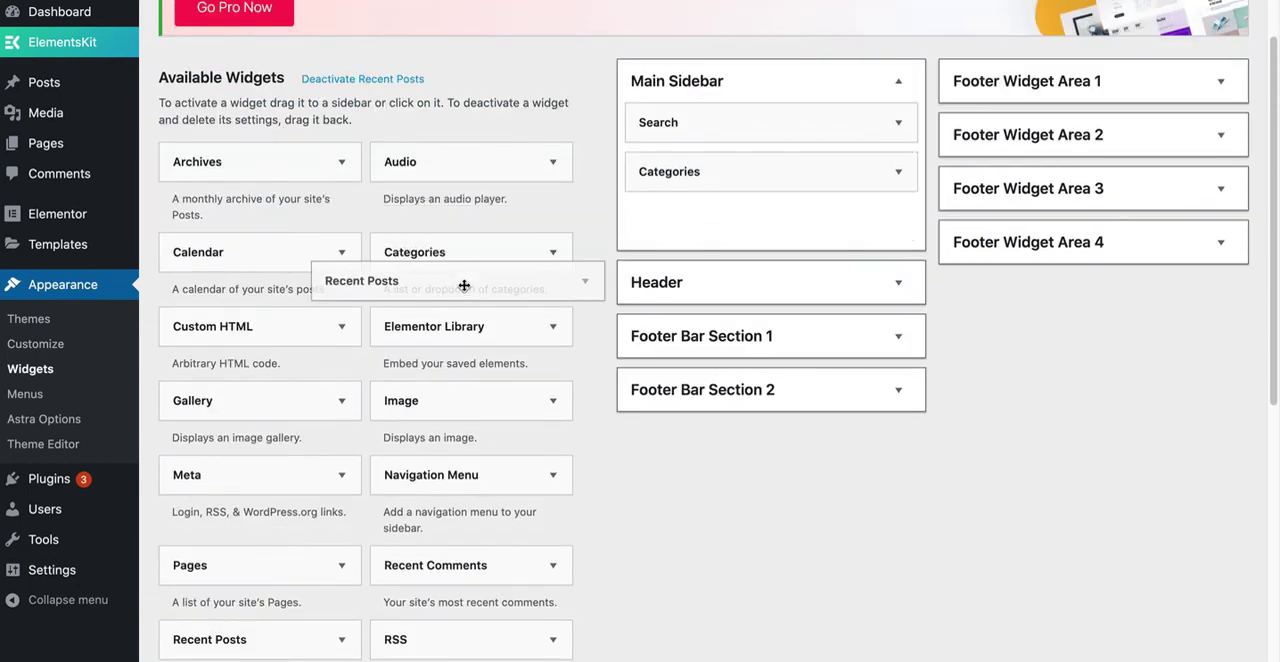
scroll(down, 3)
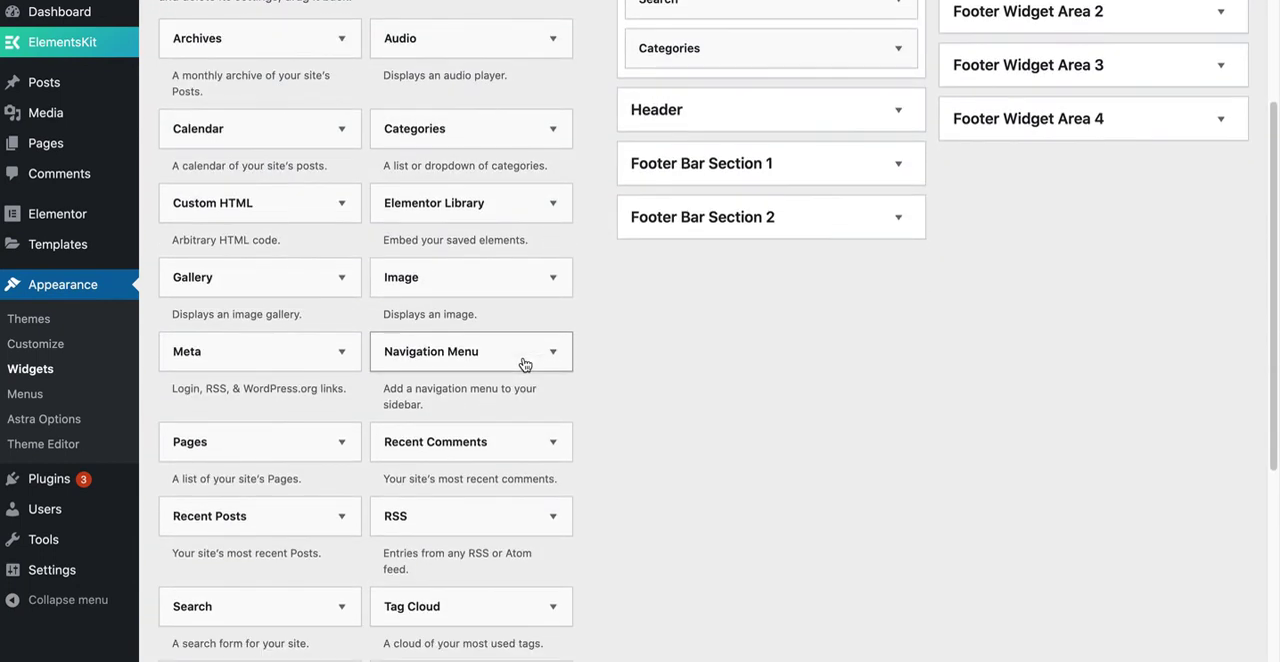
scroll(down, 3)
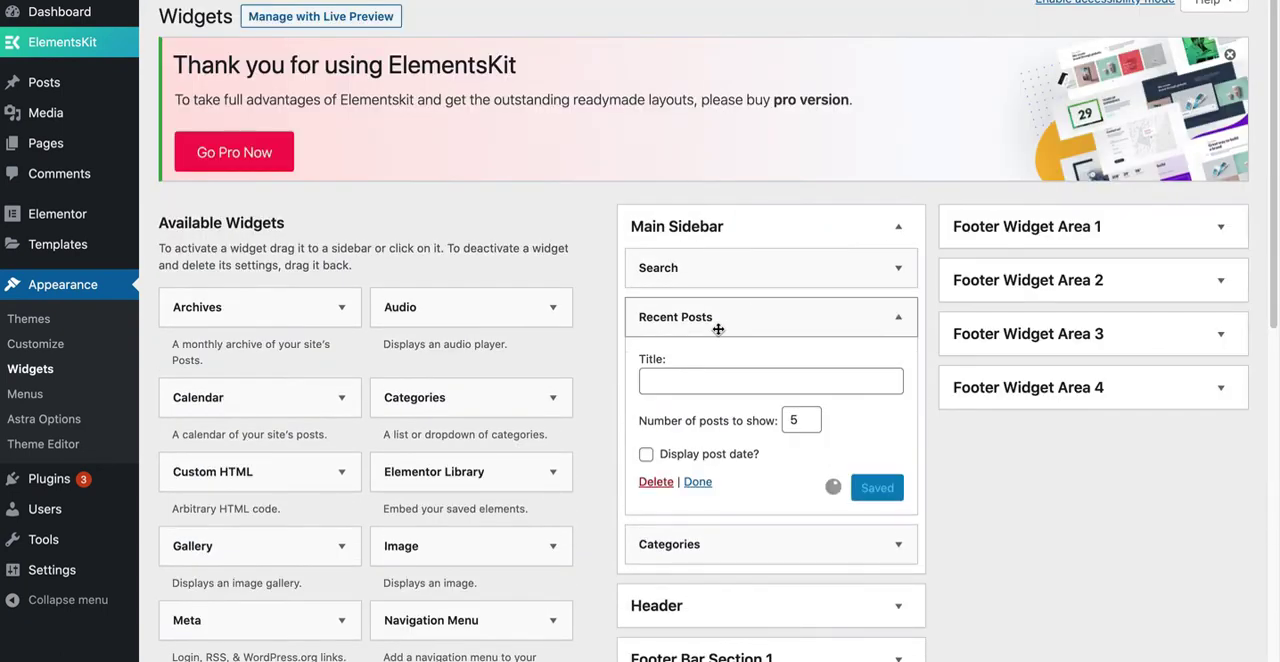
click(811, 426)
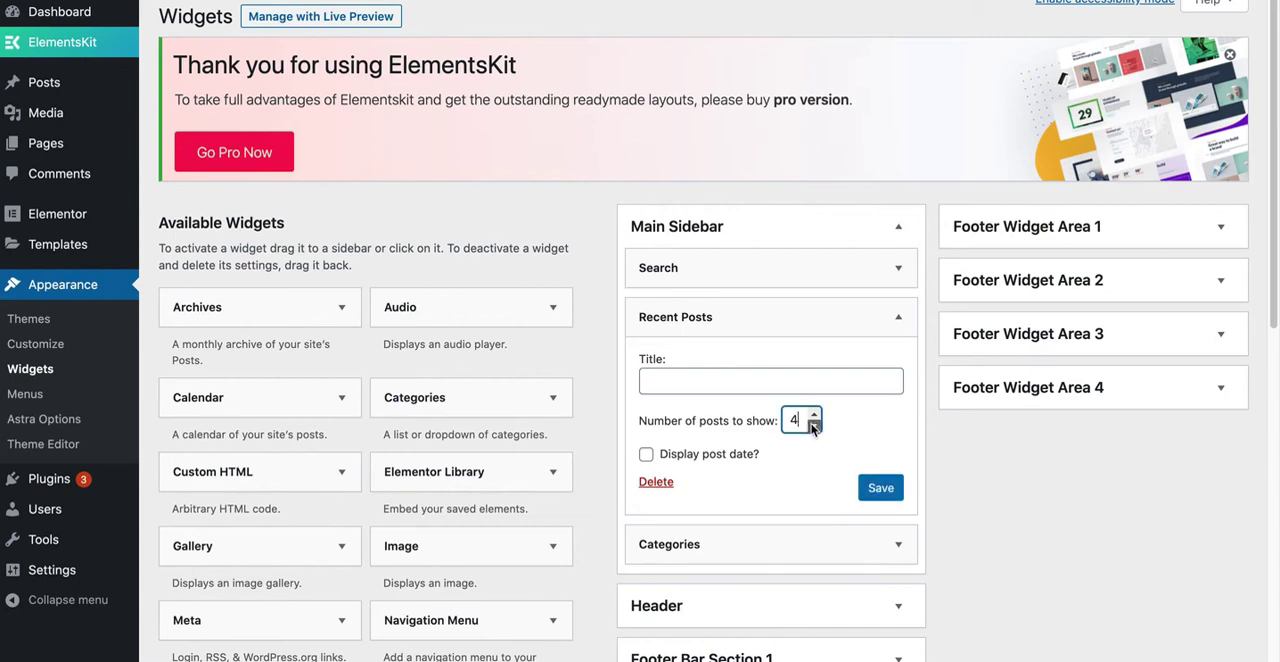
click(878, 487)
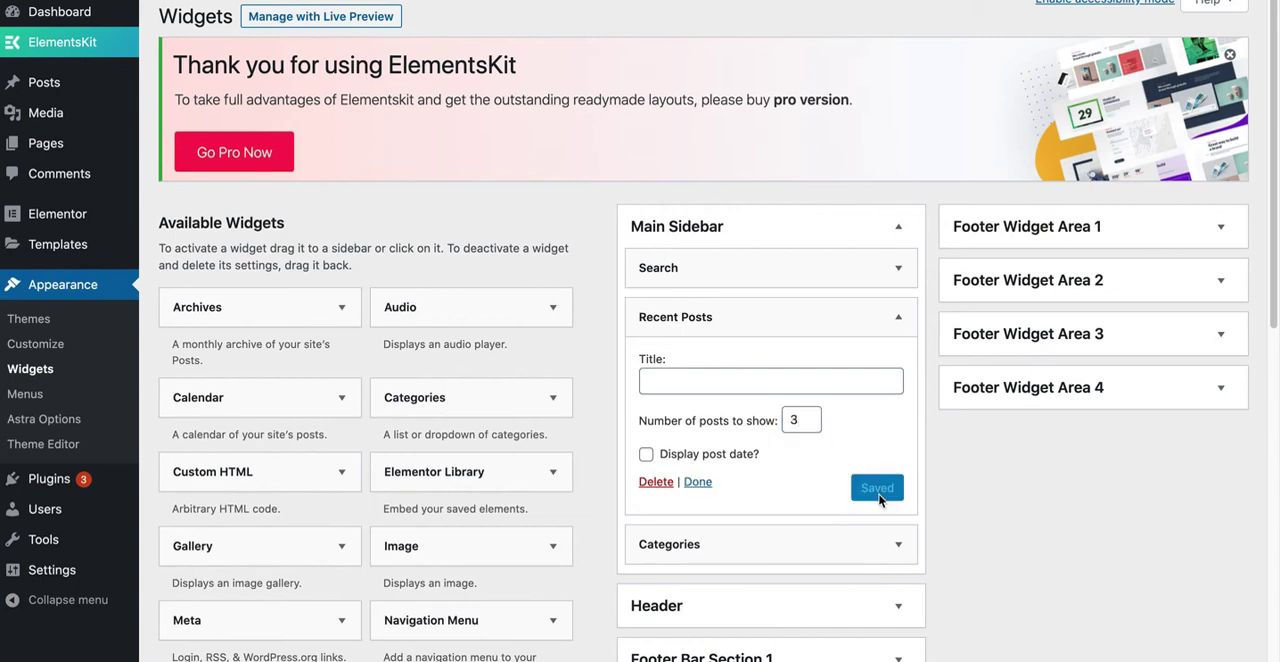
scroll(down, 3)
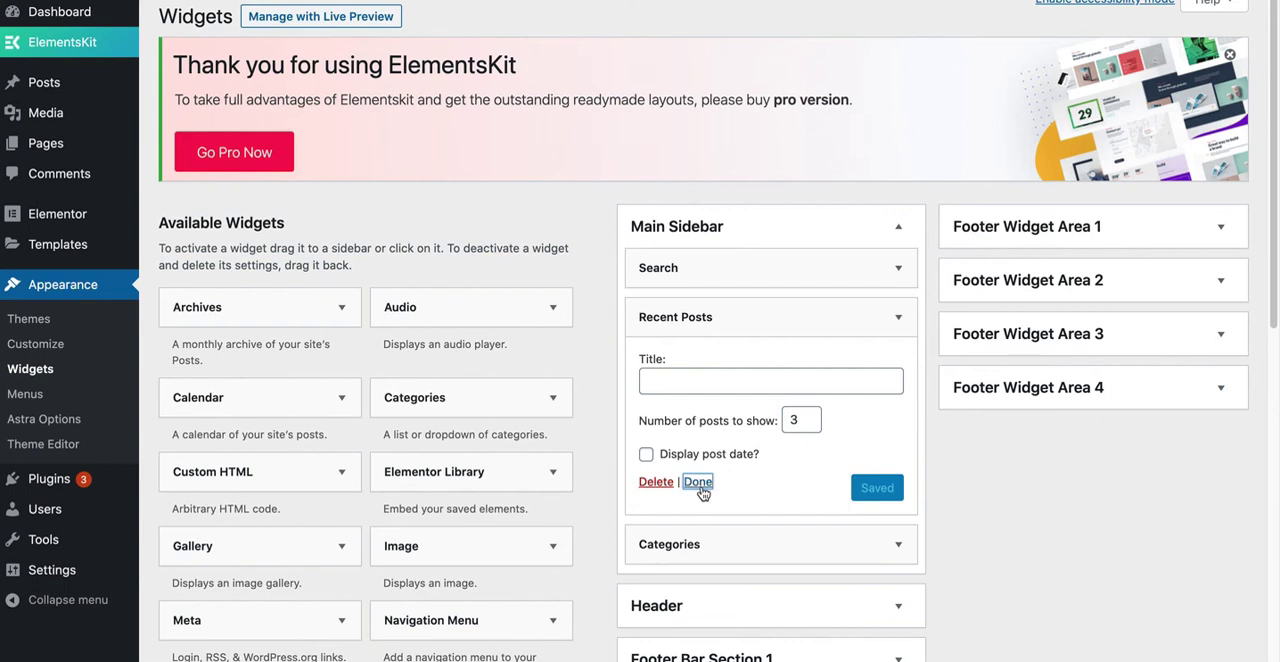
click(697, 482)
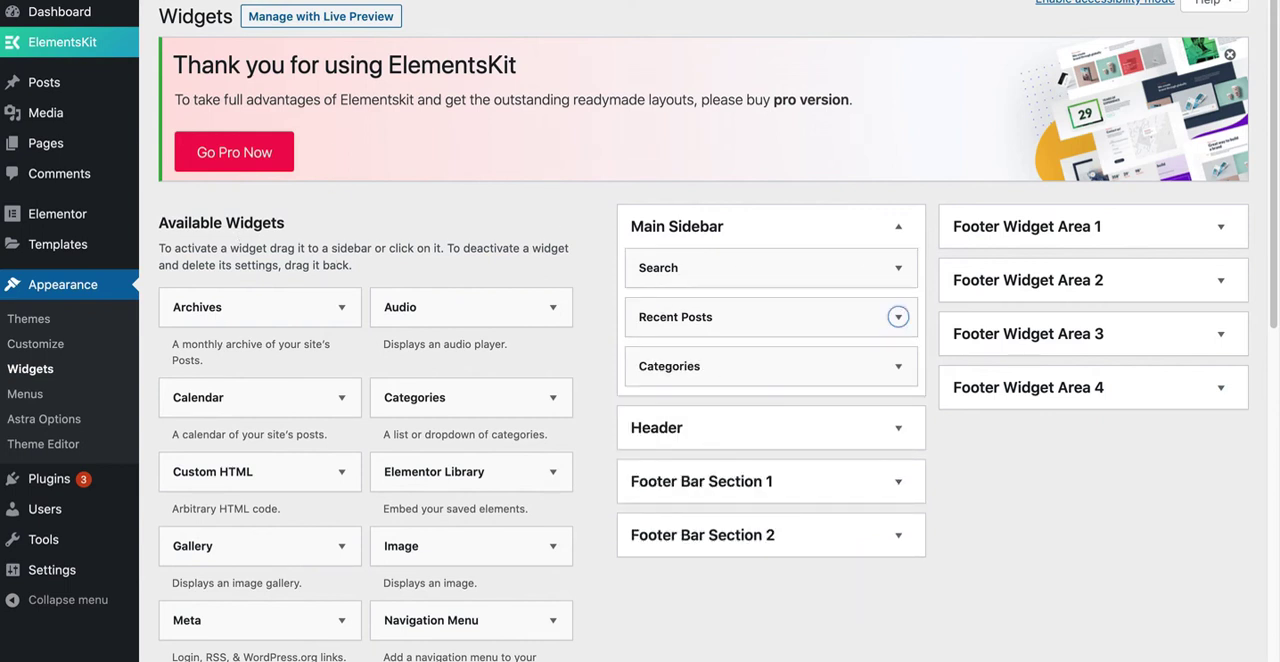
click(320, 16)
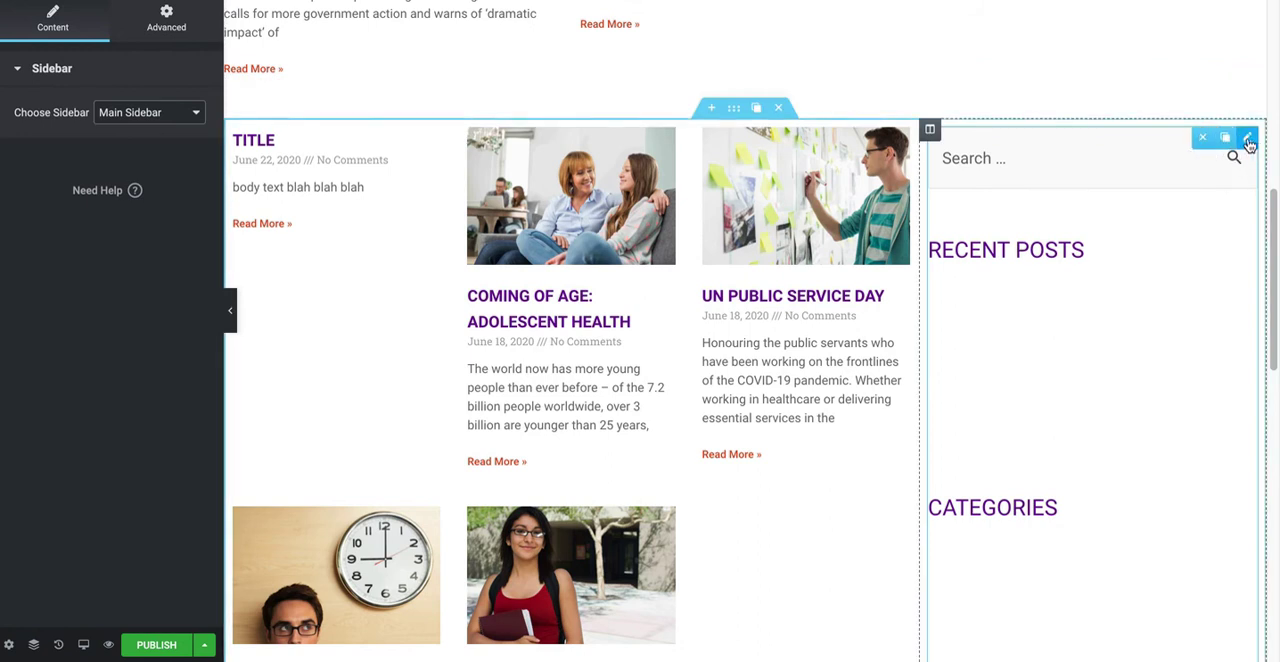
Add a new section below the archive posts to reveal Select Your Structure
click(148, 112)
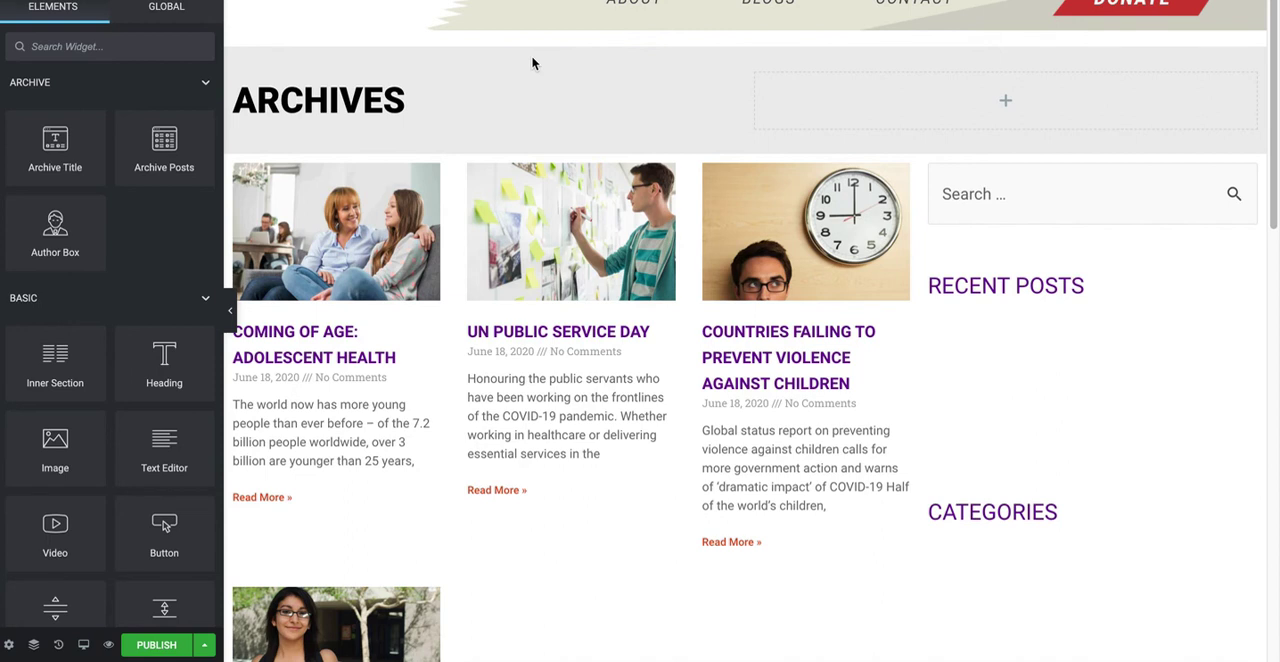
mouse_move(522, 68)
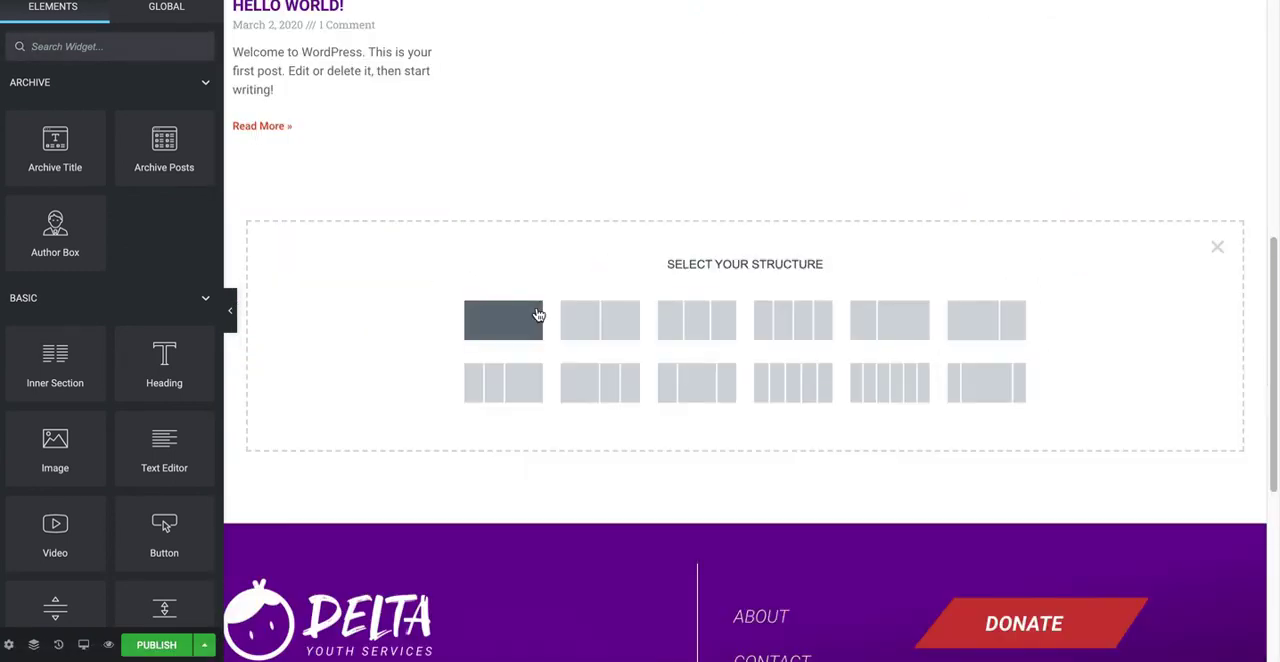
Choose a one-column structure and add the Posts widget found by searching 'post'
click(503, 321)
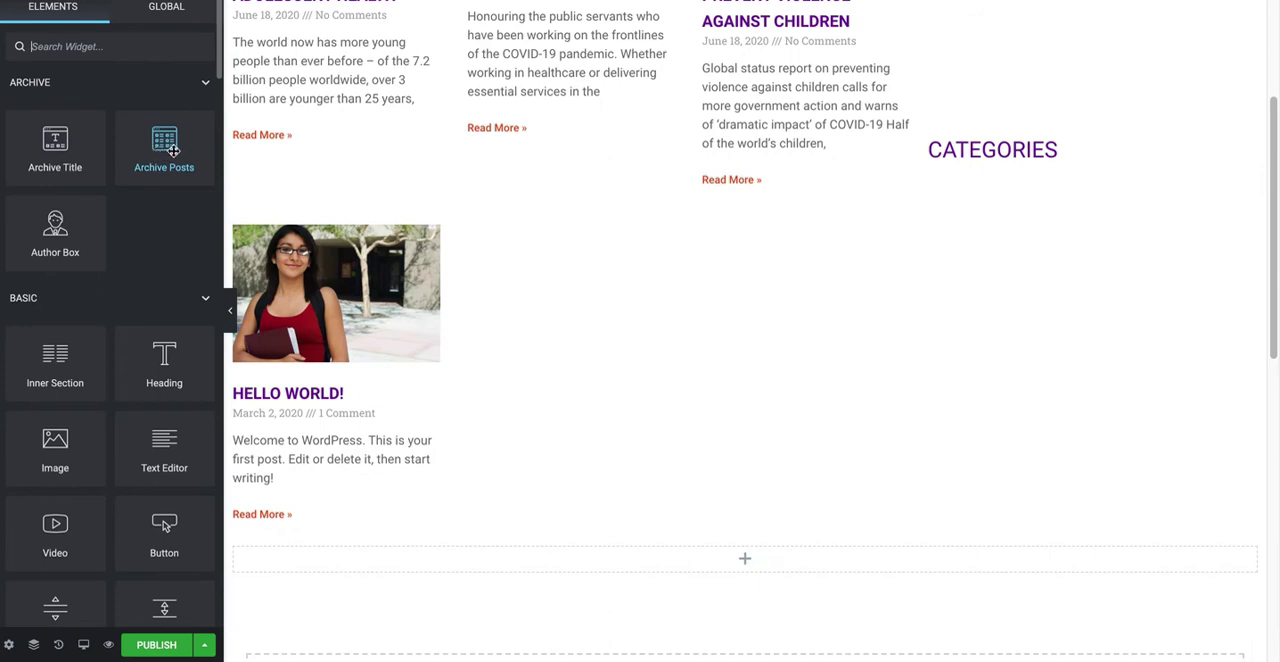
scroll(down, 3)
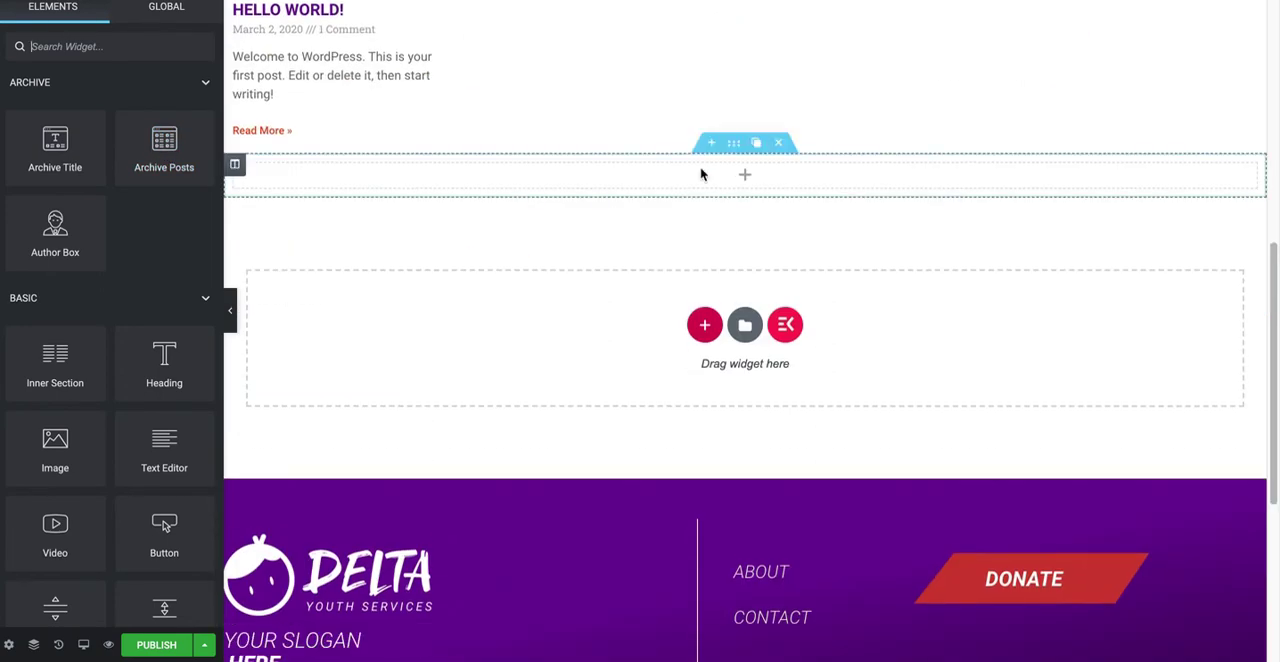
text(blog)
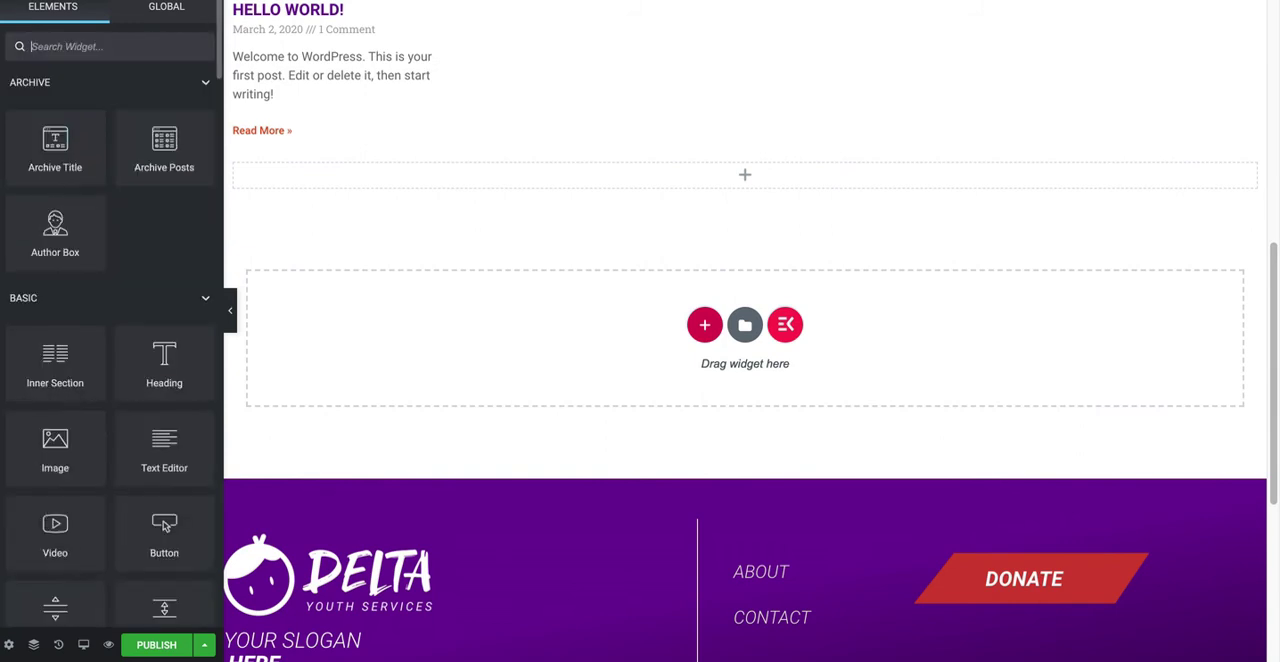
text(post)
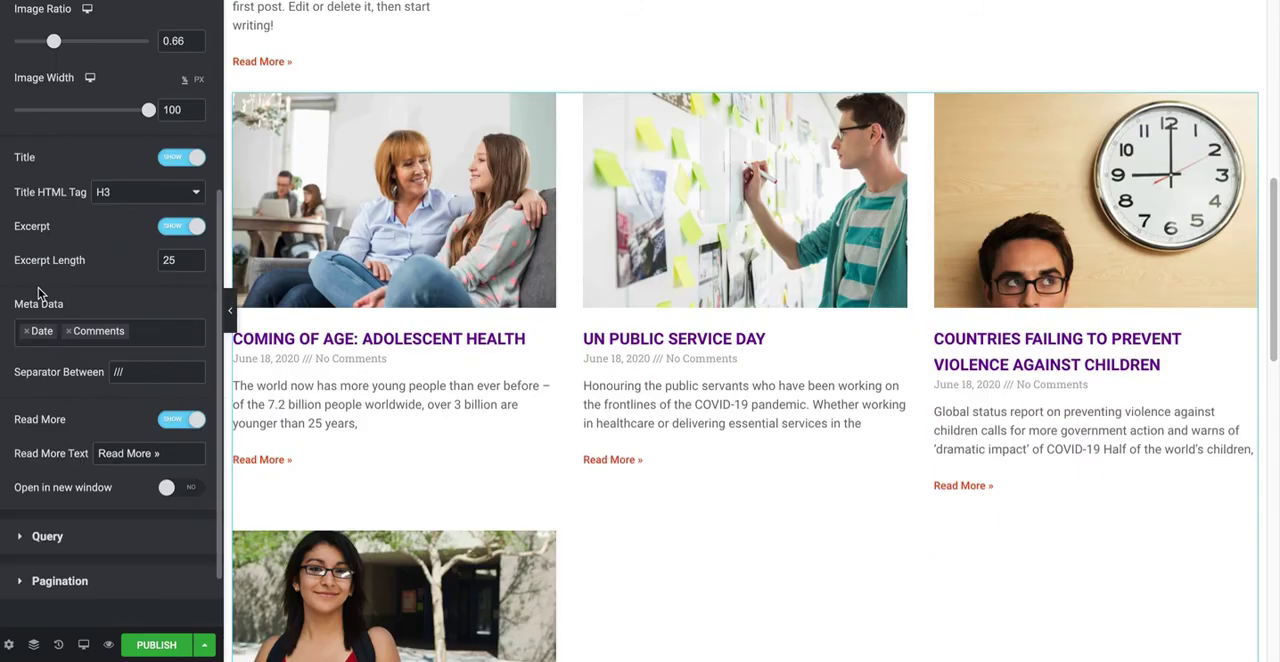
Set the Posts query to include by term Categories: Events
scroll(down, 3)
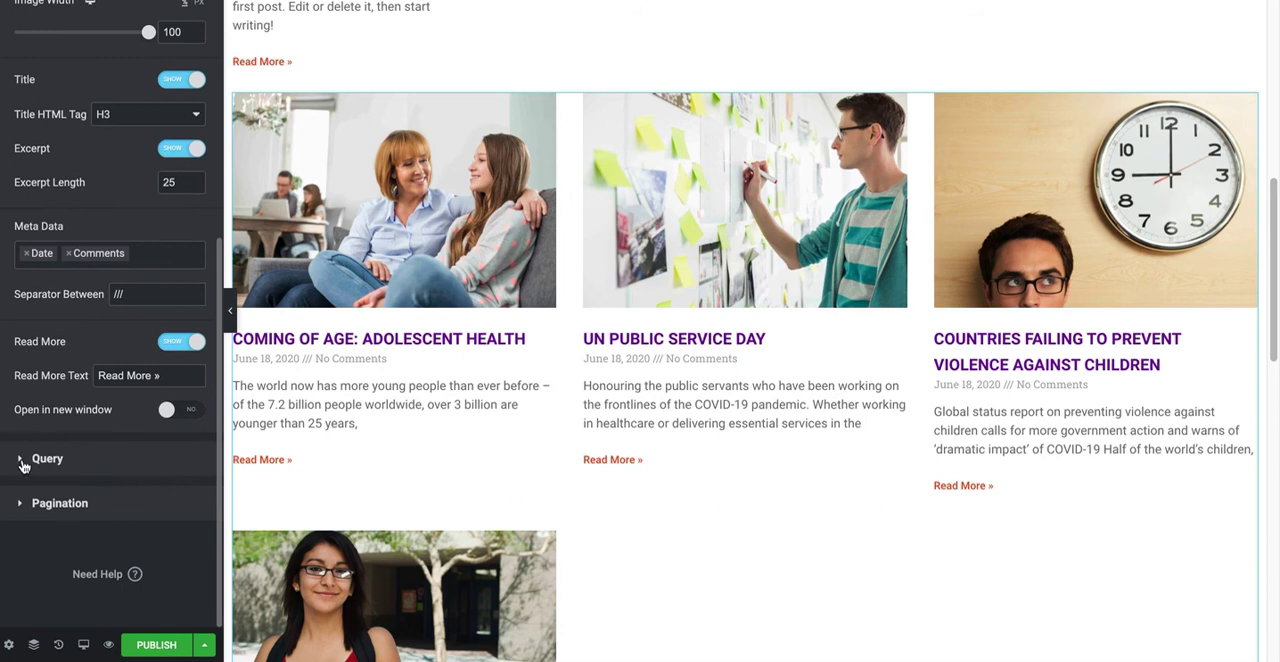
click(47, 459)
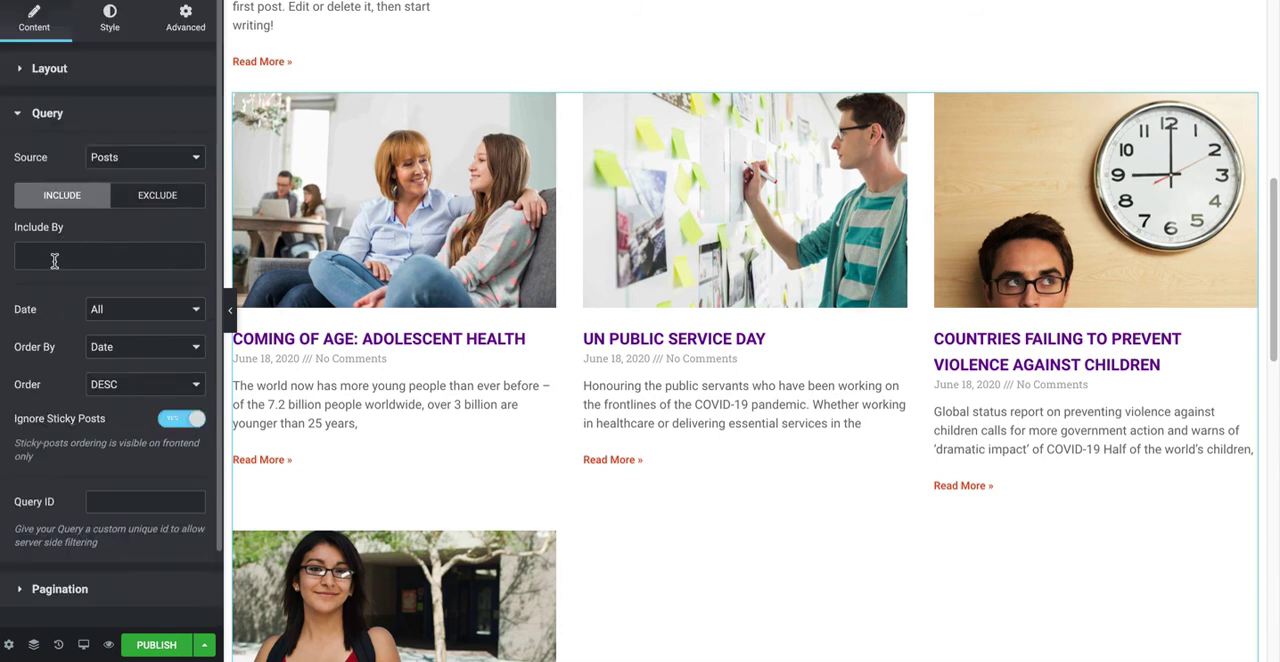
click(110, 256)
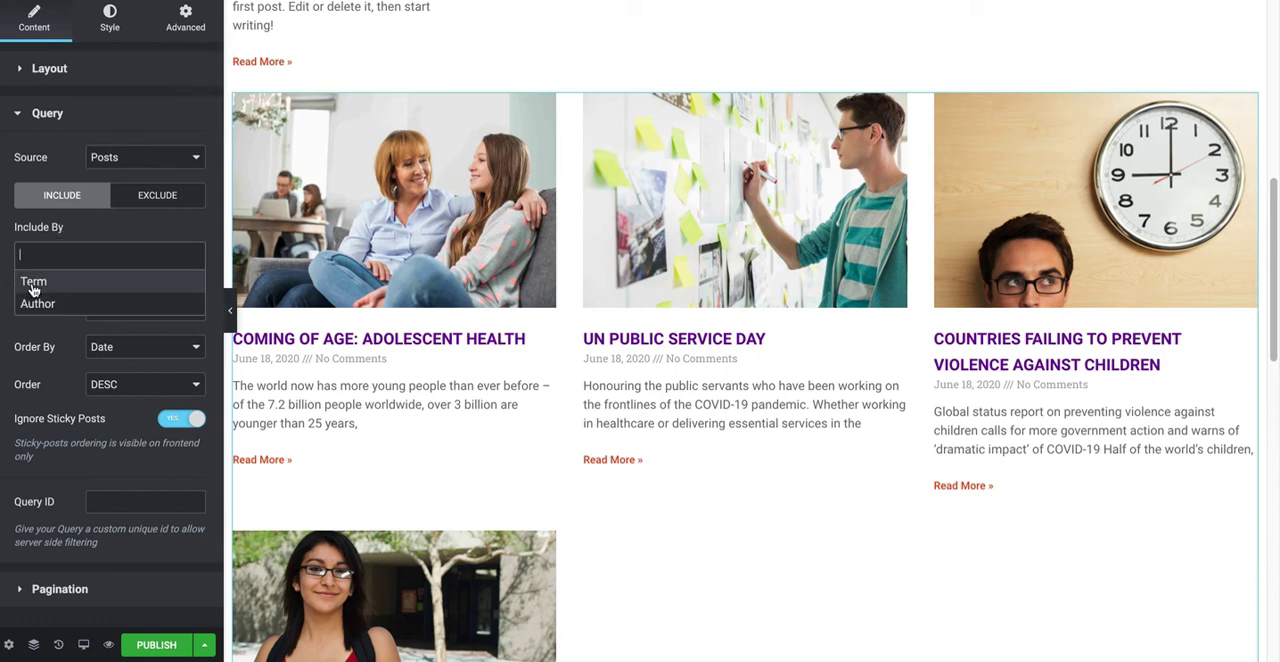
click(33, 281)
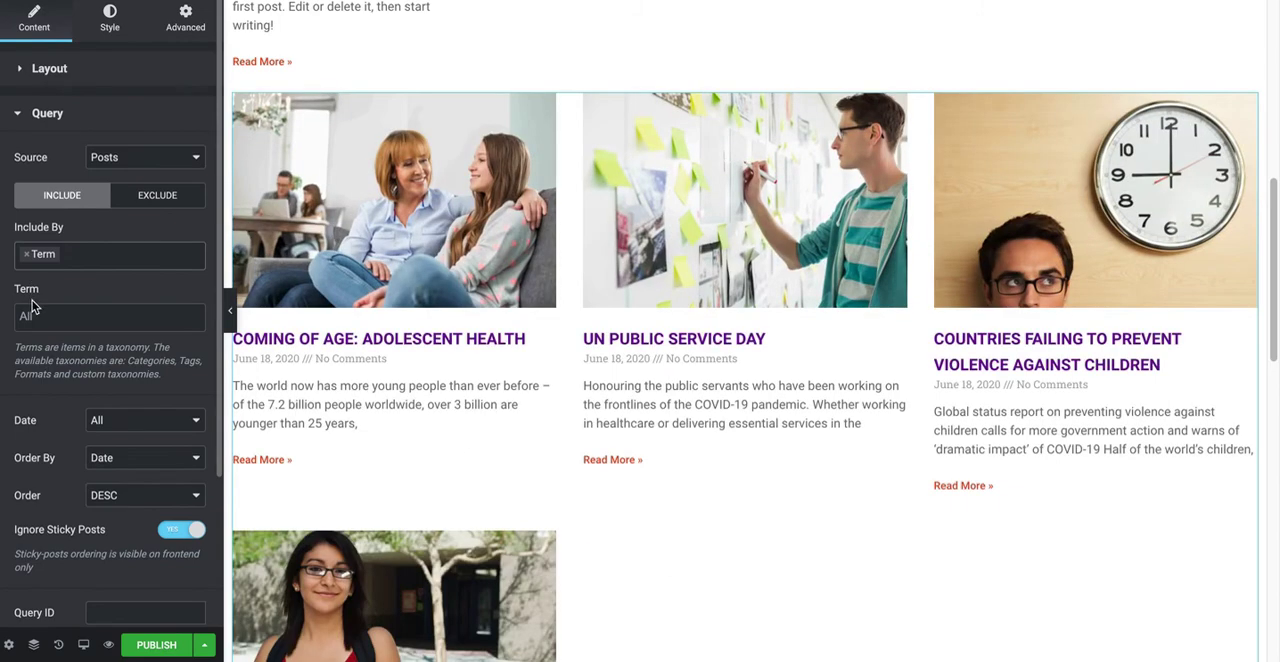
click(110, 317)
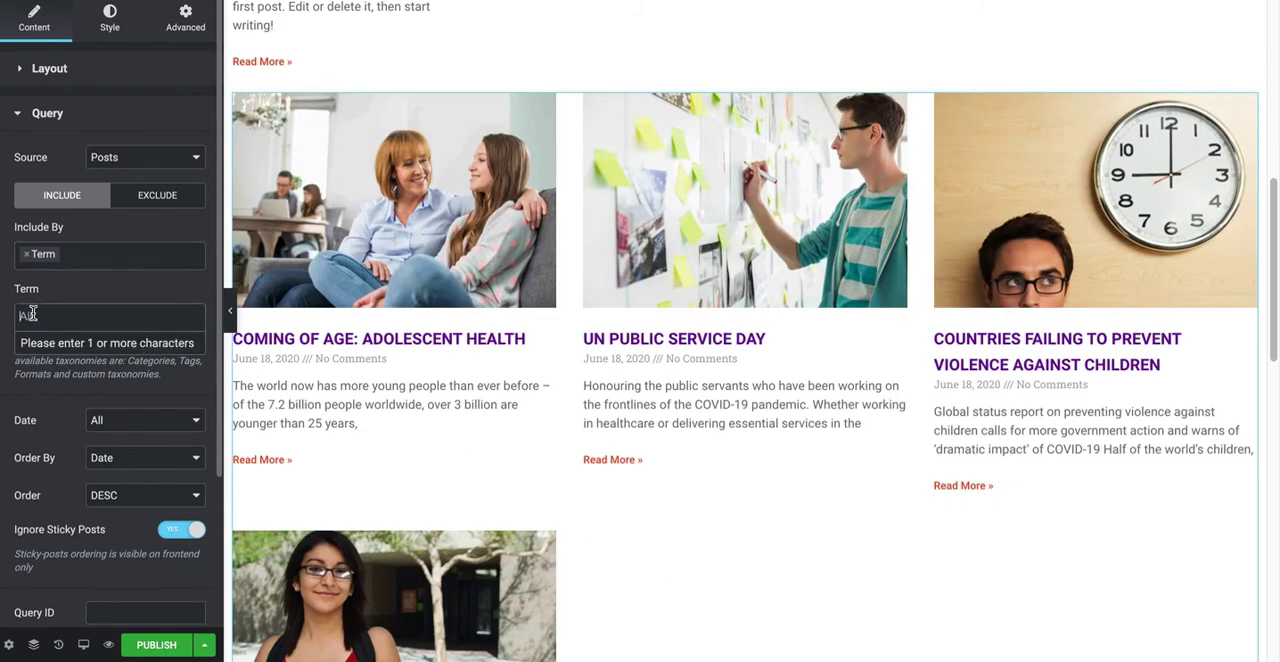
text(category:)
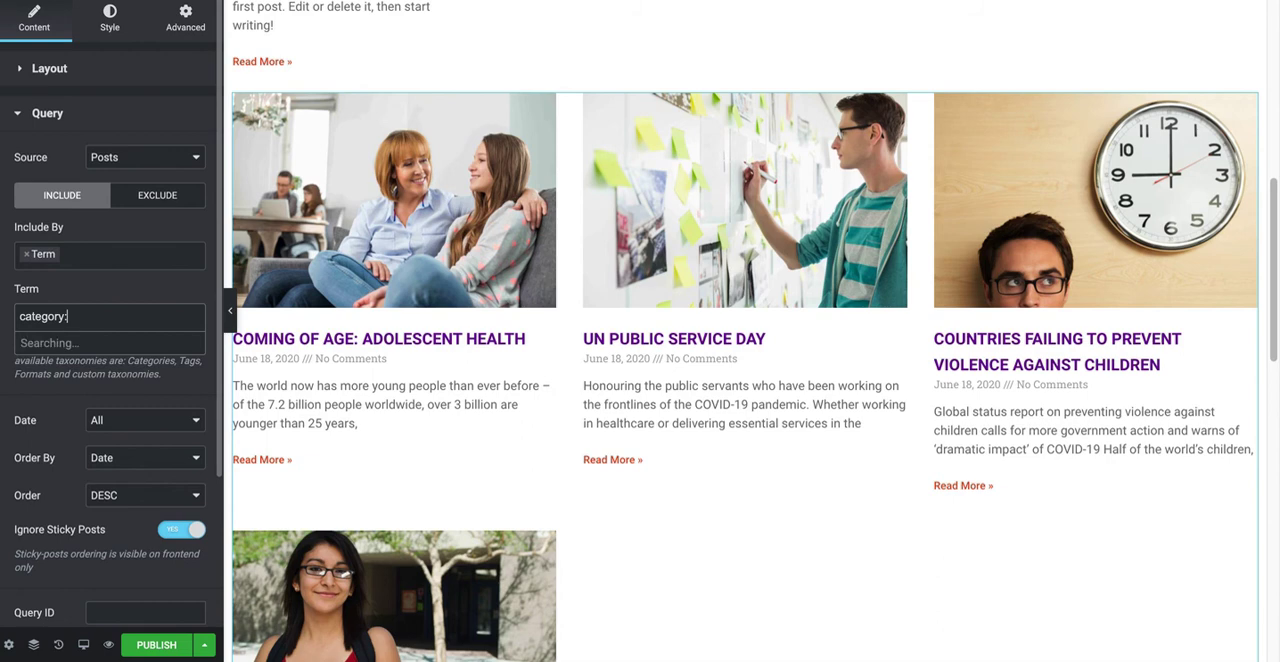
text(events)
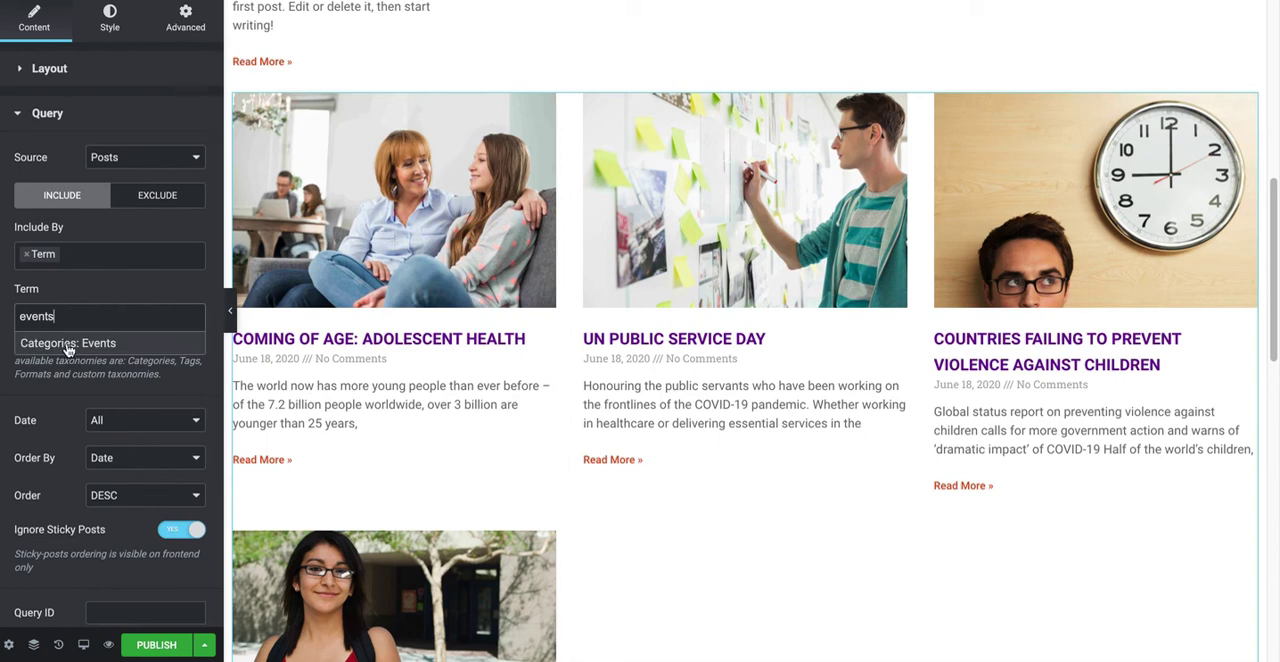
click(67, 343)
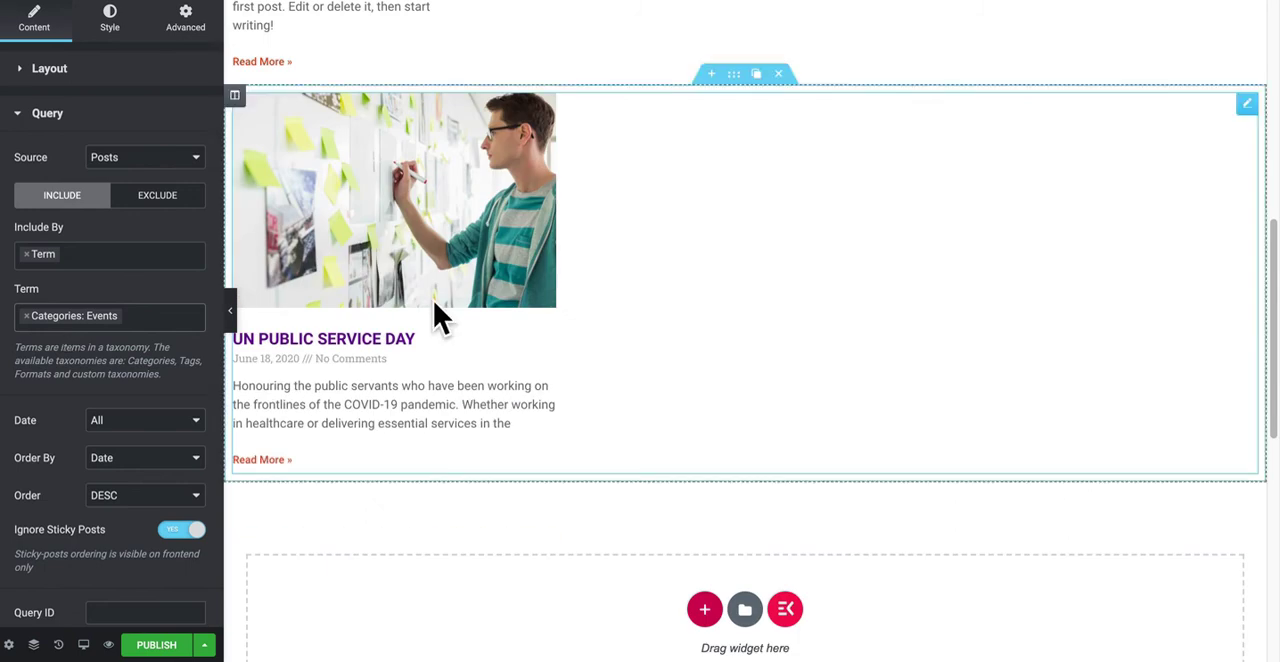
mouse_move(455, 268)
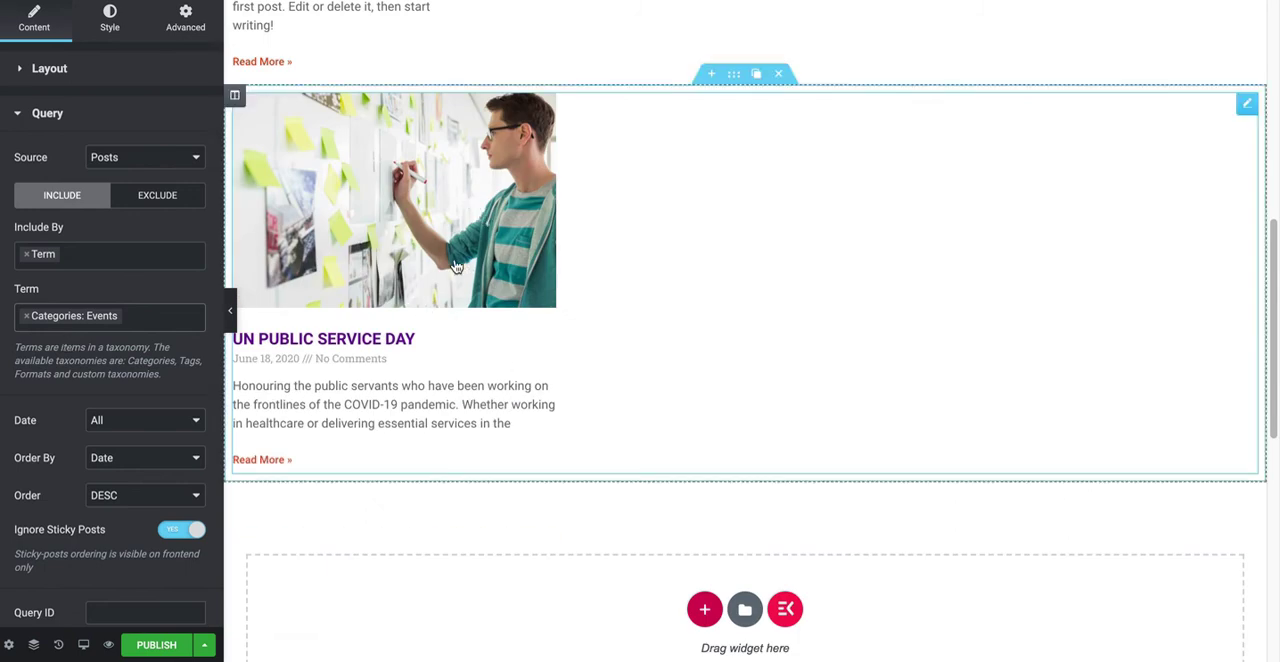
click(49, 68)
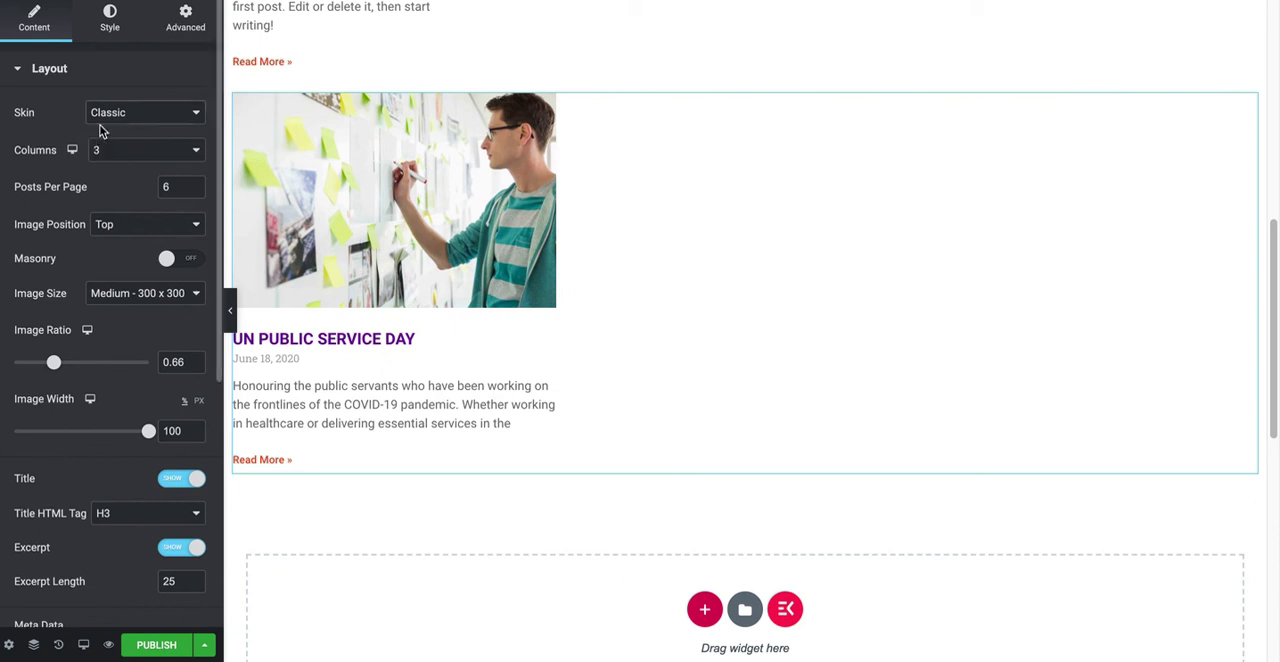
Switch the Events posts to the Cards skin with a Categories badge and hidden avatar
click(145, 112)
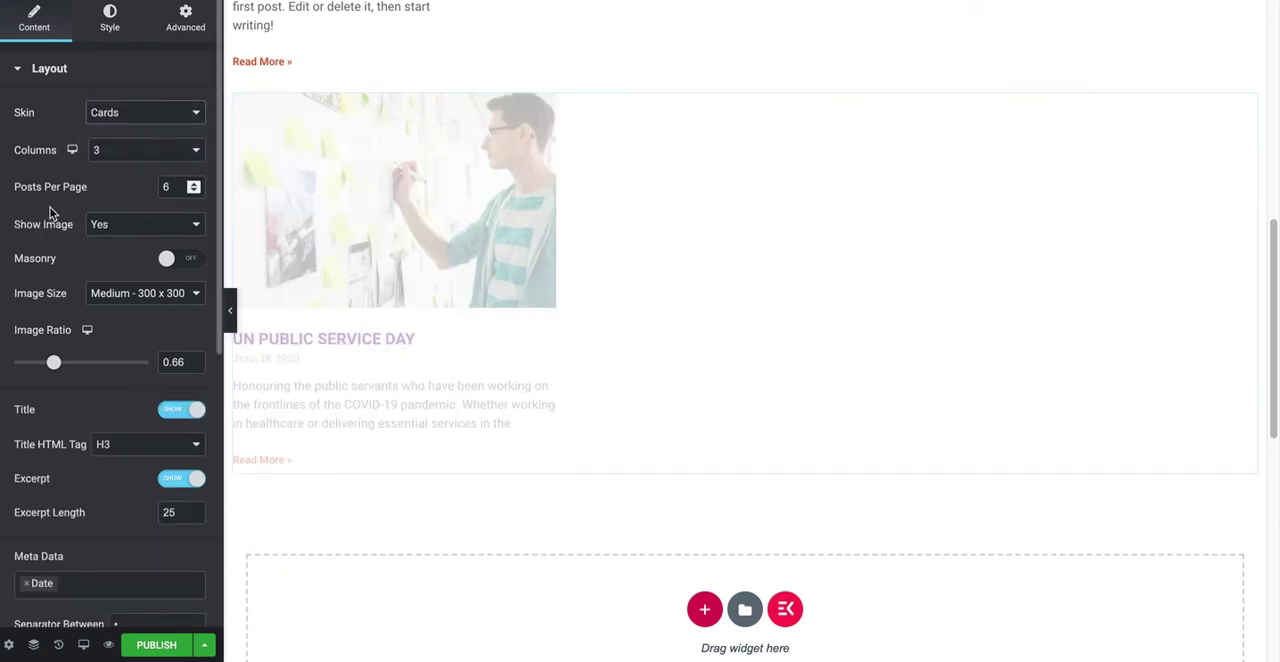
scroll(down, 3)
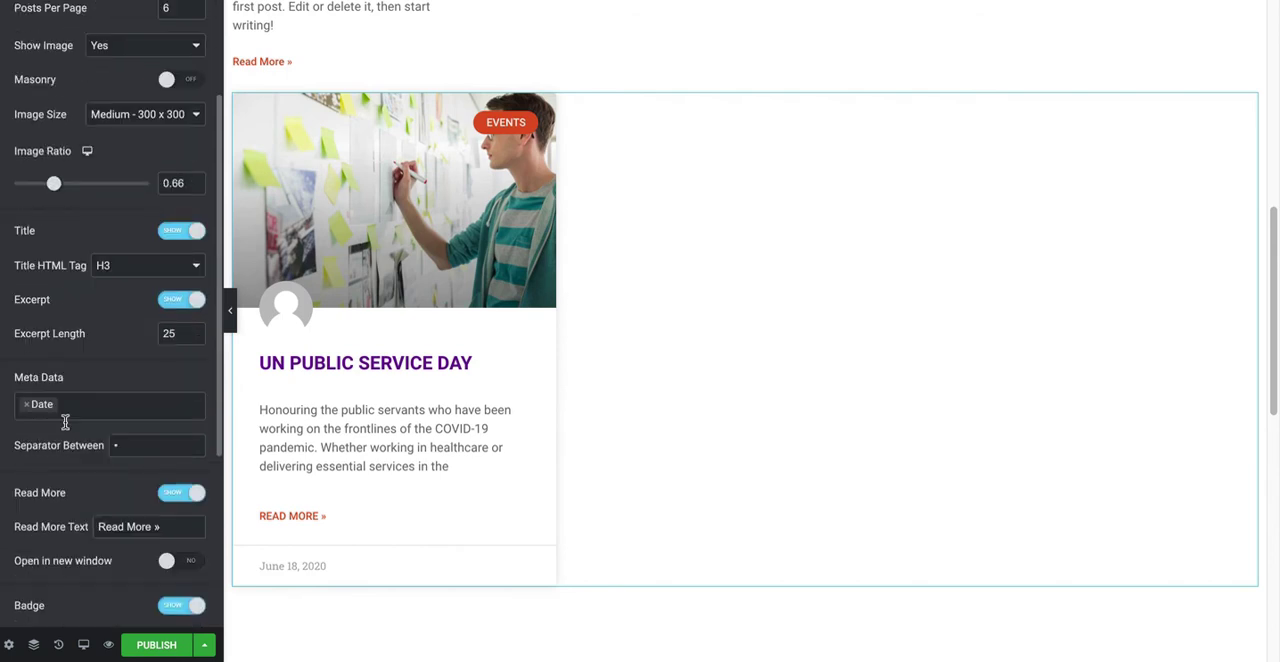
scroll(down, 3)
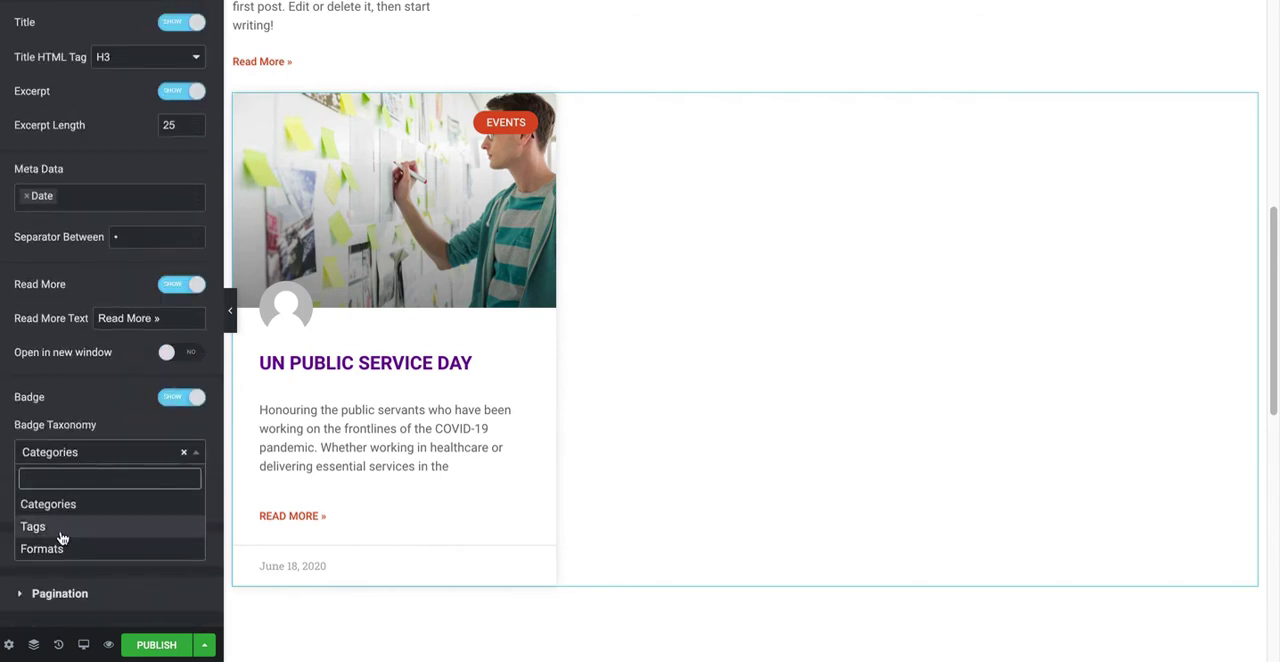
click(33, 526)
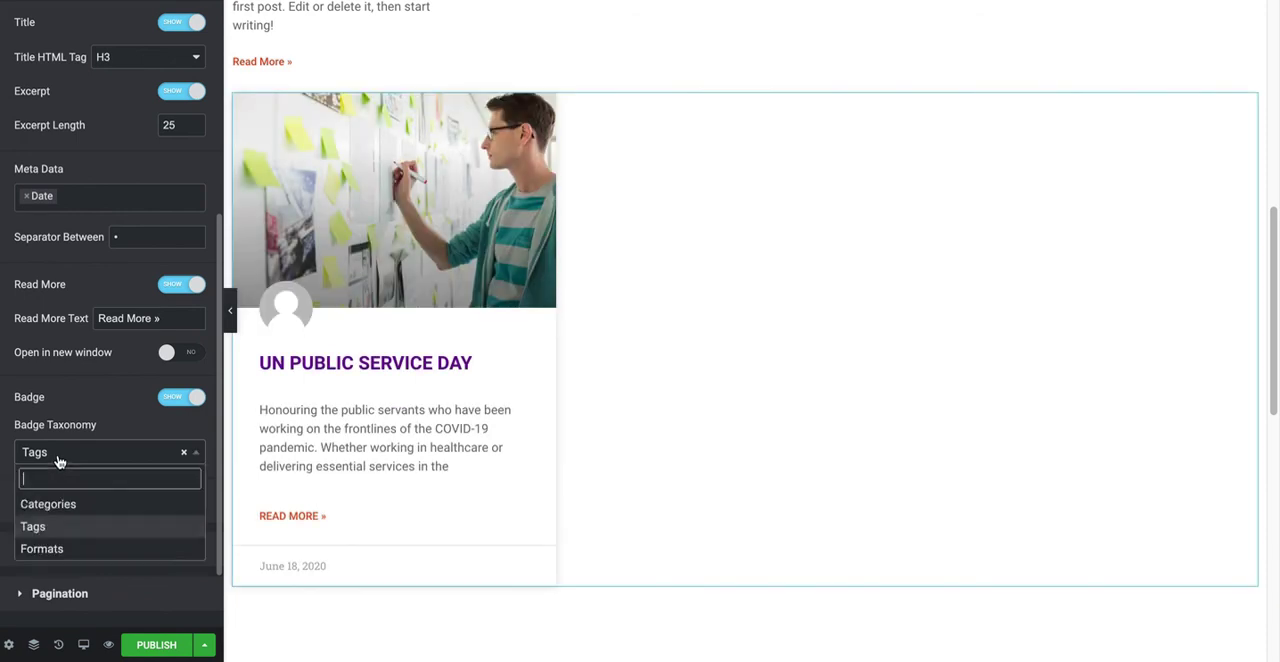
click(47, 503)
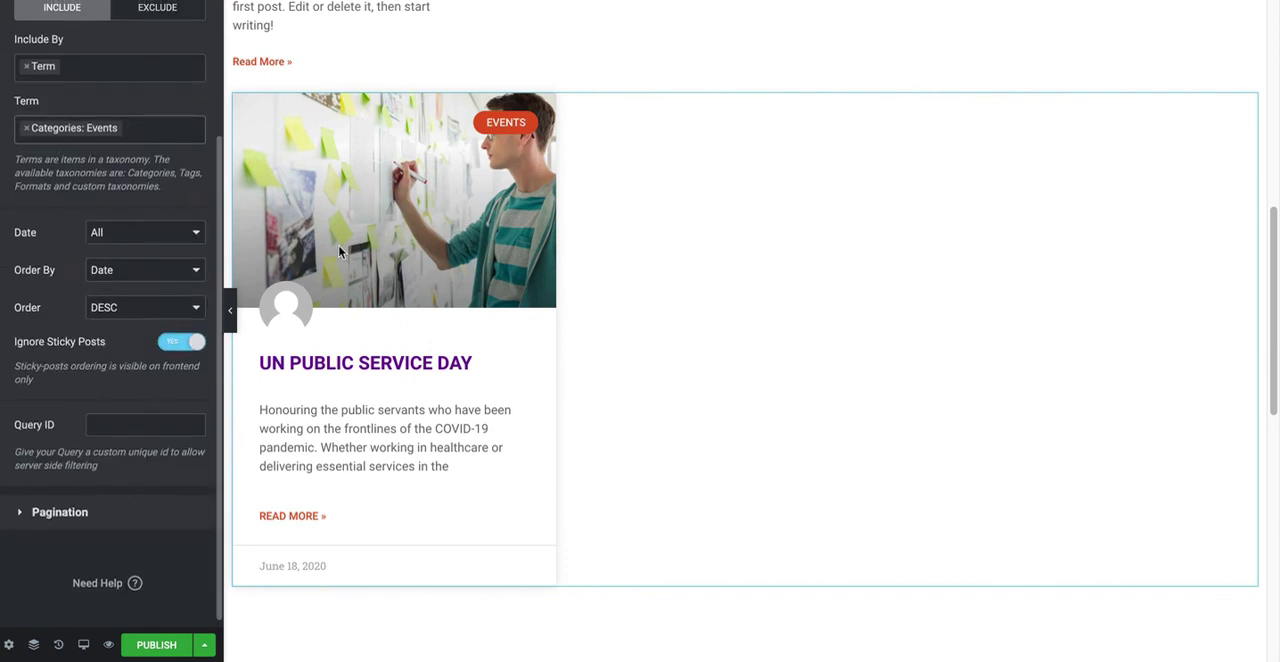
mouse_move(318, 313)
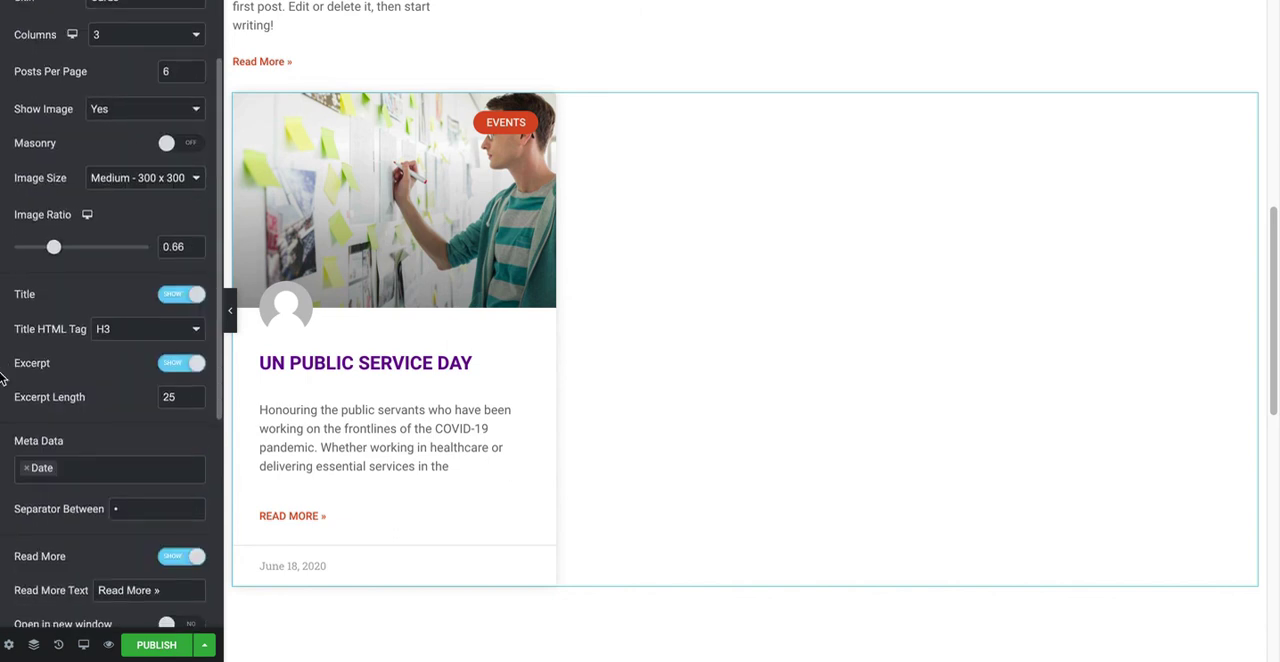
scroll(down, 3)
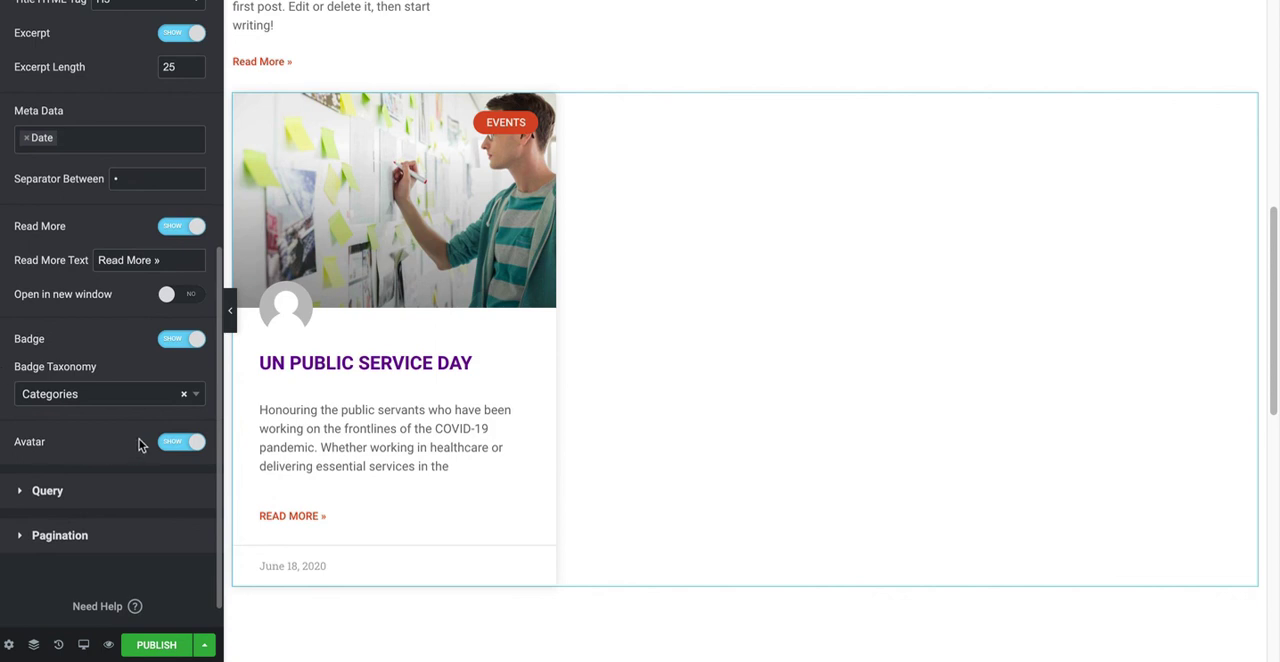
click(189, 441)
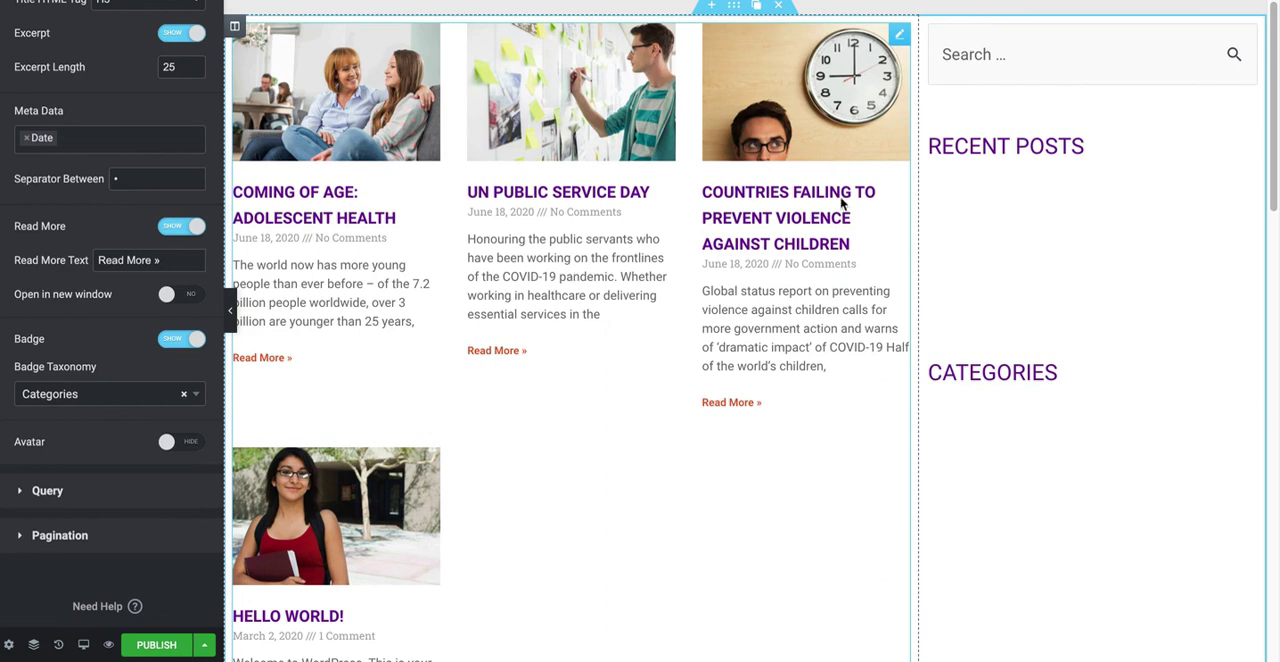
scroll(down, 3)
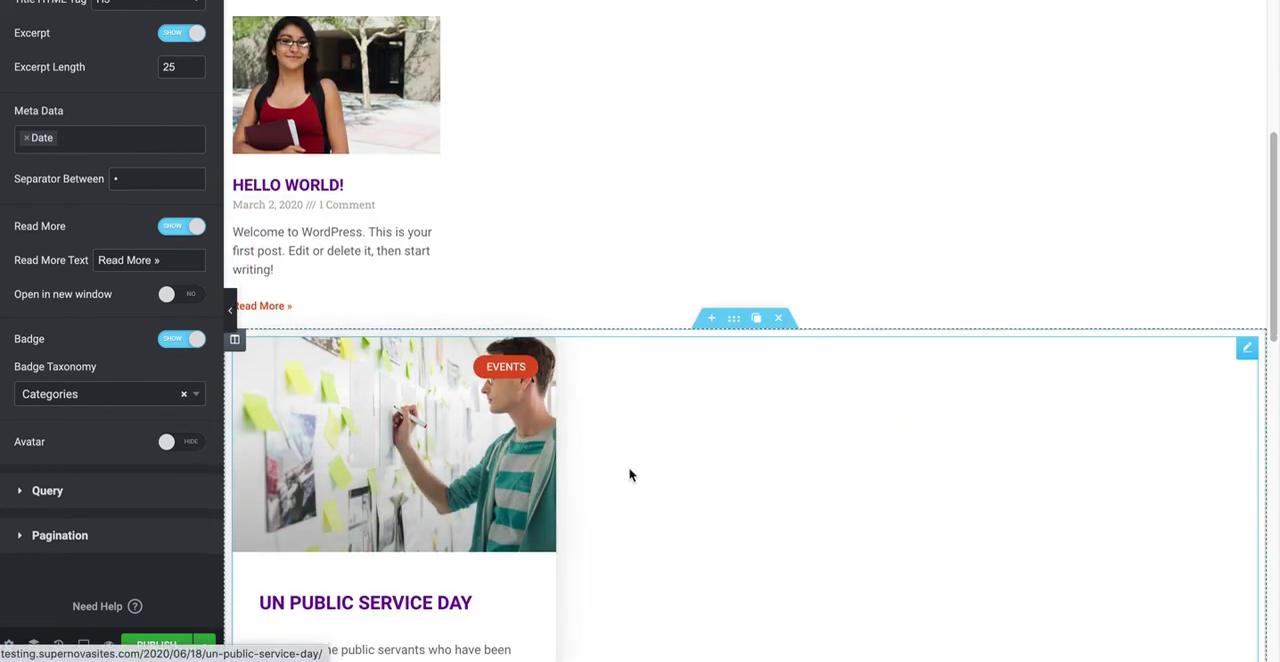
scroll(down, 3)
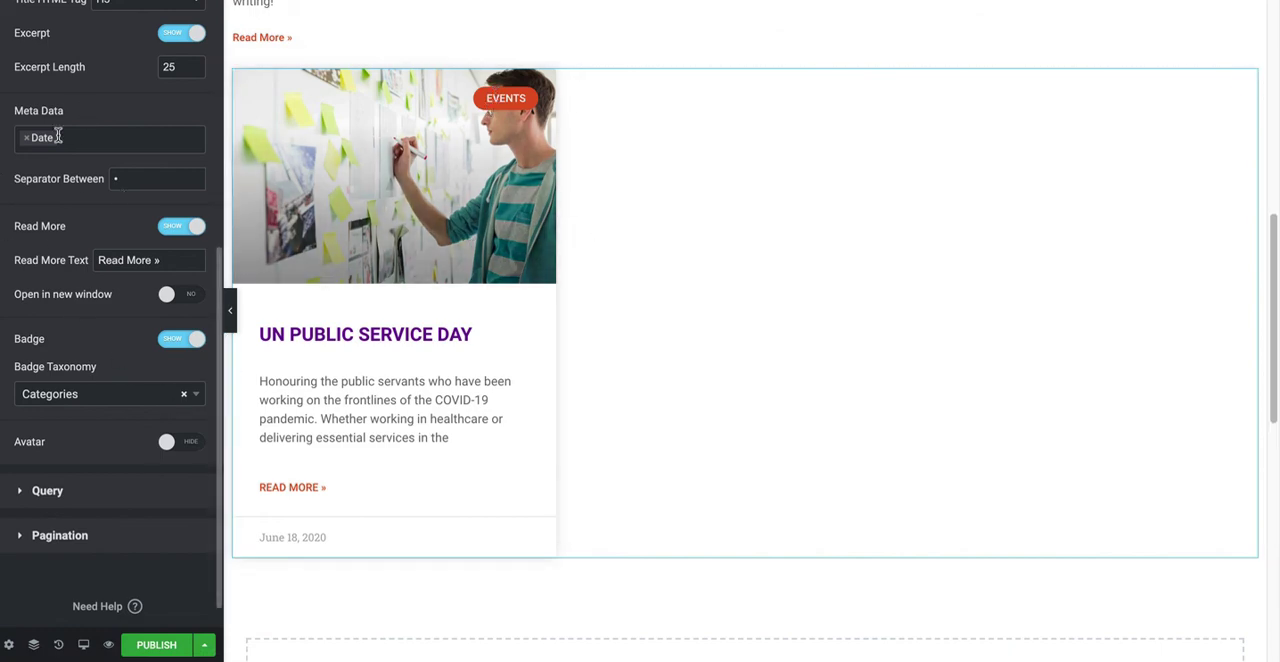
scroll(down, 3)
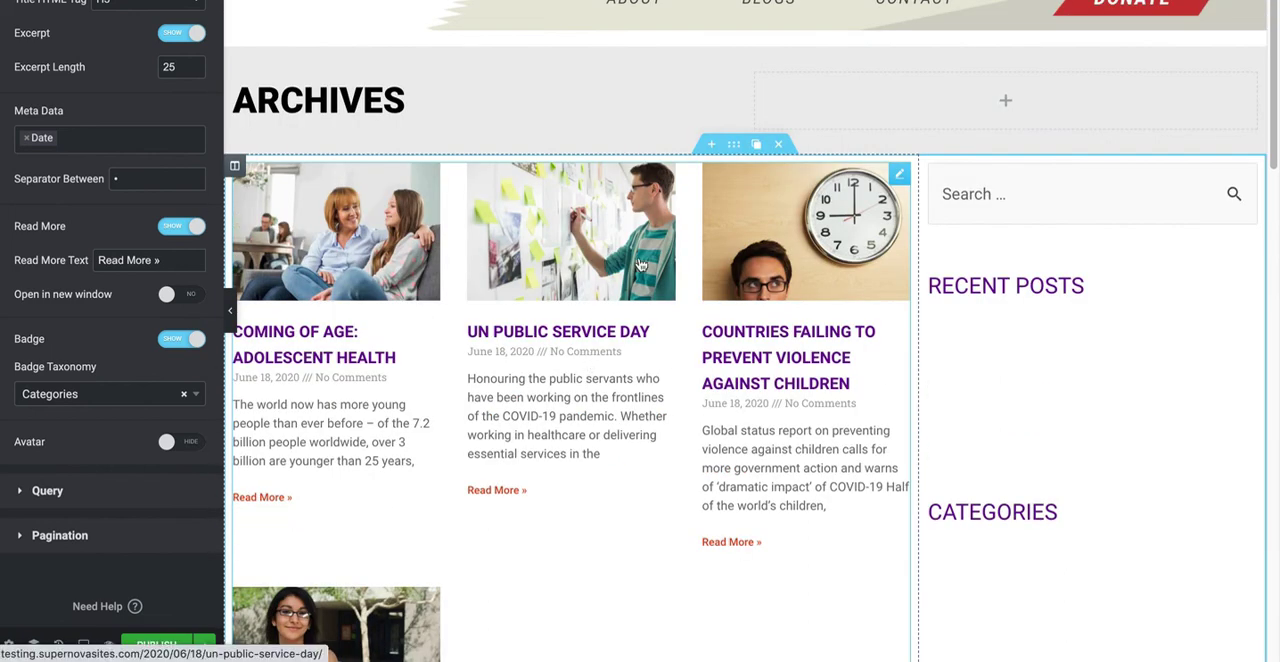
scroll(down, 3)
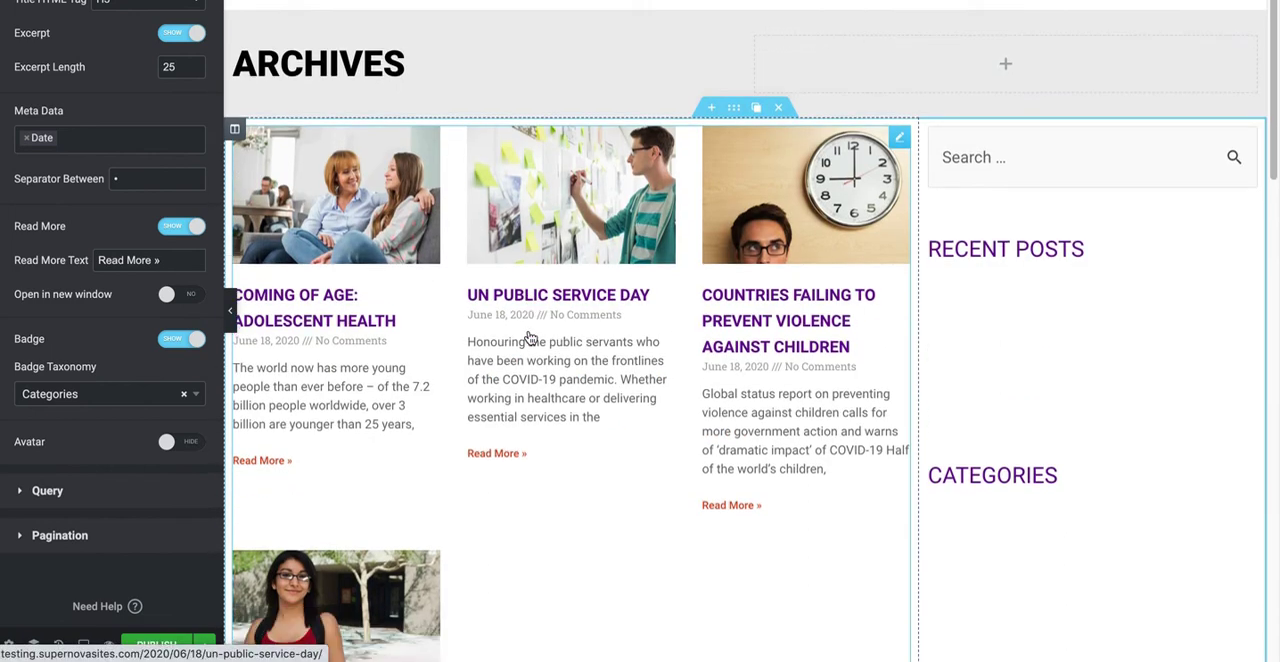
scroll(down, 3)
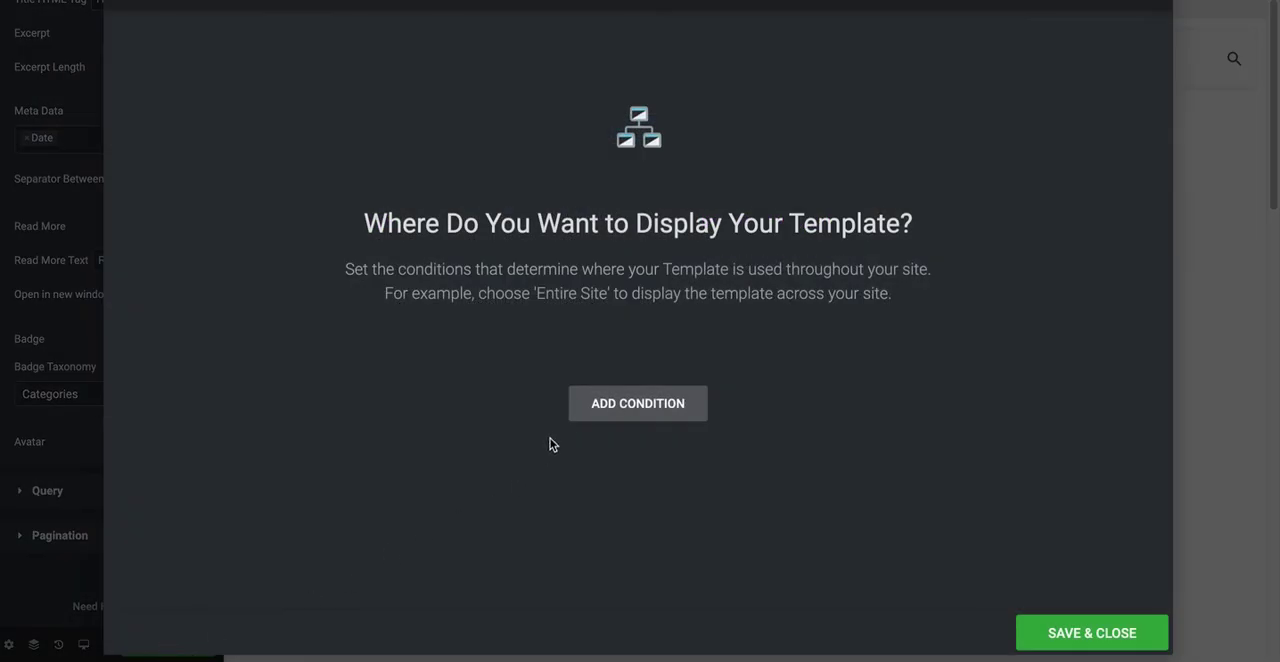
Add an Include condition set to All Archives
click(619, 403)
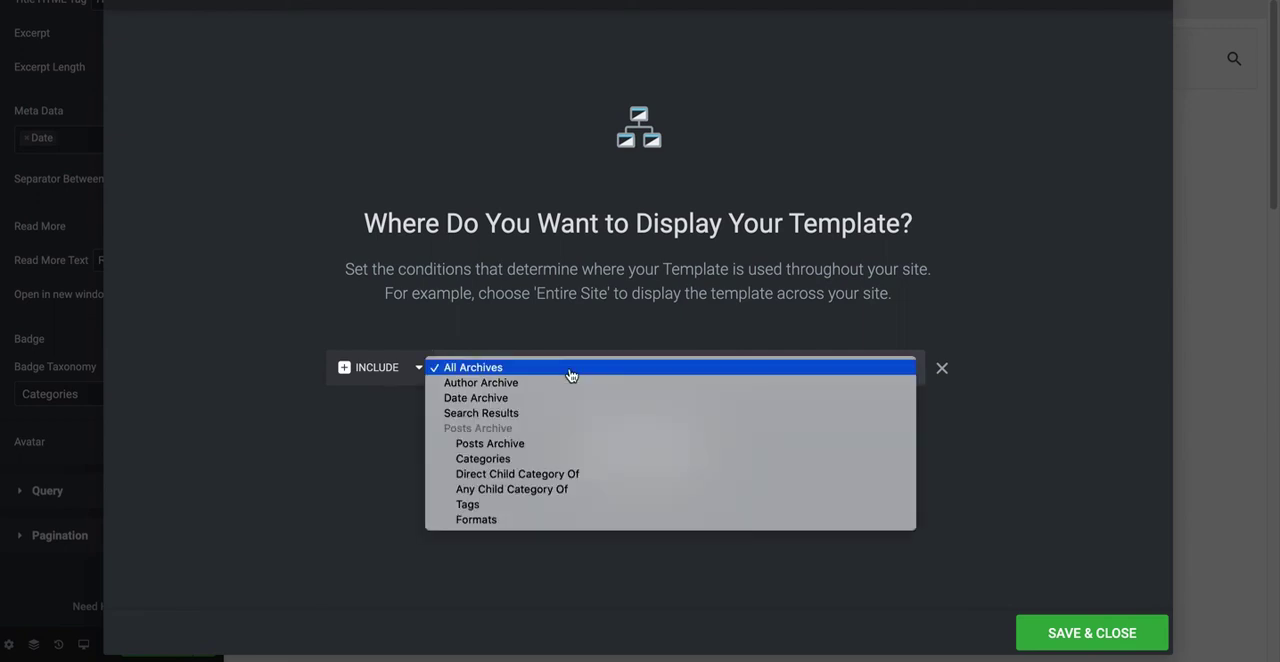
mouse_move(497, 303)
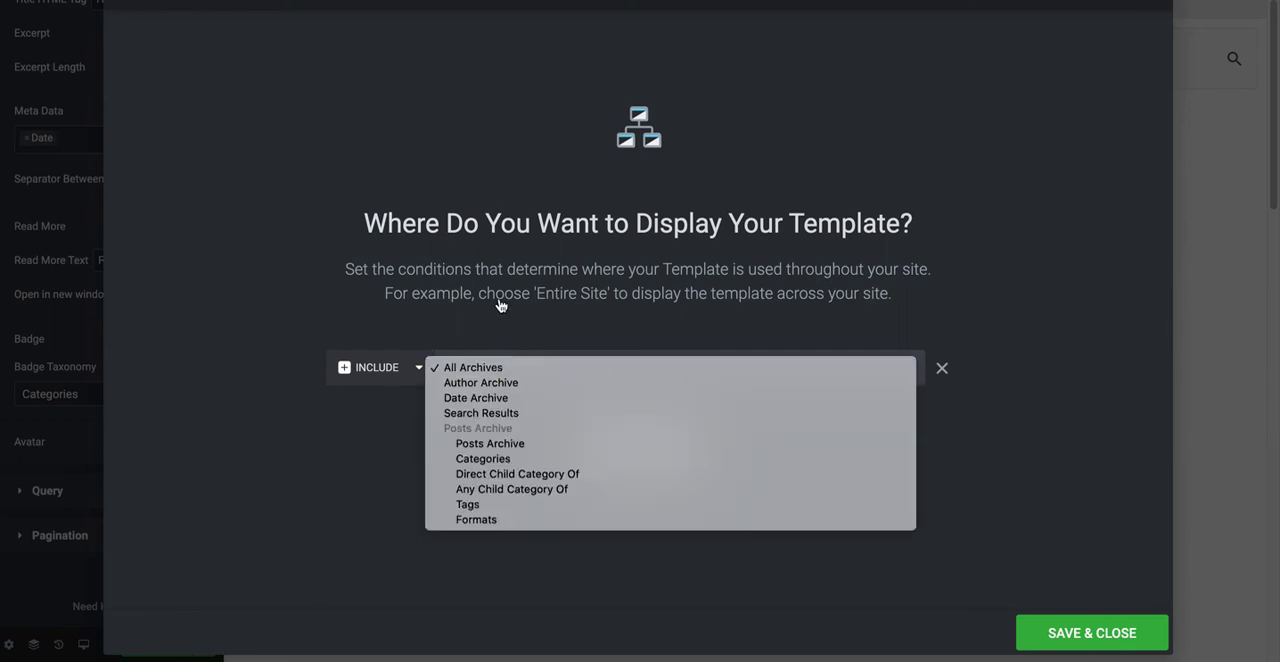
mouse_move(470, 367)
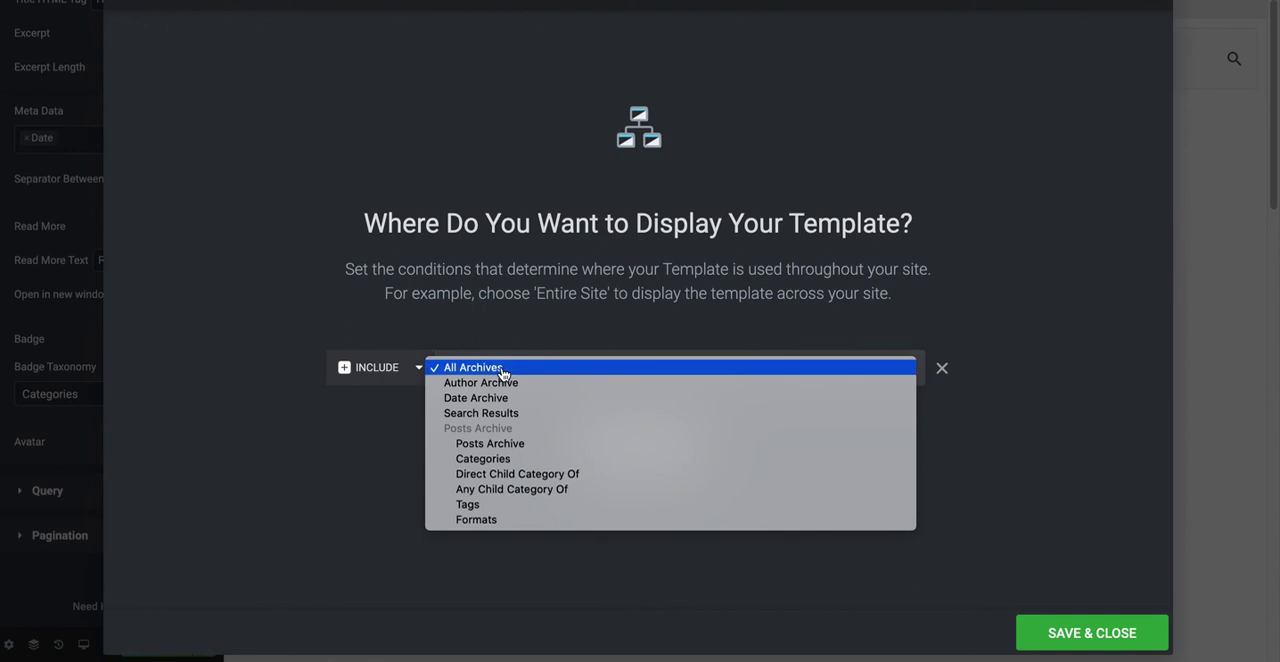
click(444, 367)
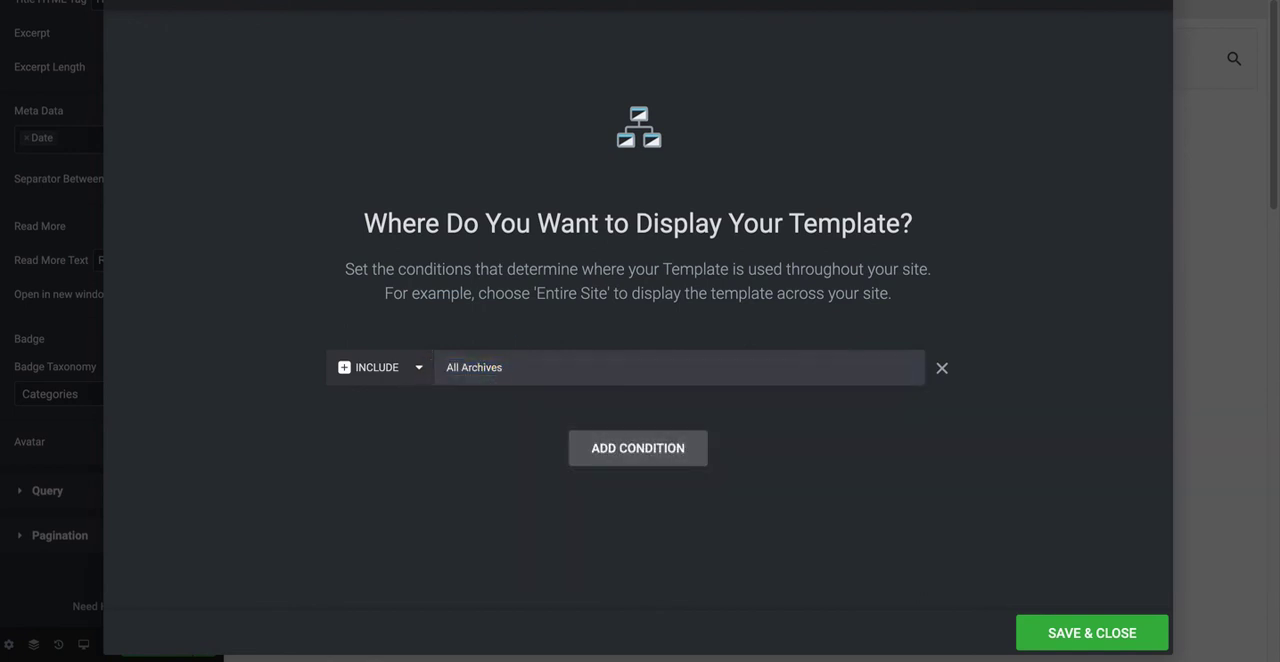
mouse_move(569, 101)
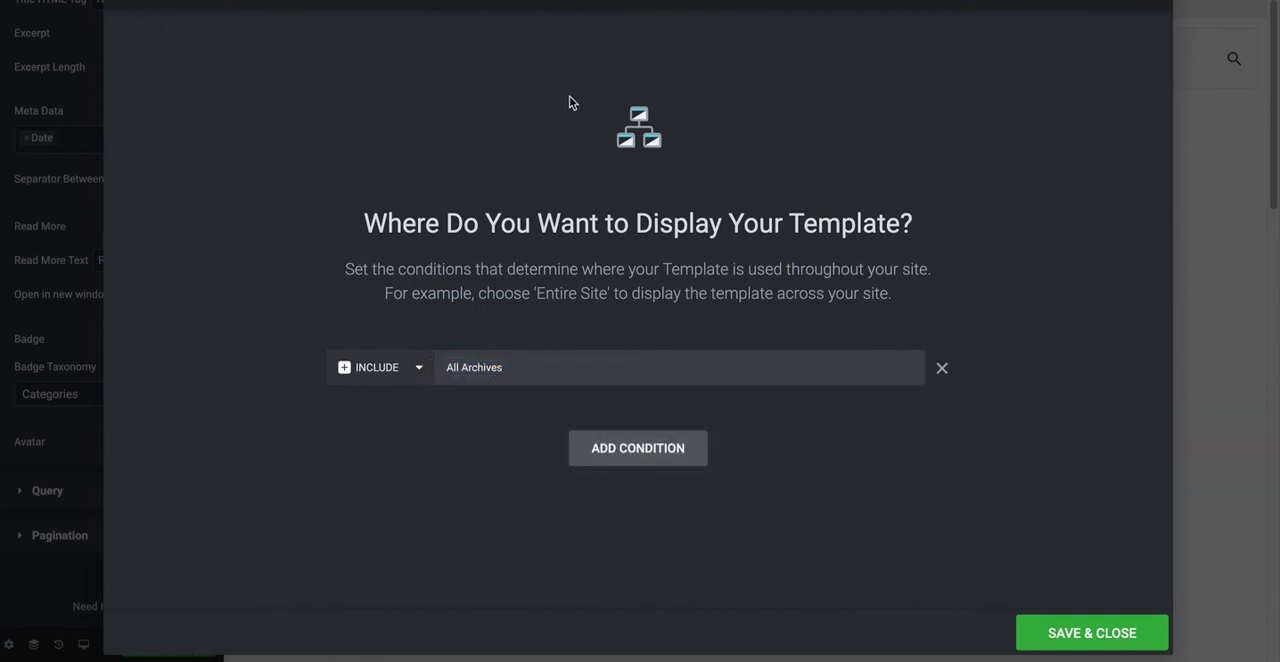